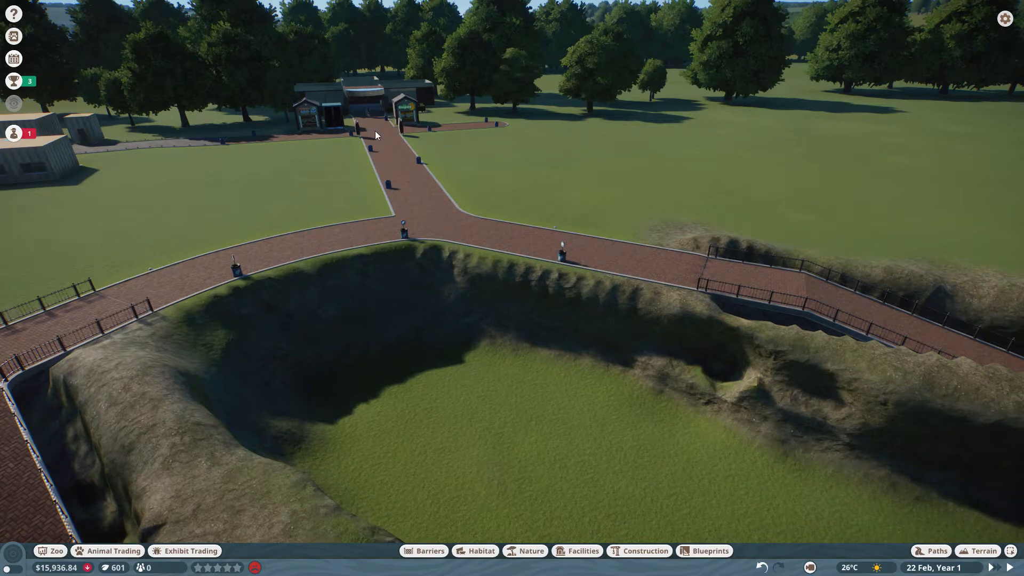
{"action": "mouse_move", "coordinate": [982, 91]}
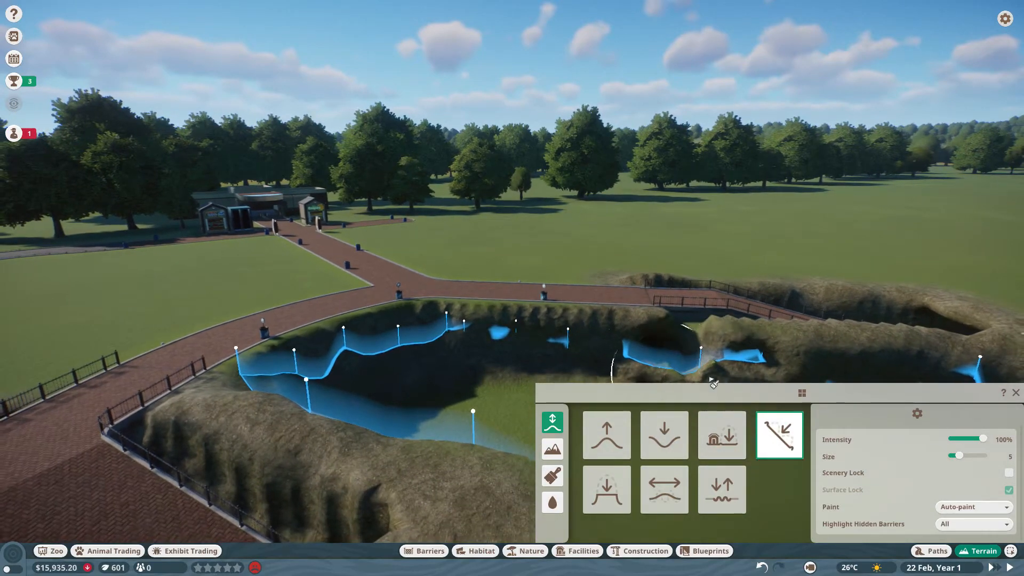
Close the terrain editing tools, leaving the sunken pit and its paths in view.
{"action": "left_click", "coordinate": [663, 489]}
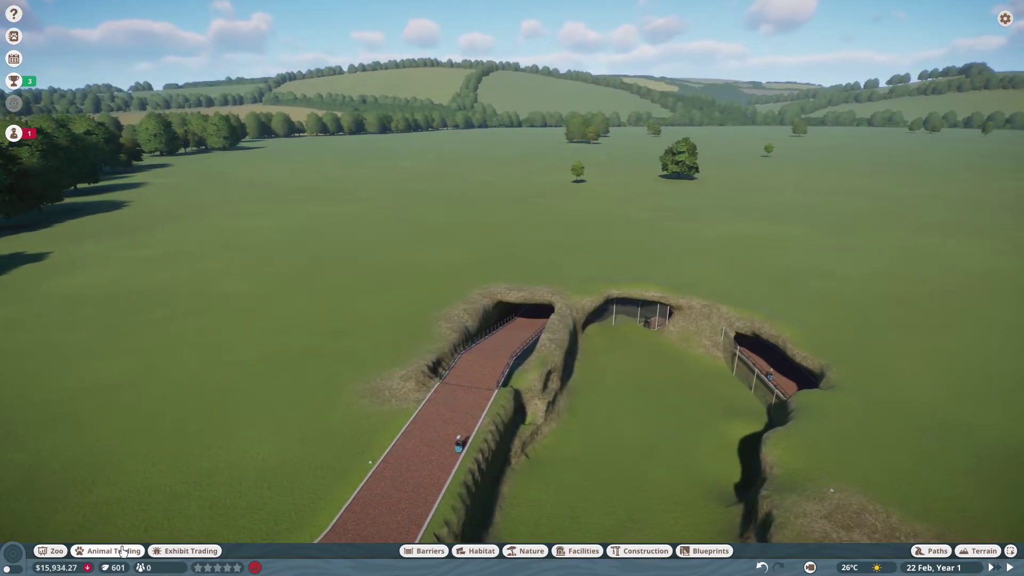
Adopt the male African Wild Dog Funsan for $305 from the animal market.
{"action": "left_click", "coordinate": [113, 551]}
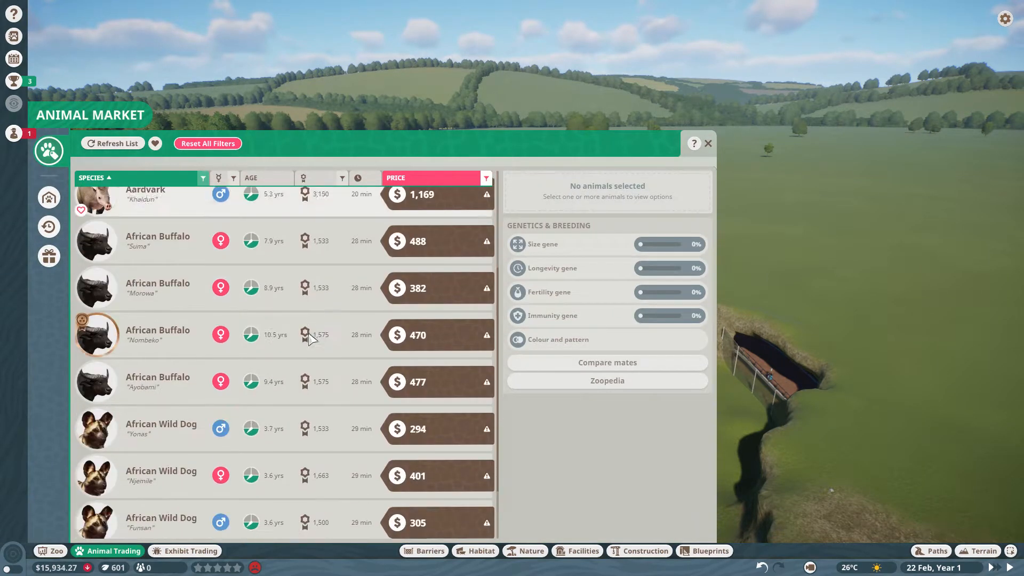
{"action": "scroll", "scroll_direction": "down", "scroll_amount": 3}
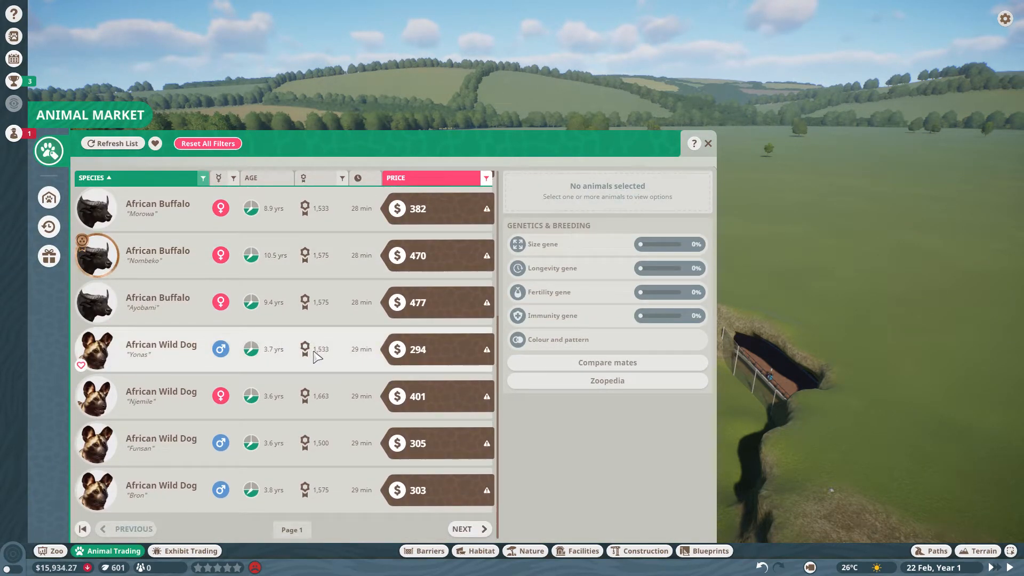
{"action": "left_click", "coordinate": [160, 395]}
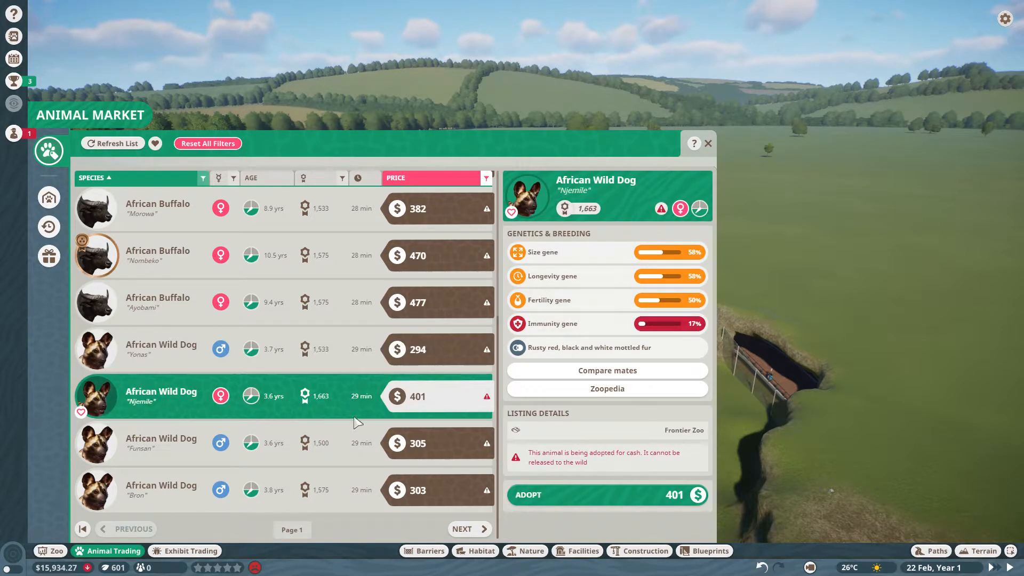
{"action": "left_click", "coordinate": [161, 443]}
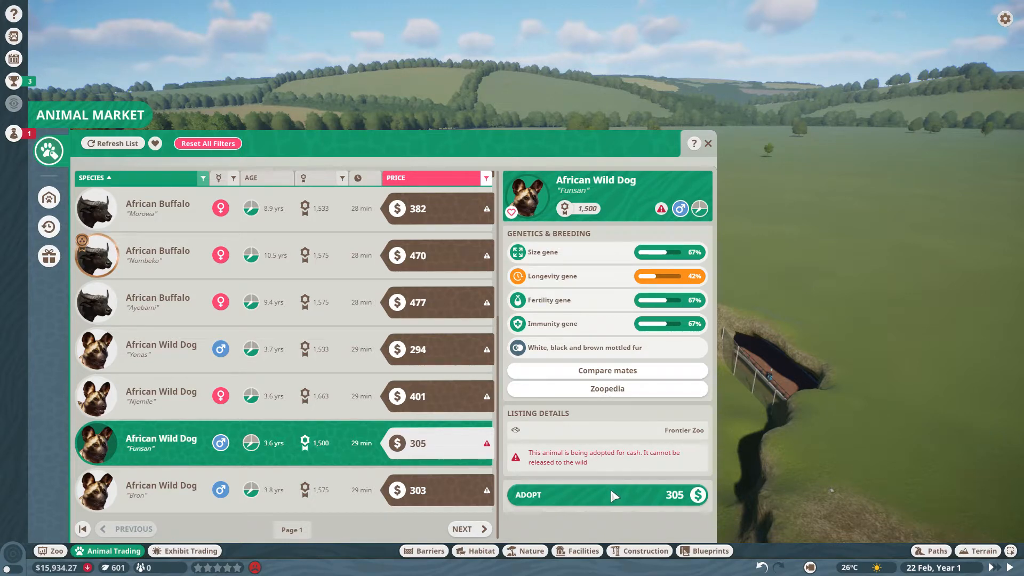
{"action": "left_click", "coordinate": [607, 495]}
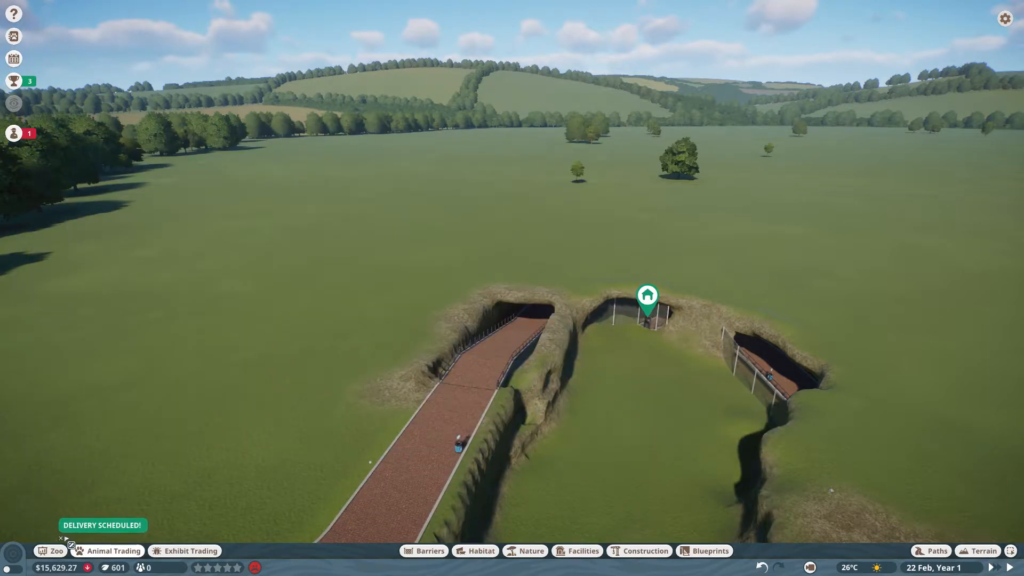
Check animal storage, then try adopting Funsan again and reload the market listings.
{"action": "left_click", "coordinate": [113, 550]}
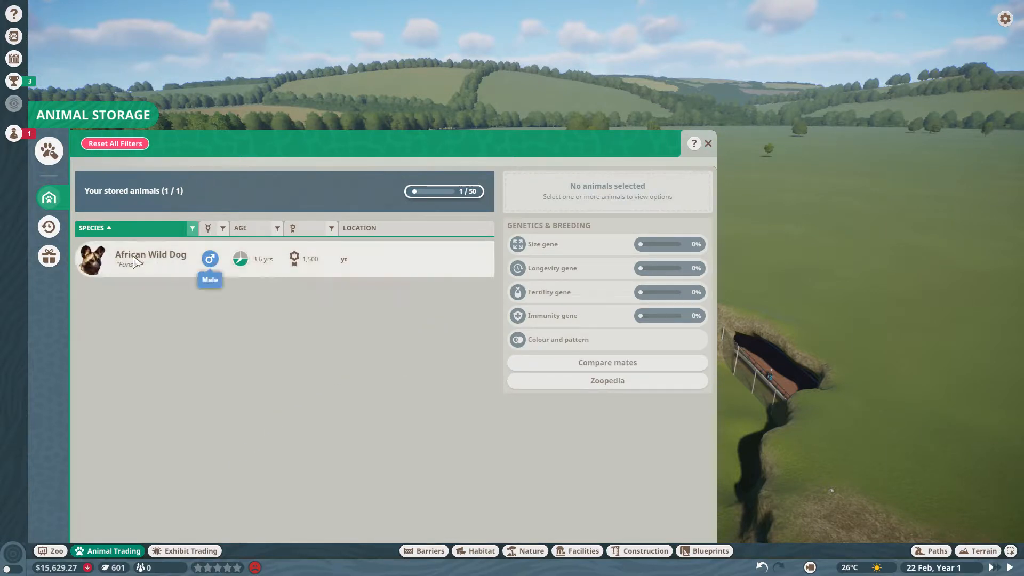
{"action": "mouse_move", "coordinate": [153, 252]}
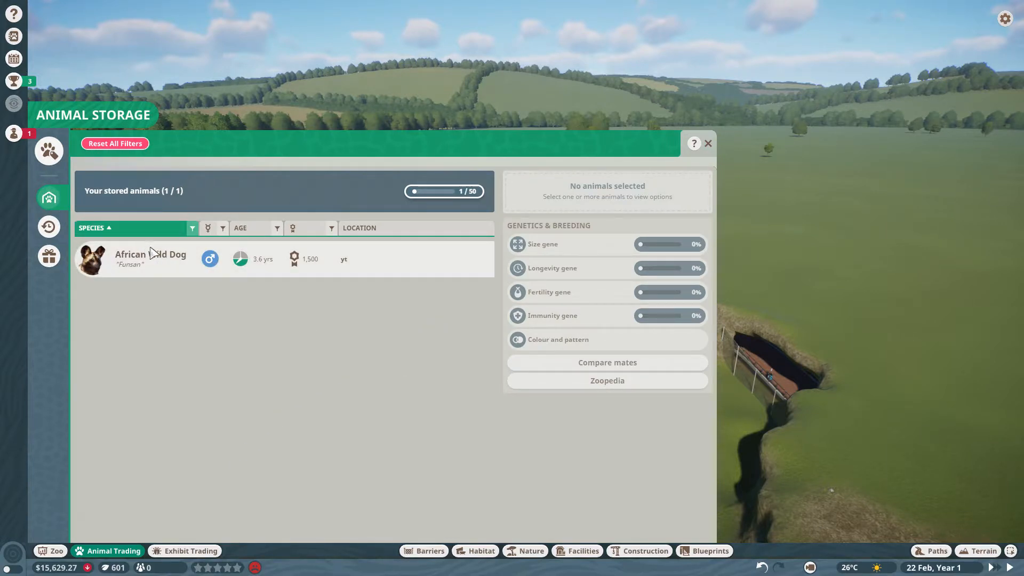
{"action": "left_click", "coordinate": [49, 152]}
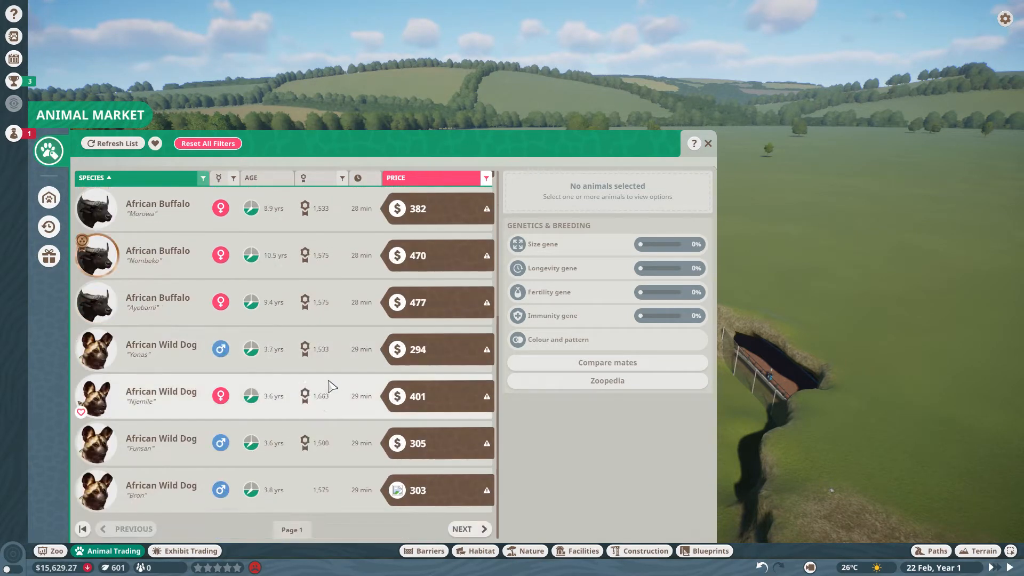
{"action": "left_click", "coordinate": [160, 443]}
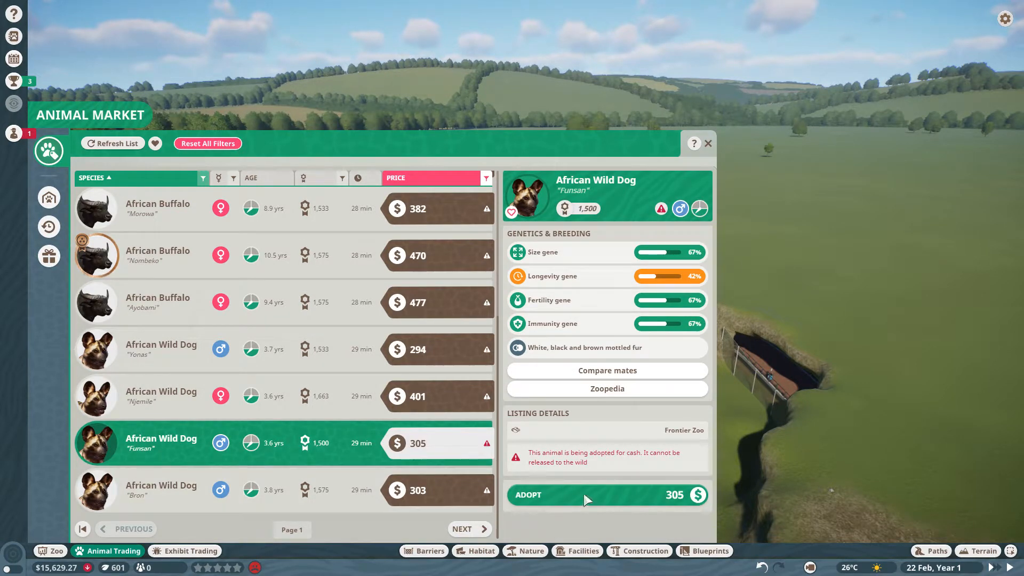
{"action": "left_click", "coordinate": [585, 495]}
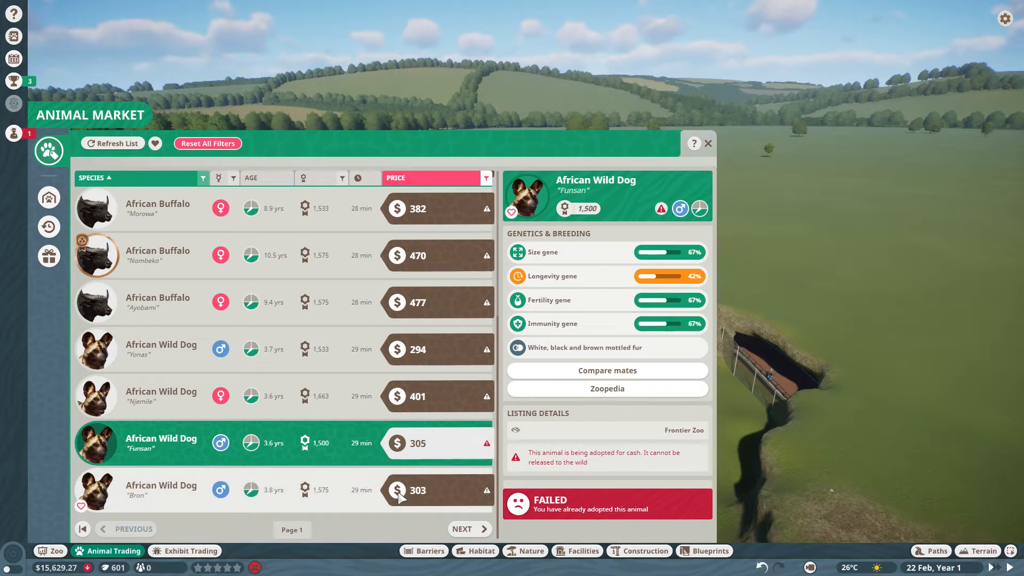
{"action": "left_click", "coordinate": [161, 490]}
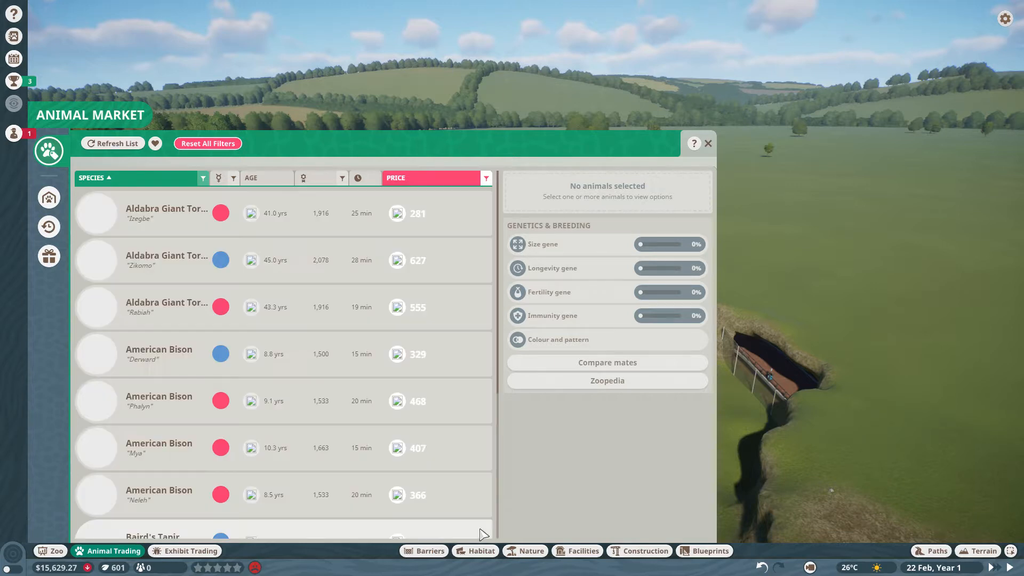
Clear the Price column filter so both cash and conservation-credit animals are listed.
{"action": "scroll", "scroll_direction": "down", "scroll_amount": 3}
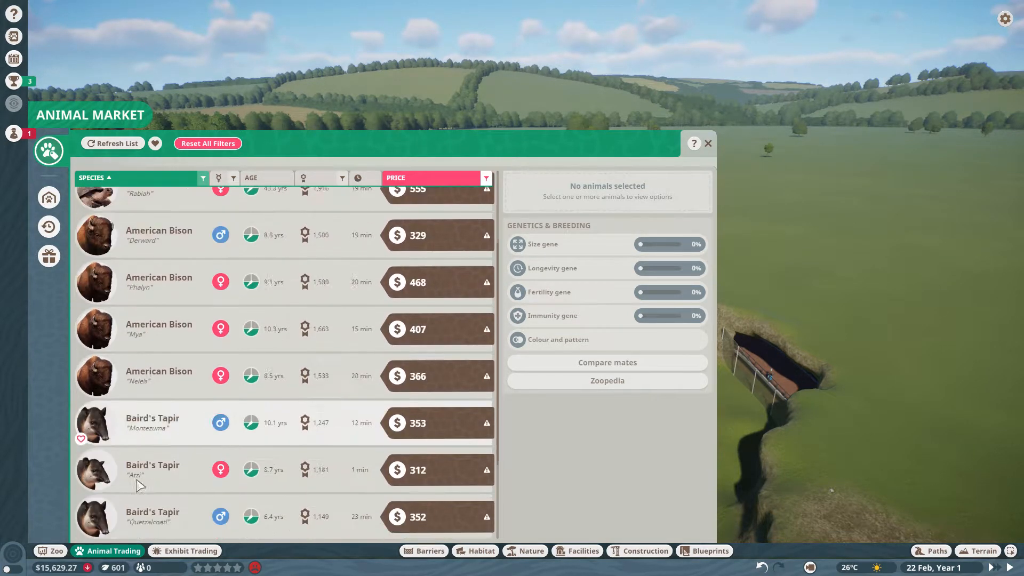
{"action": "left_click", "coordinate": [114, 143]}
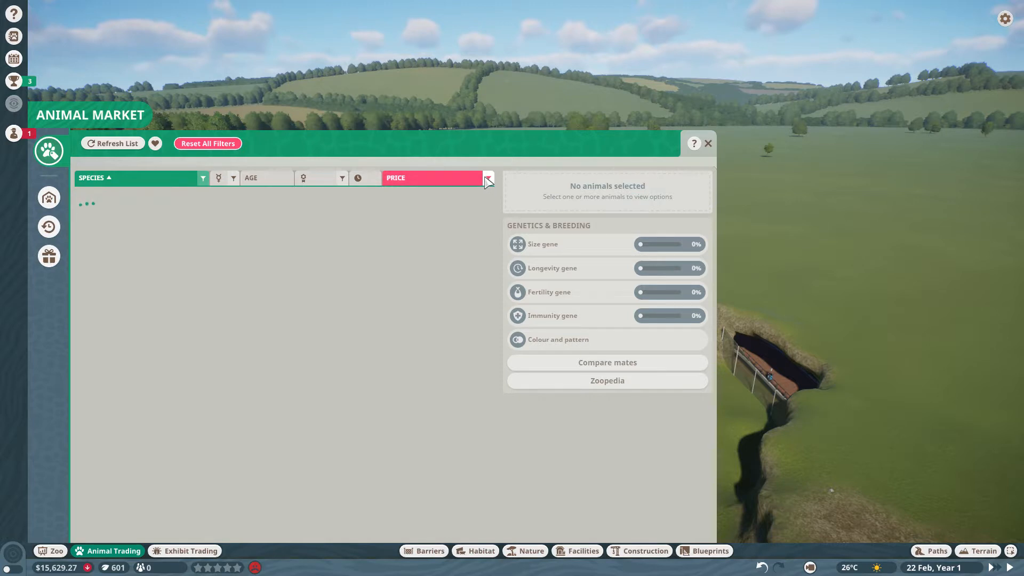
{"action": "left_click", "coordinate": [486, 179]}
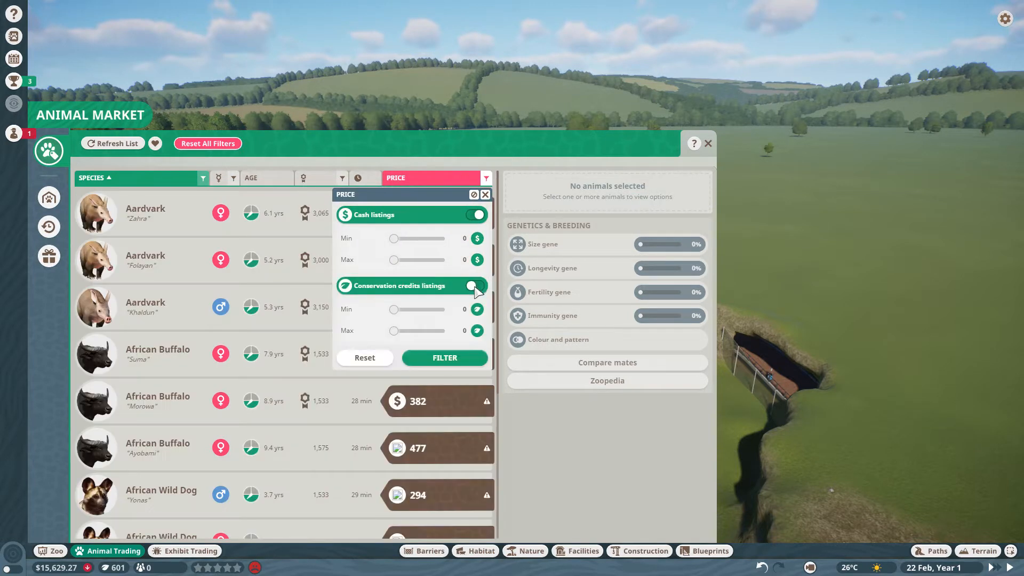
{"action": "left_click", "coordinate": [475, 286]}
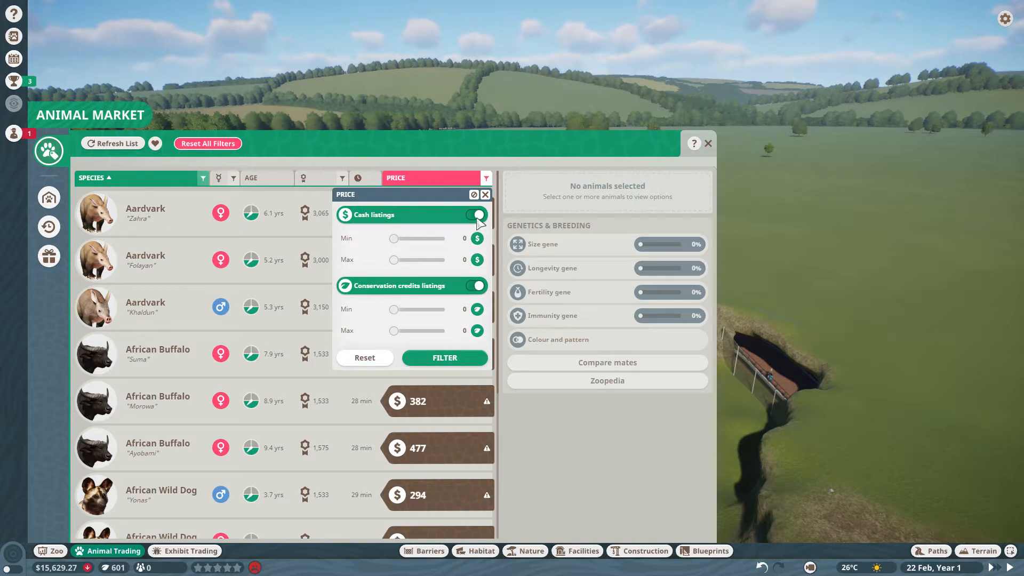
{"action": "left_click", "coordinate": [477, 215]}
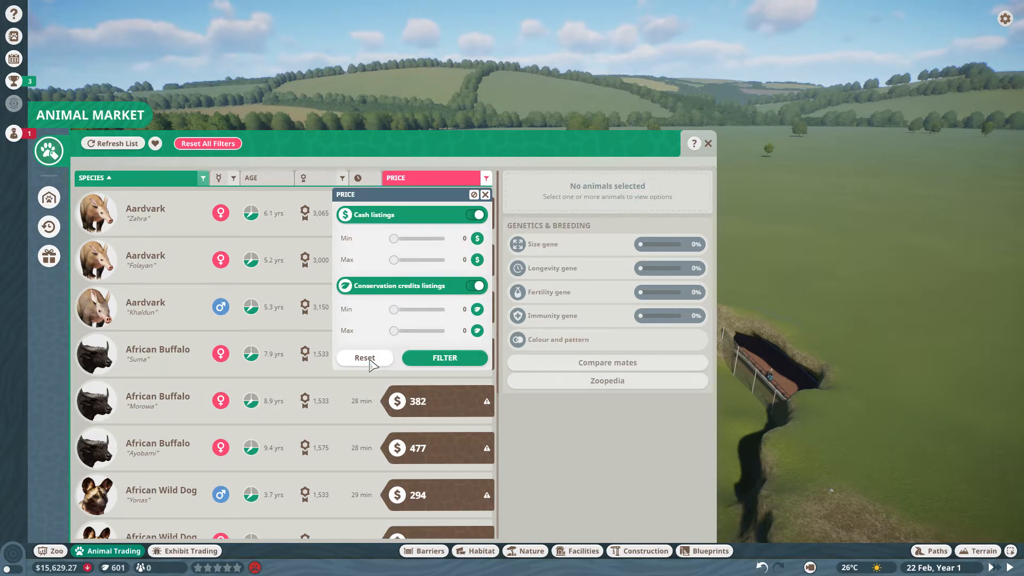
{"action": "left_click", "coordinate": [477, 285]}
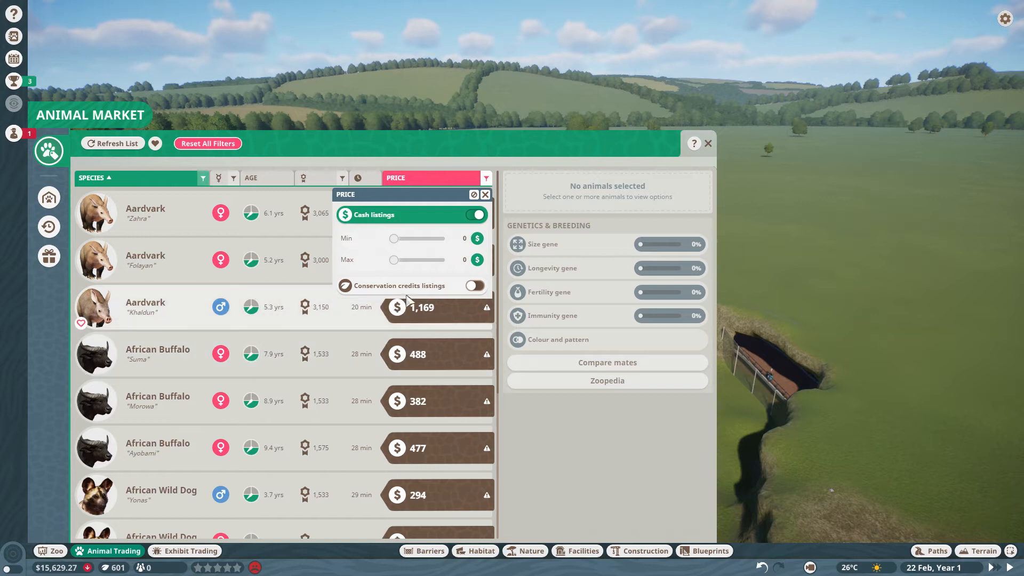
{"action": "left_click", "coordinate": [475, 215]}
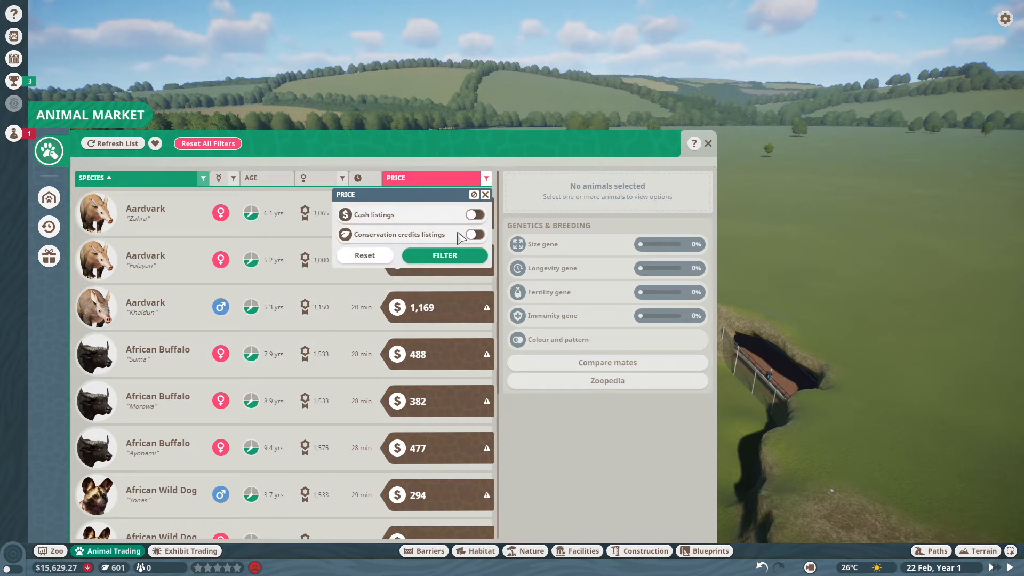
{"action": "left_click", "coordinate": [445, 256]}
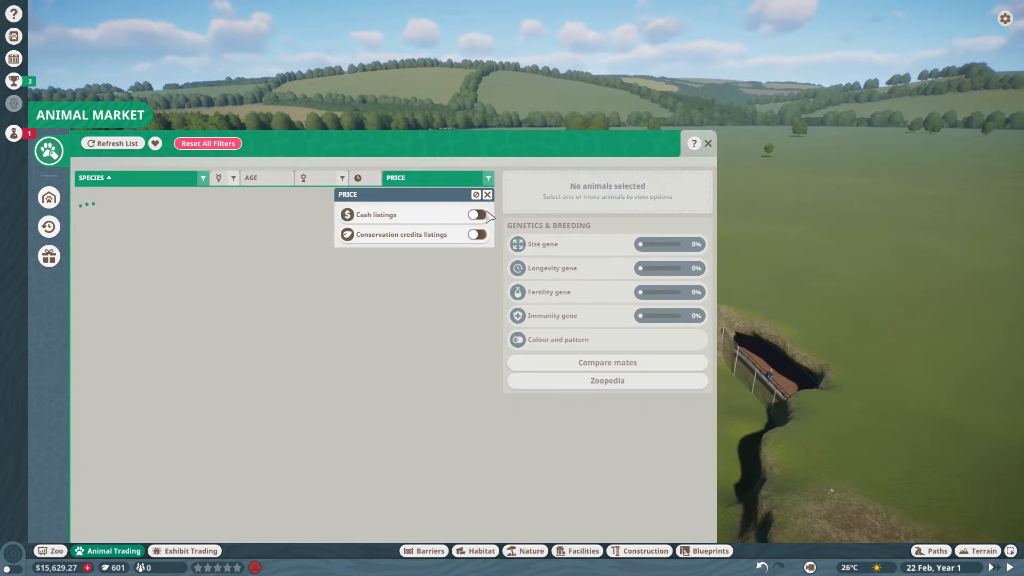
{"action": "left_click", "coordinate": [486, 195]}
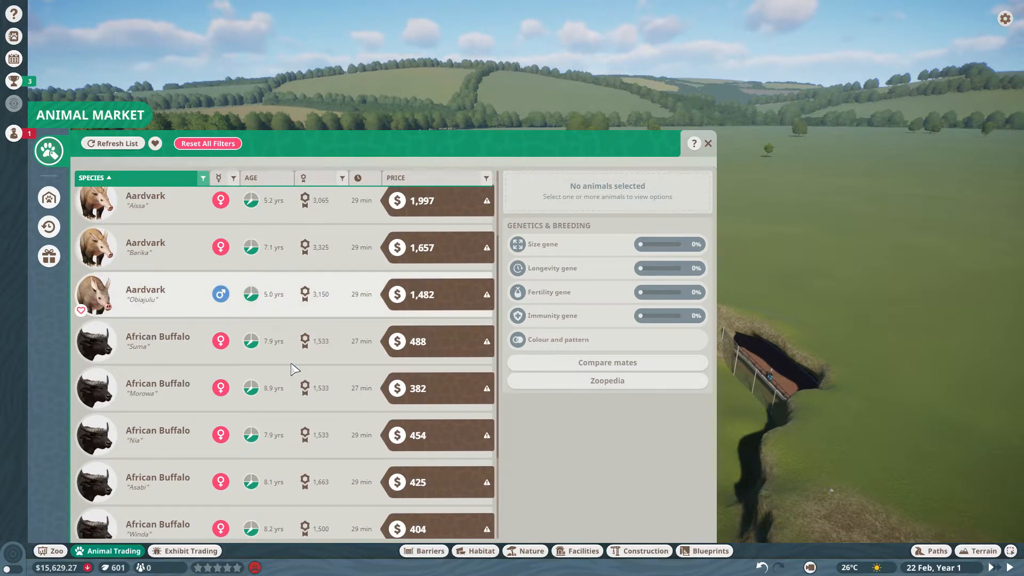
{"action": "scroll", "scroll_direction": "down", "scroll_amount": 3}
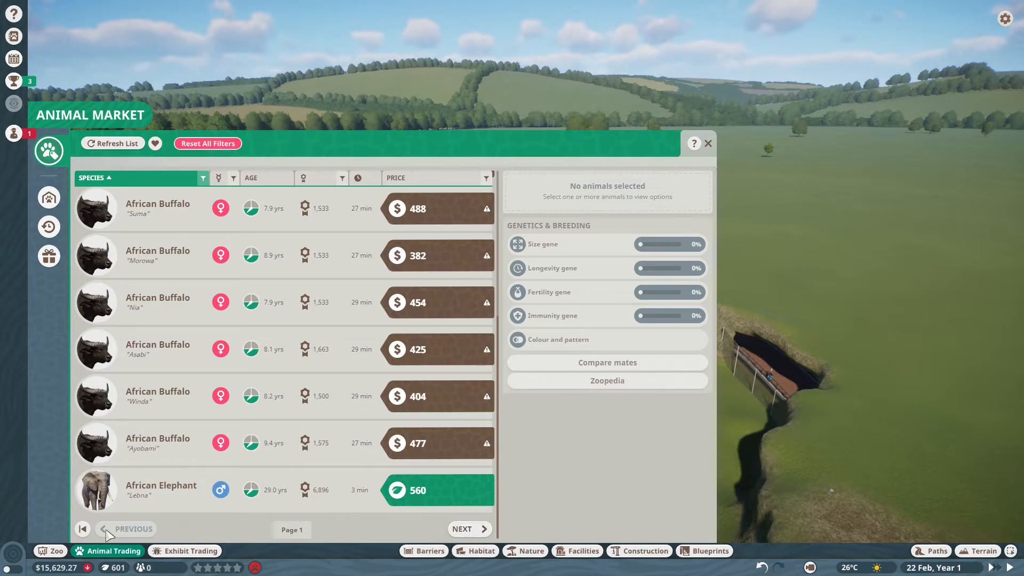
Review a stored animal, then inspect wild dogs priced at 200, 5,000 and 3,000.
{"action": "left_click", "coordinate": [48, 198]}
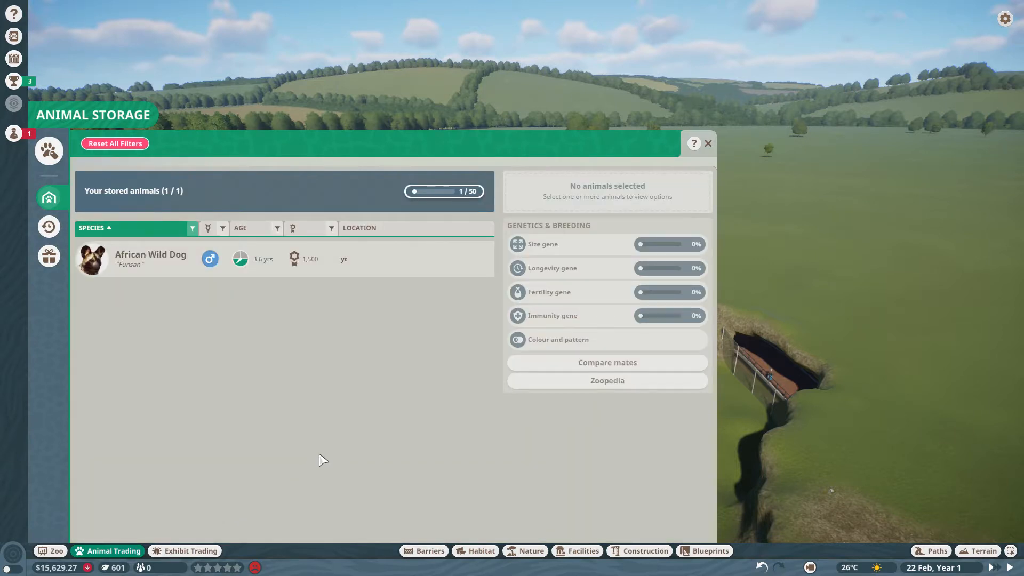
{"action": "left_click", "coordinate": [150, 259]}
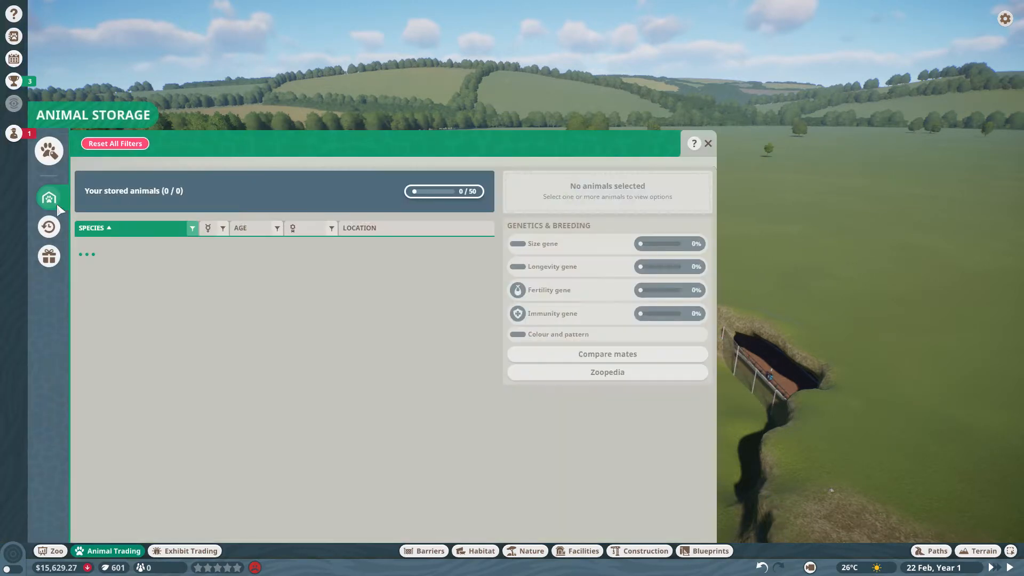
{"action": "left_click", "coordinate": [48, 151]}
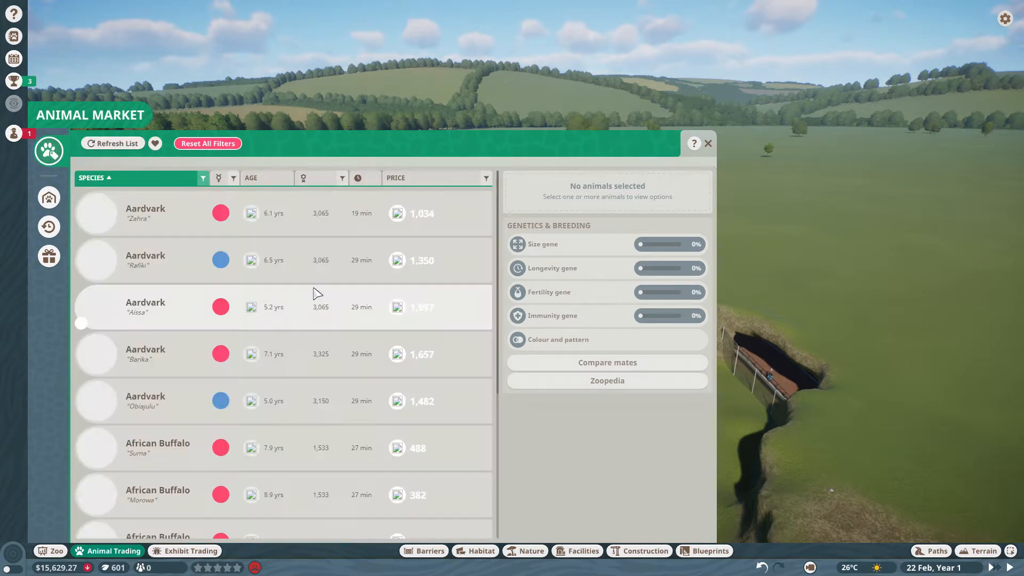
{"action": "scroll", "scroll_direction": "down", "scroll_amount": 3}
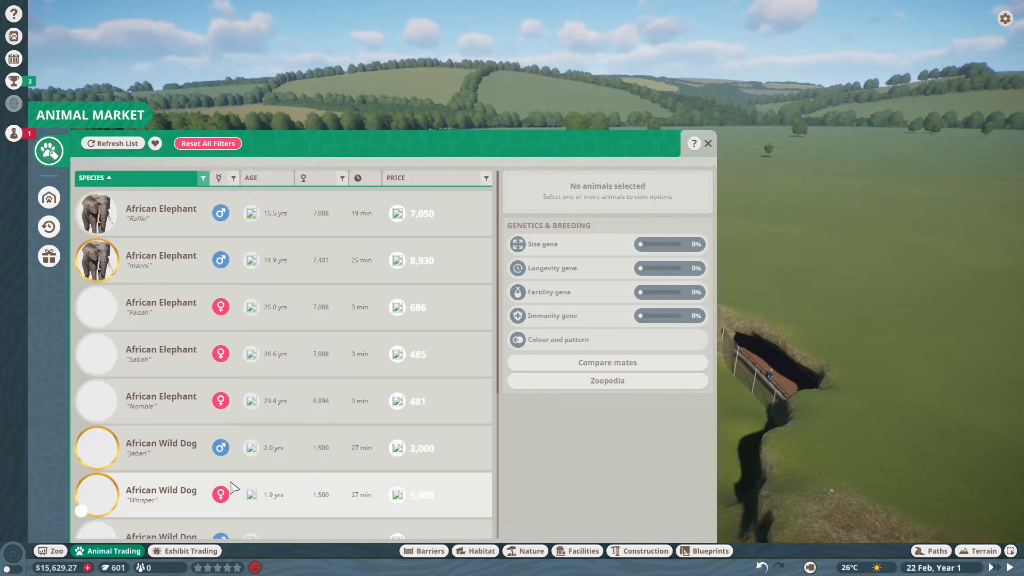
{"action": "scroll", "scroll_direction": "down", "scroll_amount": 3}
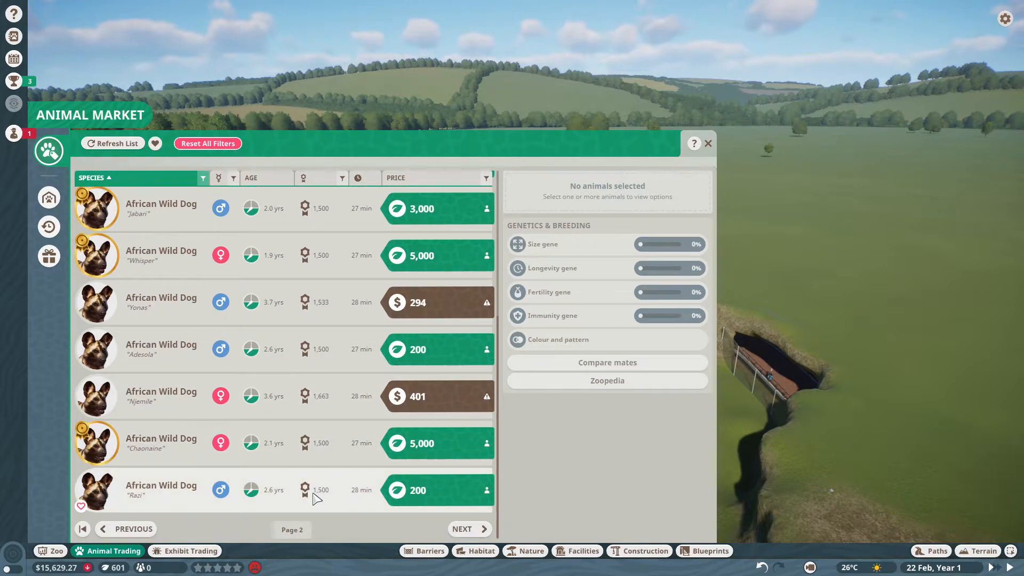
{"action": "left_click", "coordinate": [160, 490]}
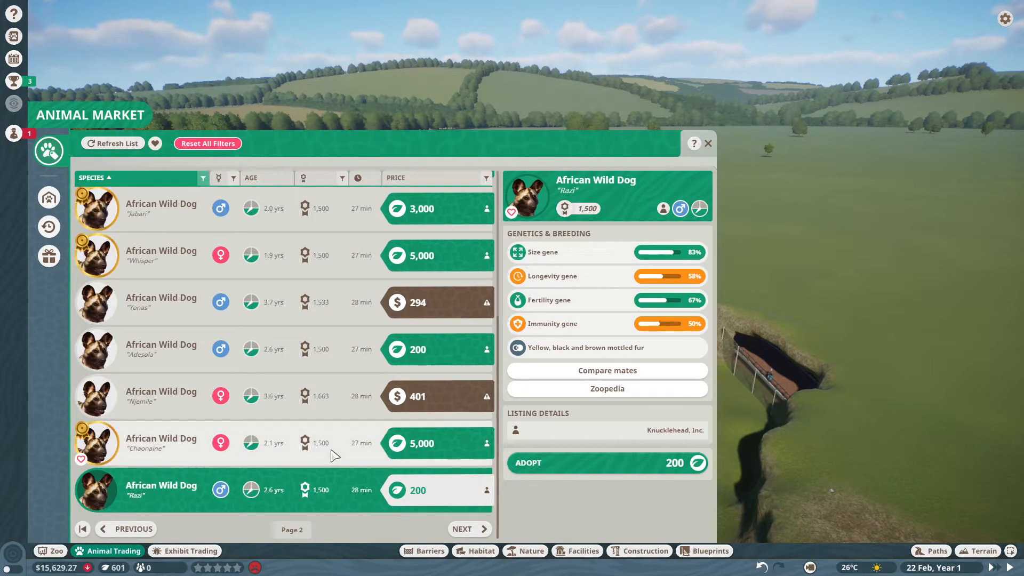
{"action": "mouse_move", "coordinate": [549, 471]}
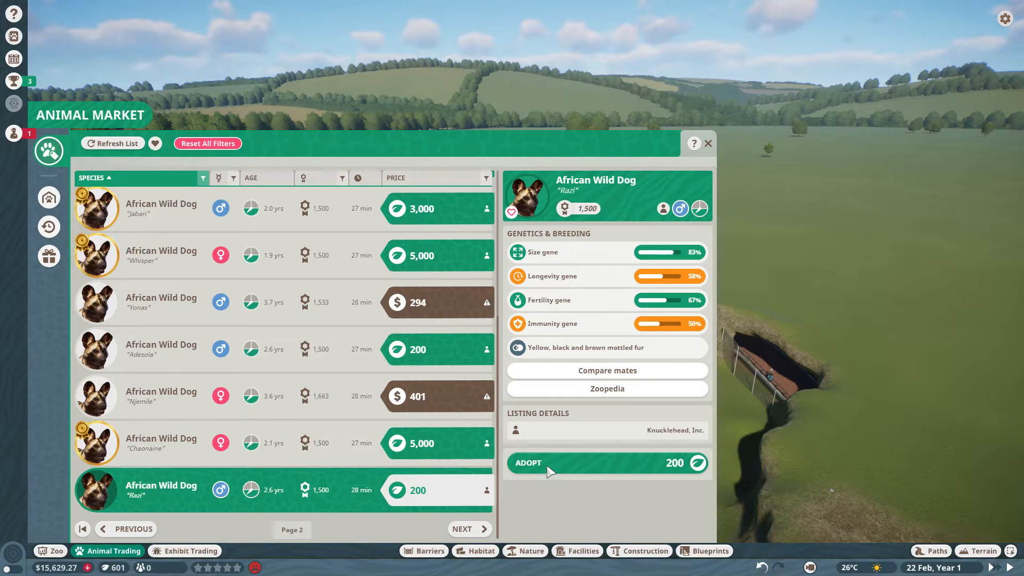
{"action": "mouse_move", "coordinate": [323, 325]}
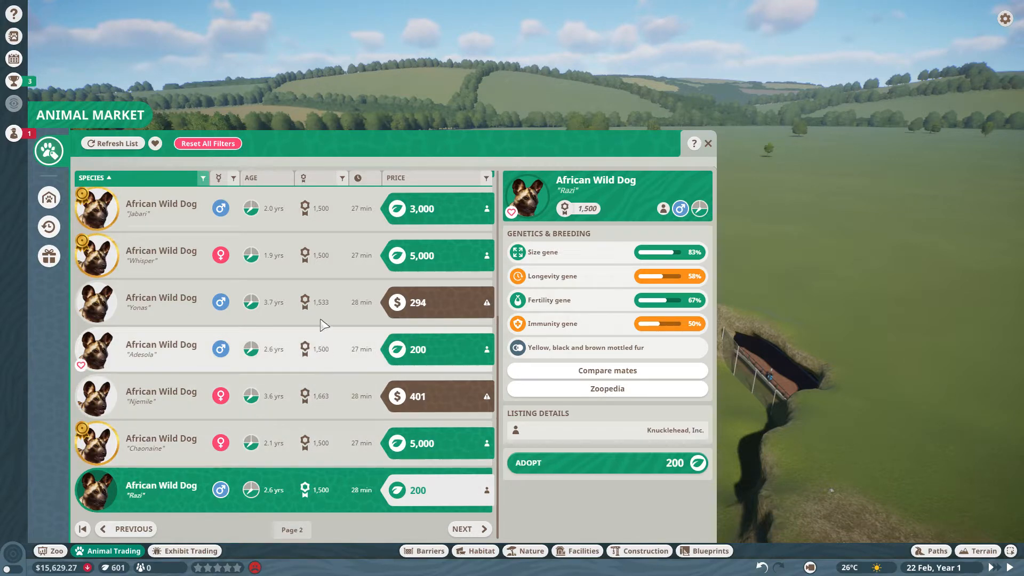
{"action": "left_click", "coordinate": [160, 255]}
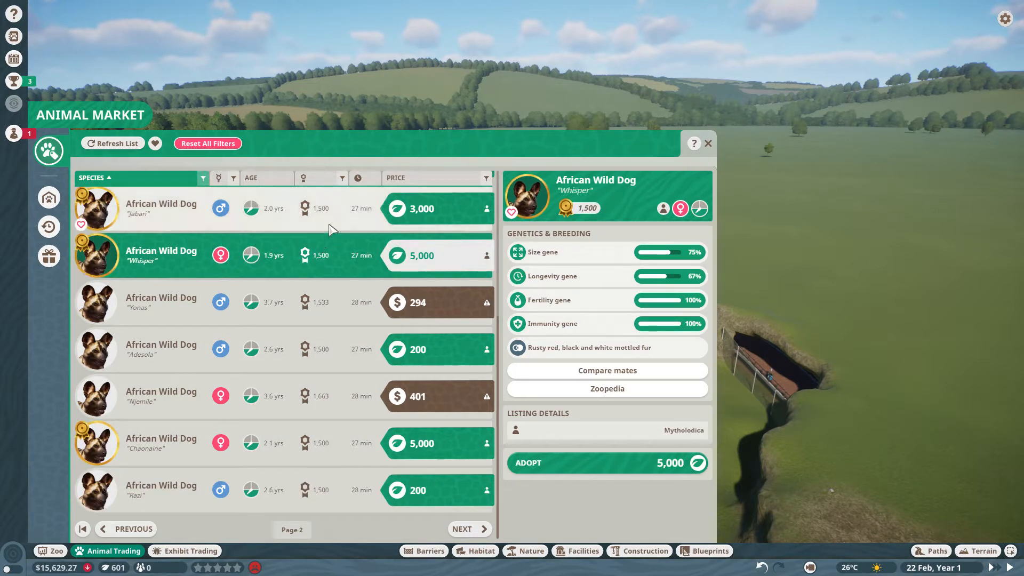
{"action": "left_click", "coordinate": [161, 209]}
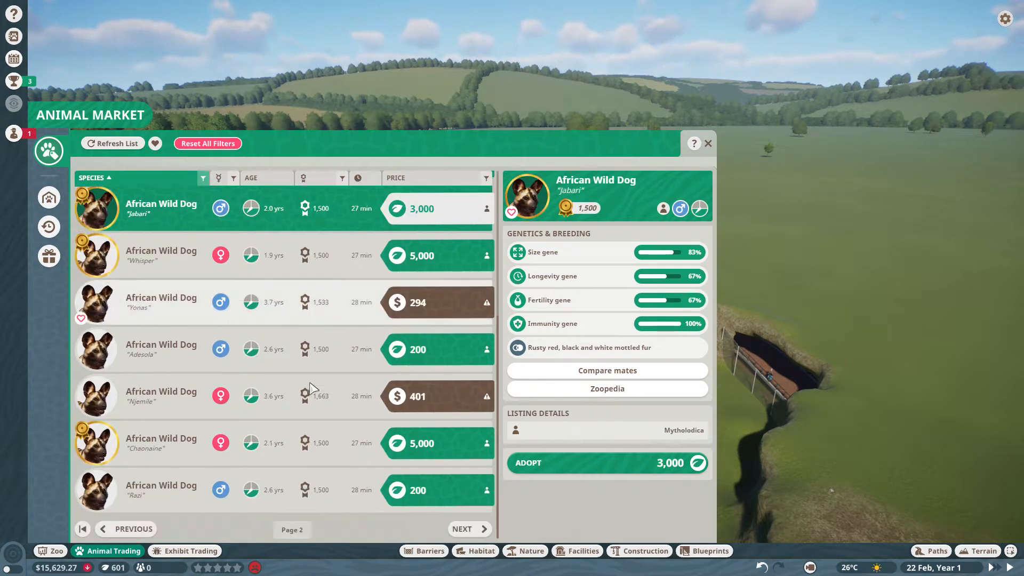
On the other listings page, inspect the 303 male and the 100-credit female Abeo.
{"action": "left_click", "coordinate": [113, 143]}
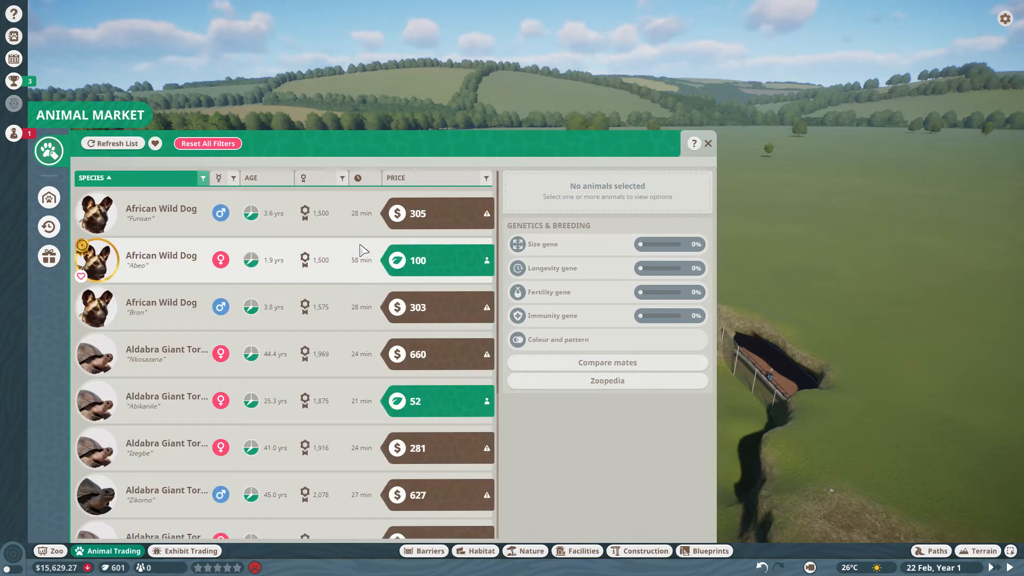
{"action": "mouse_move", "coordinate": [343, 270]}
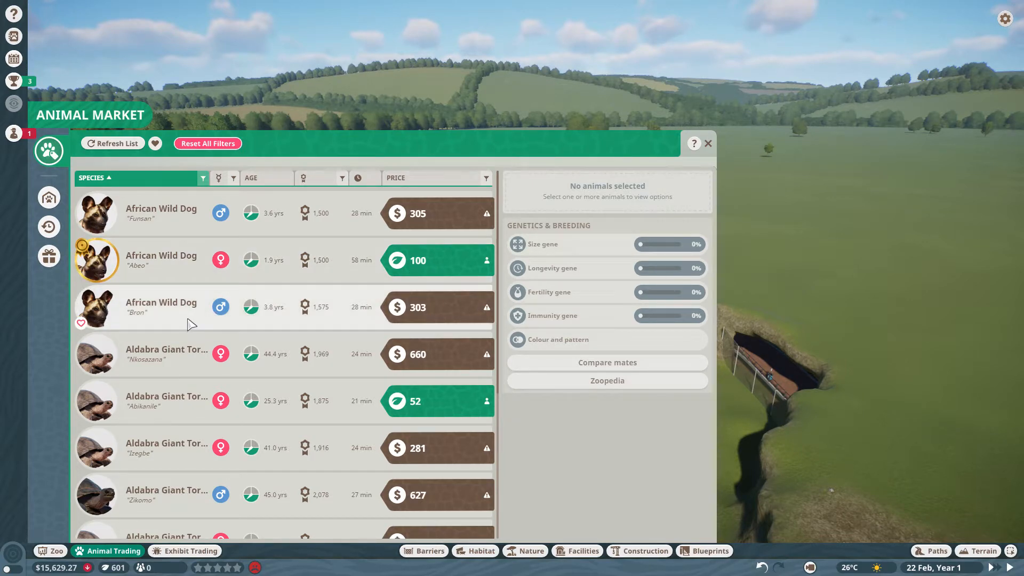
{"action": "left_click", "coordinate": [161, 307]}
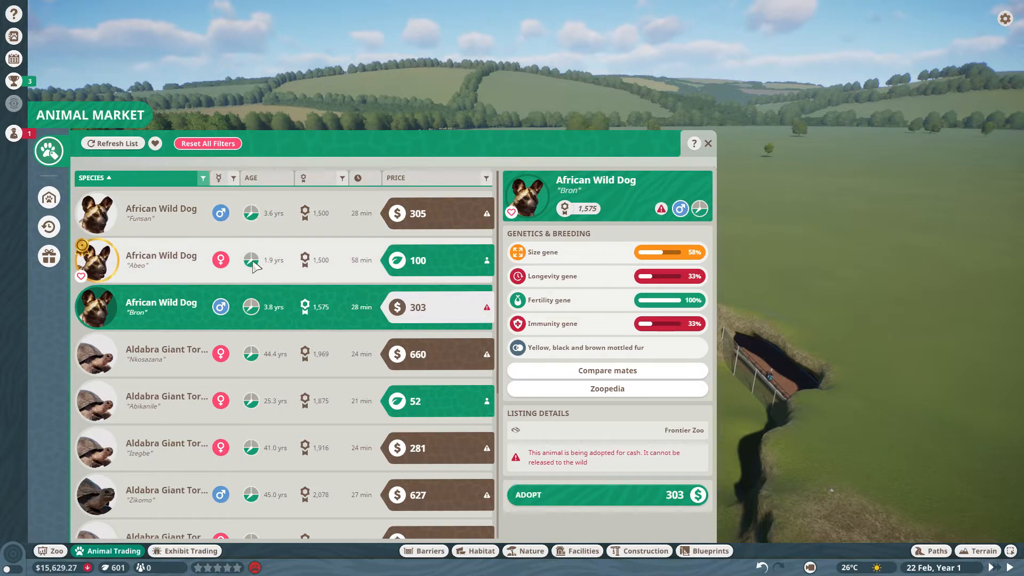
{"action": "left_click", "coordinate": [160, 259]}
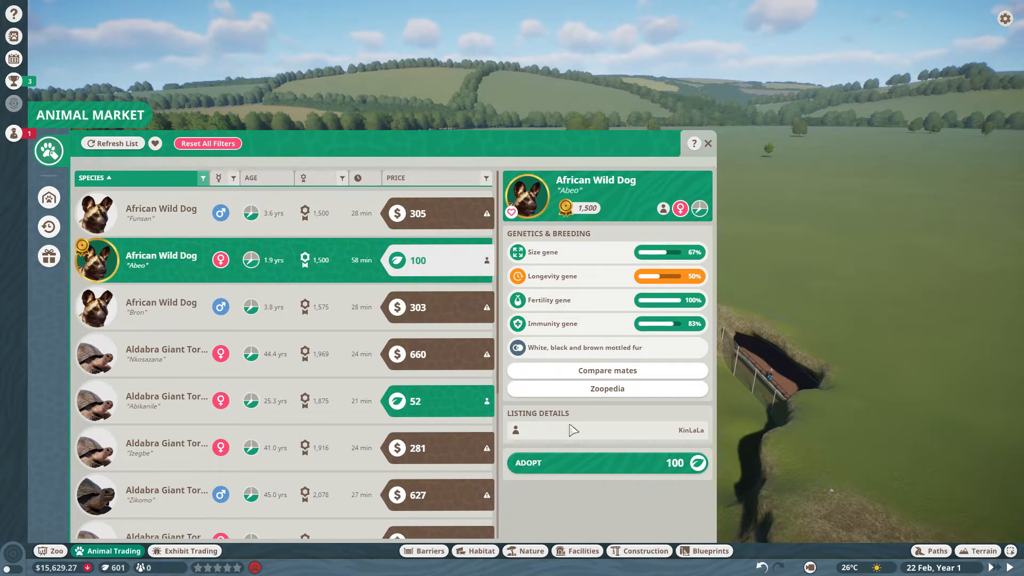
{"action": "mouse_move", "coordinate": [571, 468]}
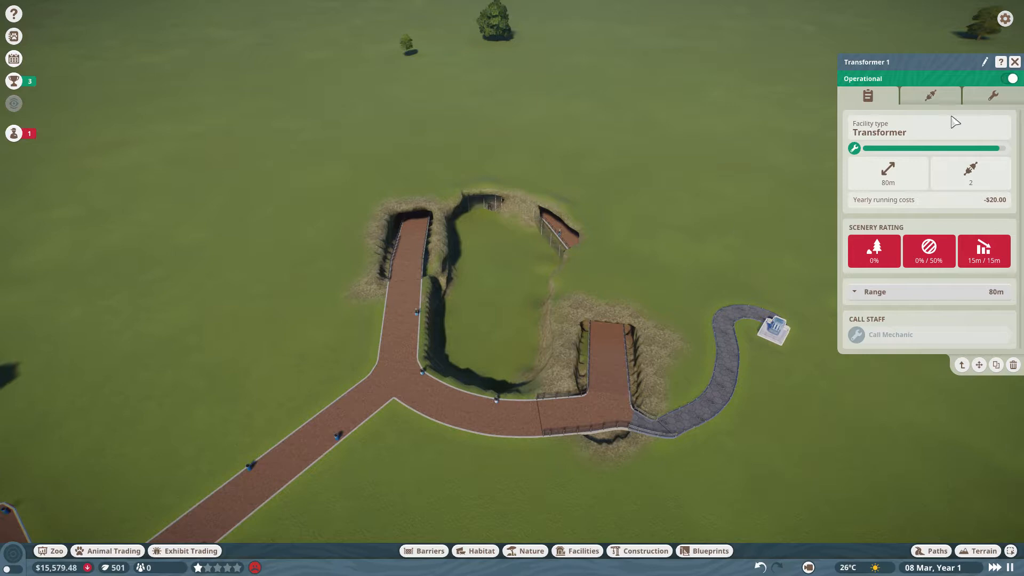
Dismiss the newly placed transformer's details panel.
{"action": "left_click", "coordinate": [1015, 62]}
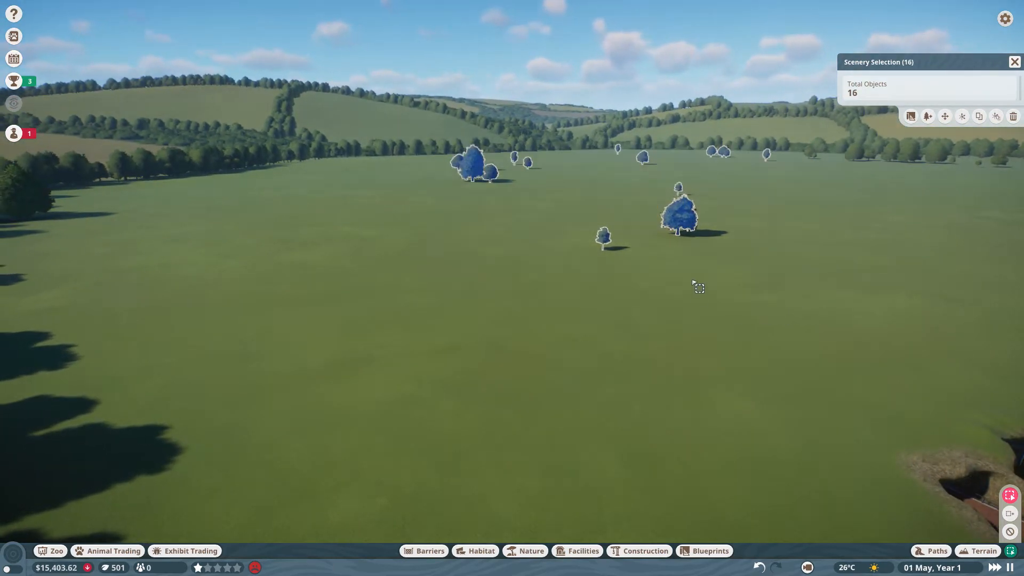
{"action": "mouse_move", "coordinate": [962, 117]}
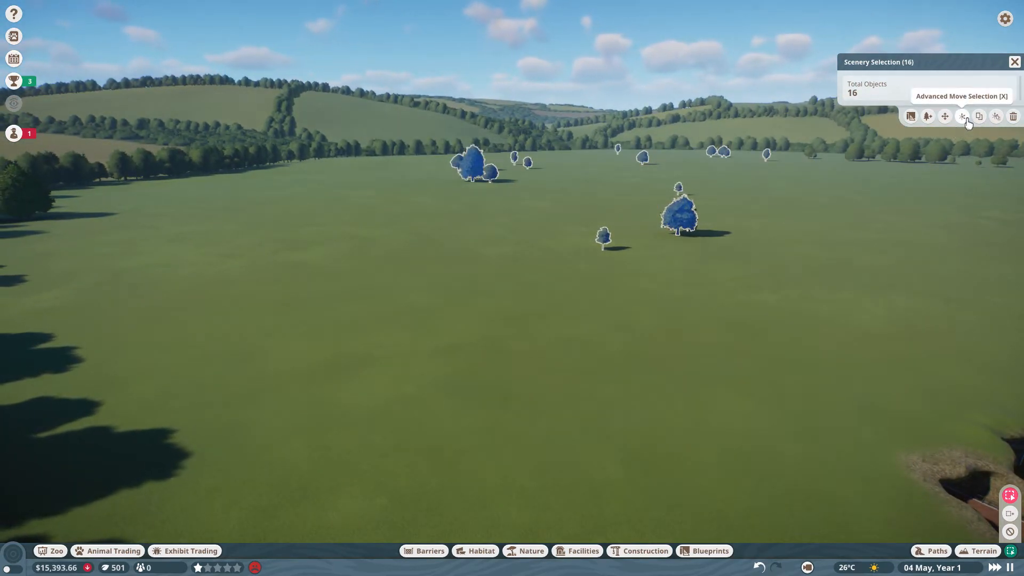
{"action": "mouse_move", "coordinate": [945, 121]}
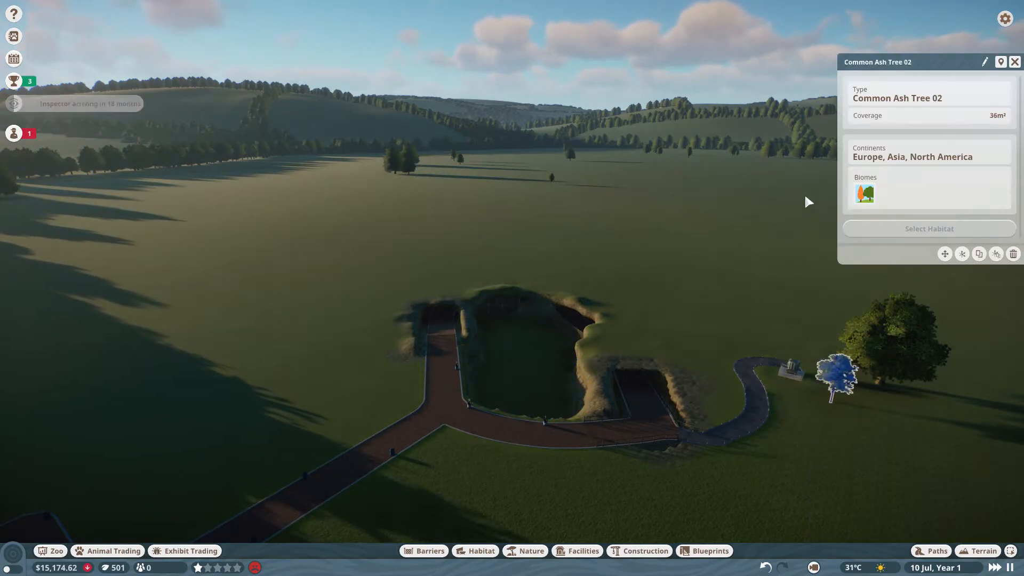
Deselect the common ash tree placed beside the transformer.
{"action": "left_click", "coordinate": [1015, 62]}
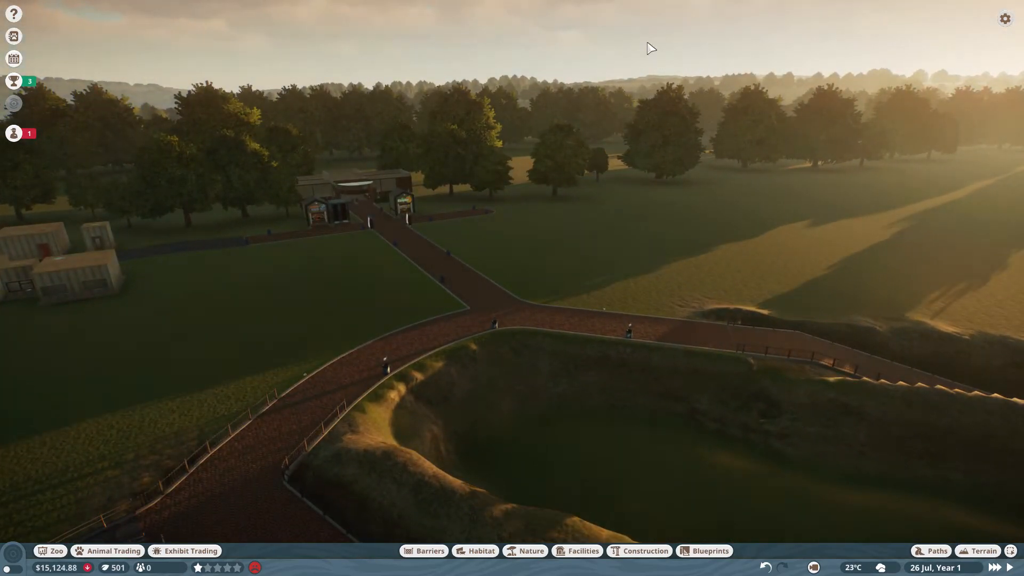
Dismiss the pending research center staff alert.
{"action": "left_click", "coordinate": [13, 134]}
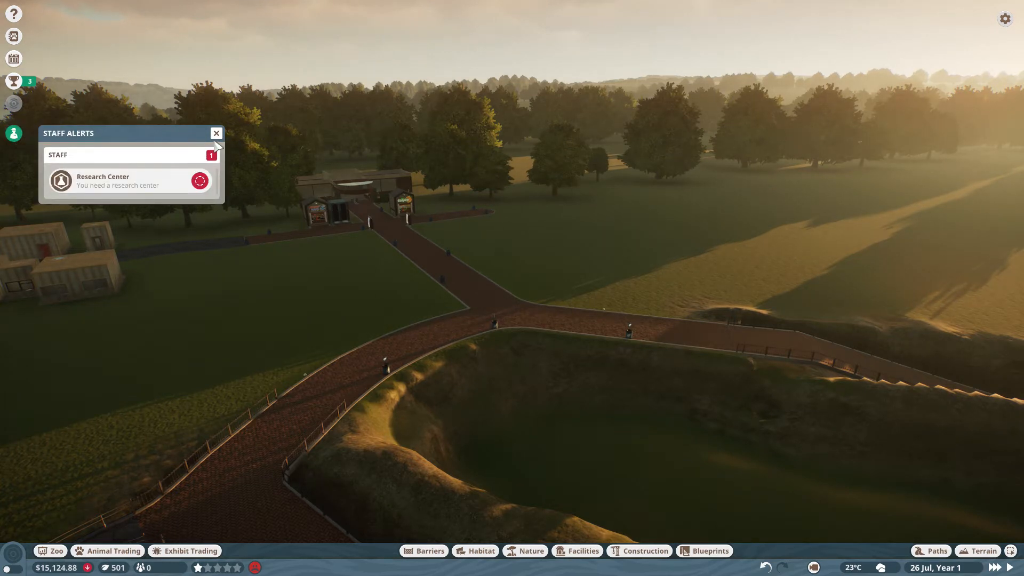
{"action": "left_click", "coordinate": [215, 133]}
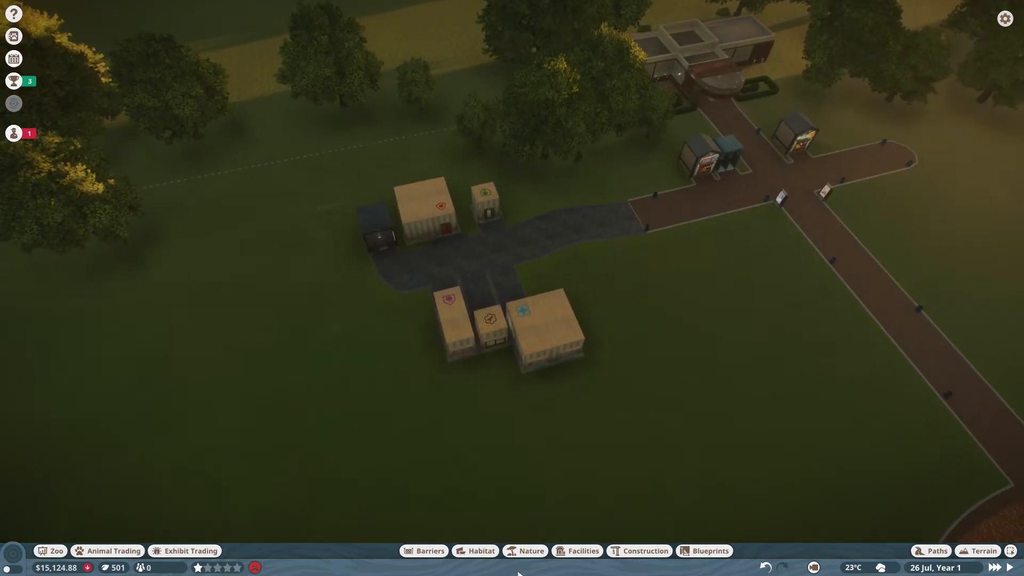
Pick Research Center Small from the staff buildings to place near the keeper huts.
{"action": "left_click", "coordinate": [577, 551]}
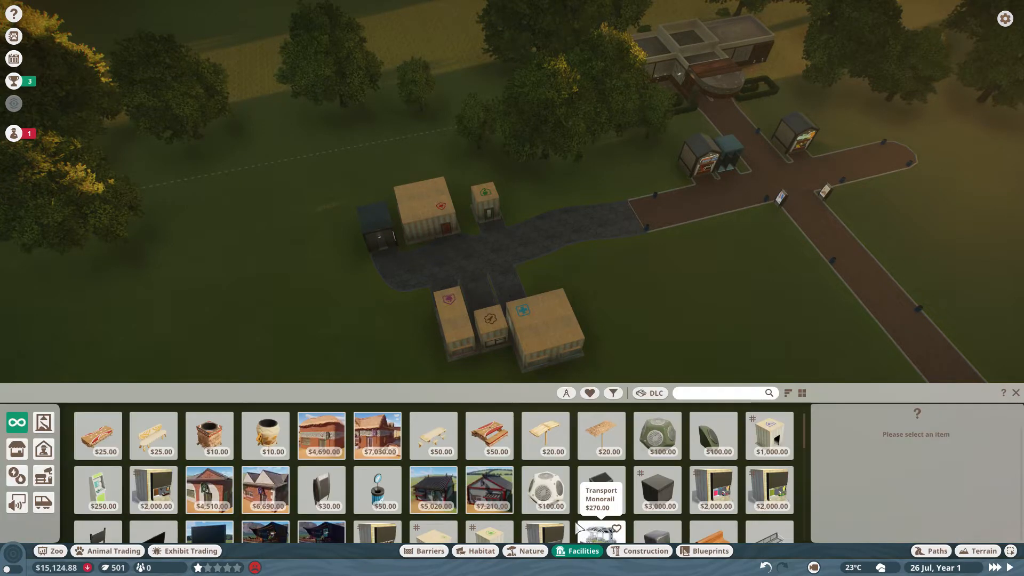
{"action": "left_click", "coordinate": [43, 448]}
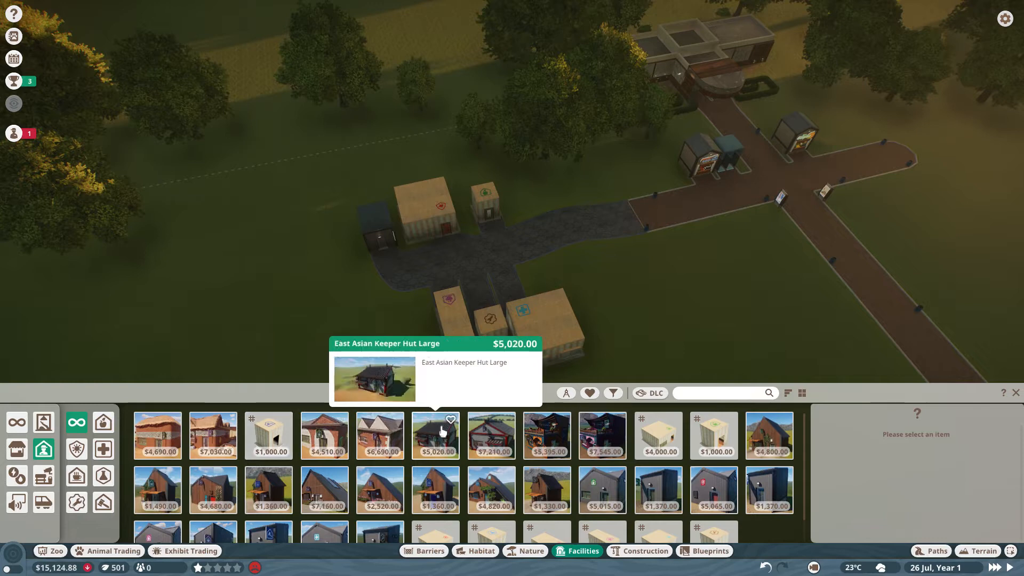
{"action": "mouse_move", "coordinate": [711, 445]}
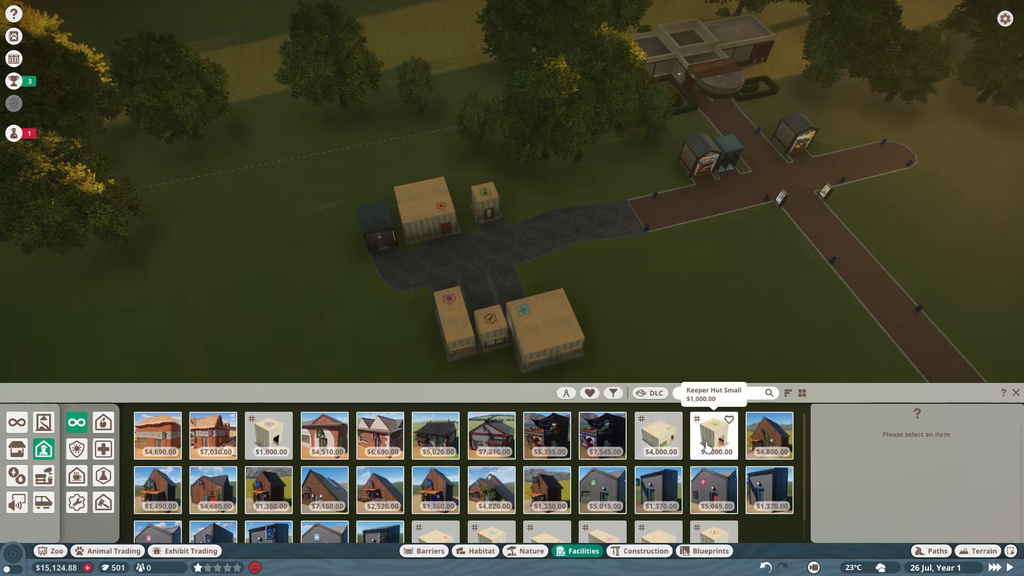
{"action": "scroll", "scroll_direction": "down", "scroll_amount": 3}
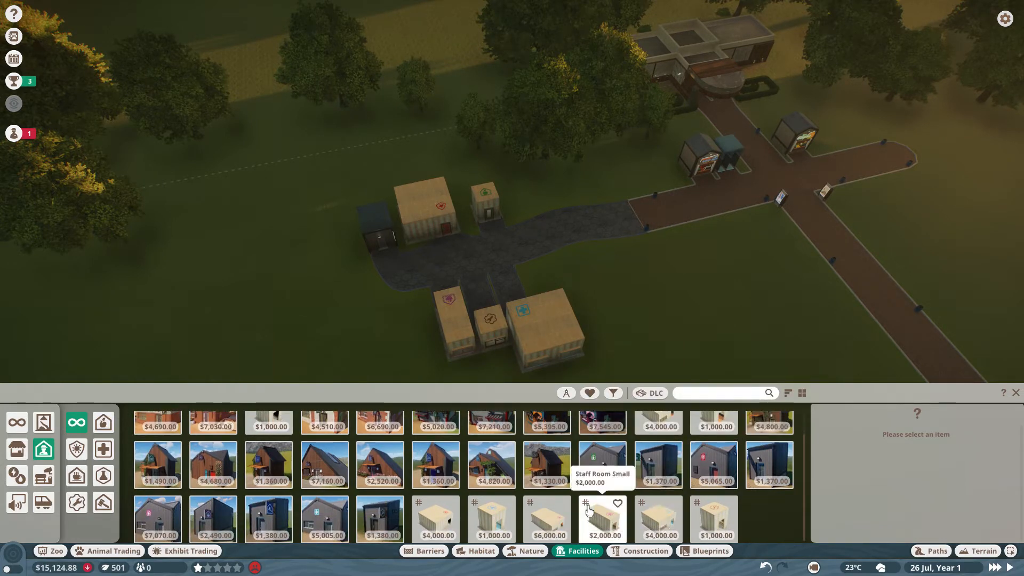
{"action": "mouse_move", "coordinate": [495, 522]}
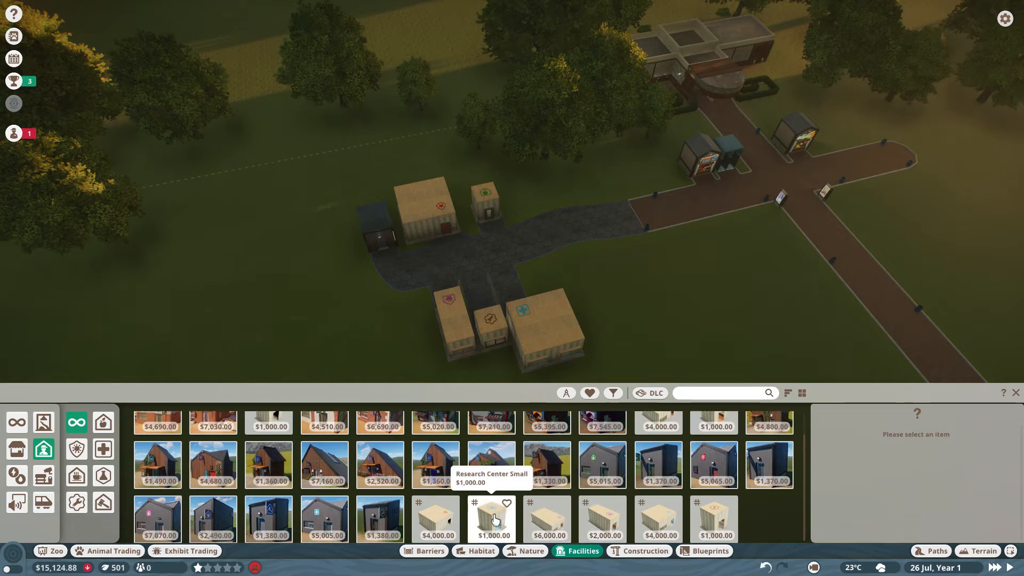
{"action": "left_click", "coordinate": [491, 519]}
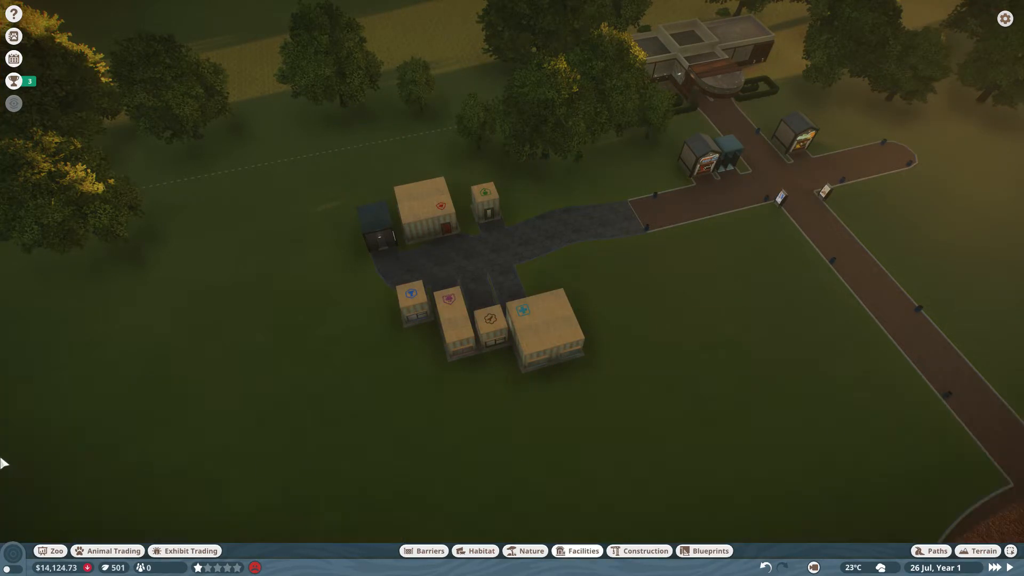
Hire a mechanic from the Staff window so the roster lists one mechanic.
{"action": "left_click", "coordinate": [51, 550]}
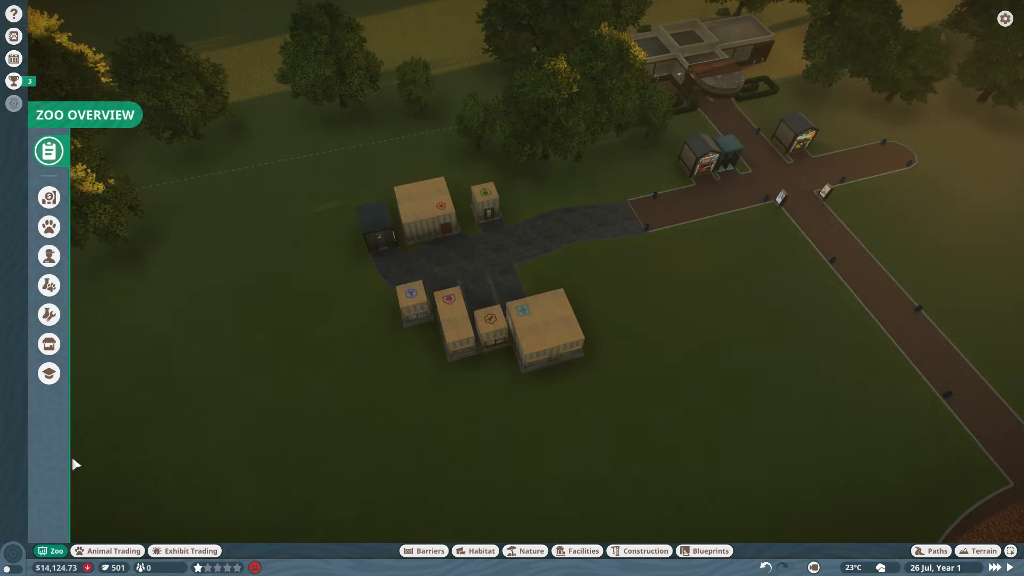
{"action": "left_click", "coordinate": [49, 150]}
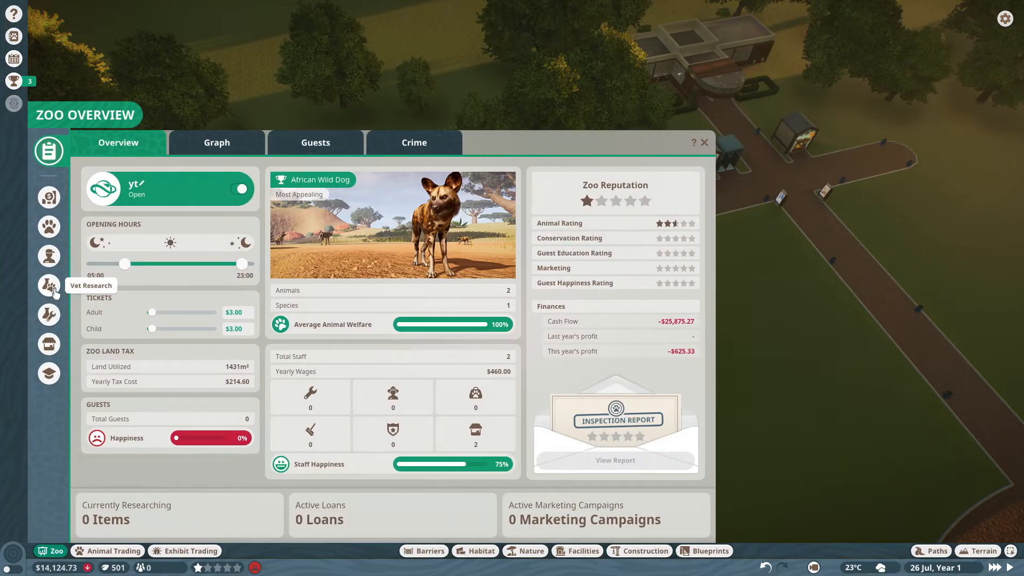
{"action": "left_click", "coordinate": [49, 256]}
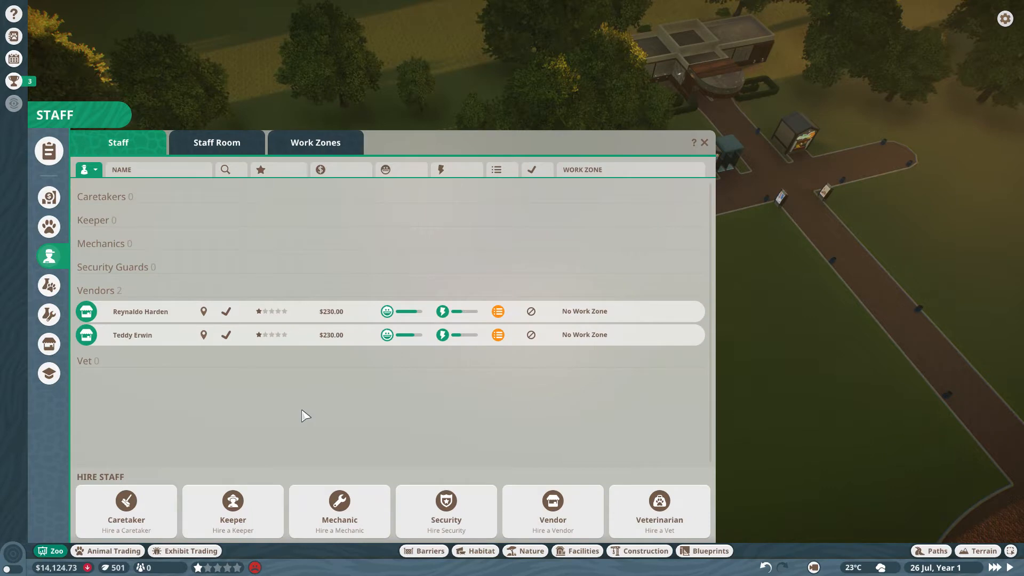
{"action": "left_click", "coordinate": [704, 143]}
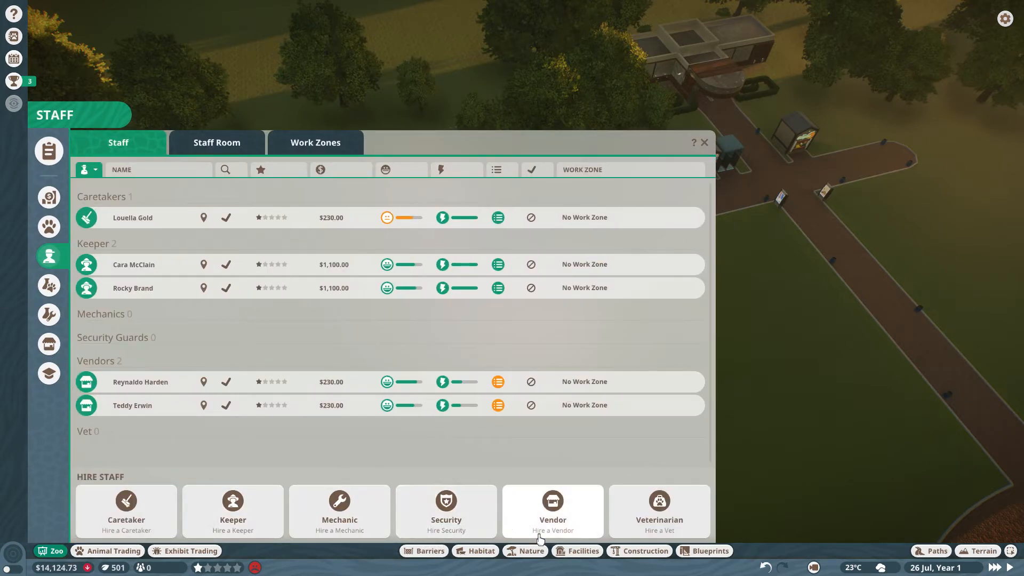
{"action": "left_click", "coordinate": [704, 142]}
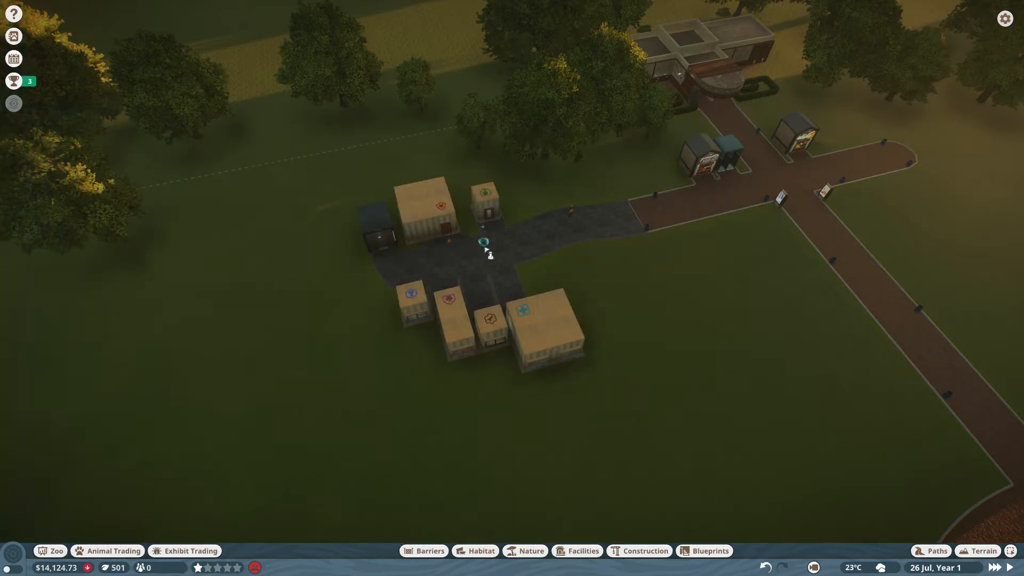
{"action": "left_click", "coordinate": [49, 256]}
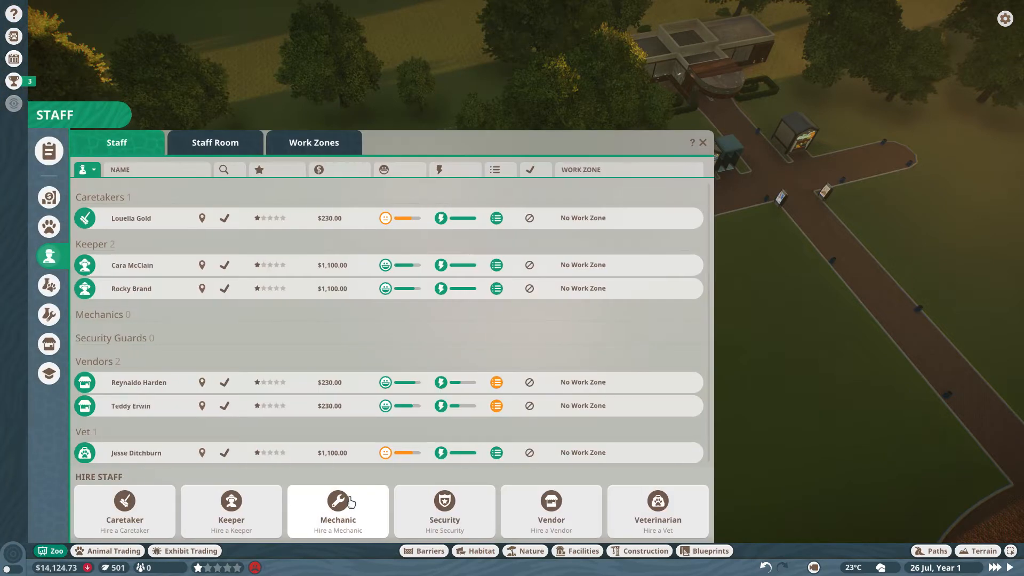
{"action": "left_click", "coordinate": [702, 142]}
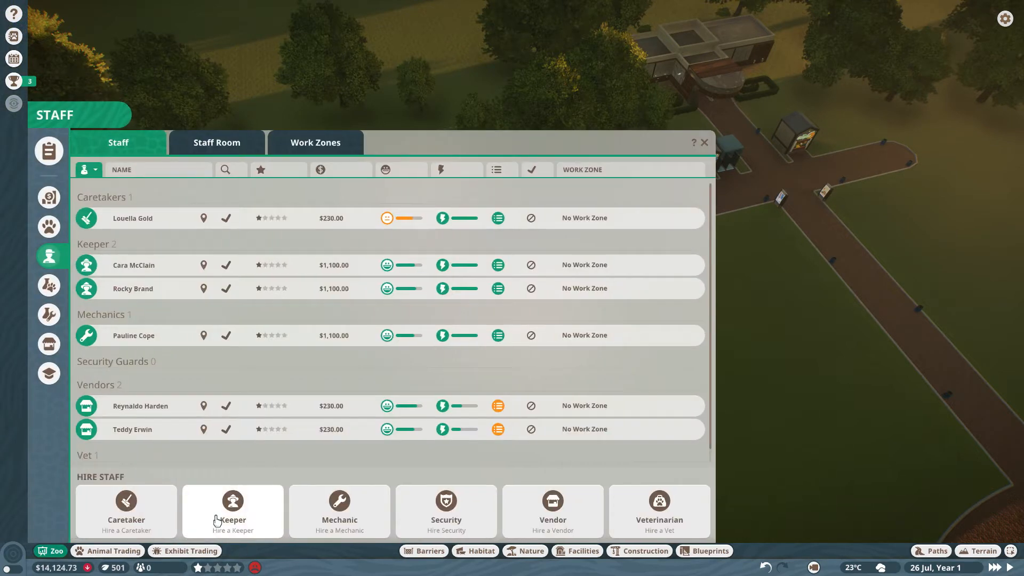
{"action": "mouse_move", "coordinate": [545, 521]}
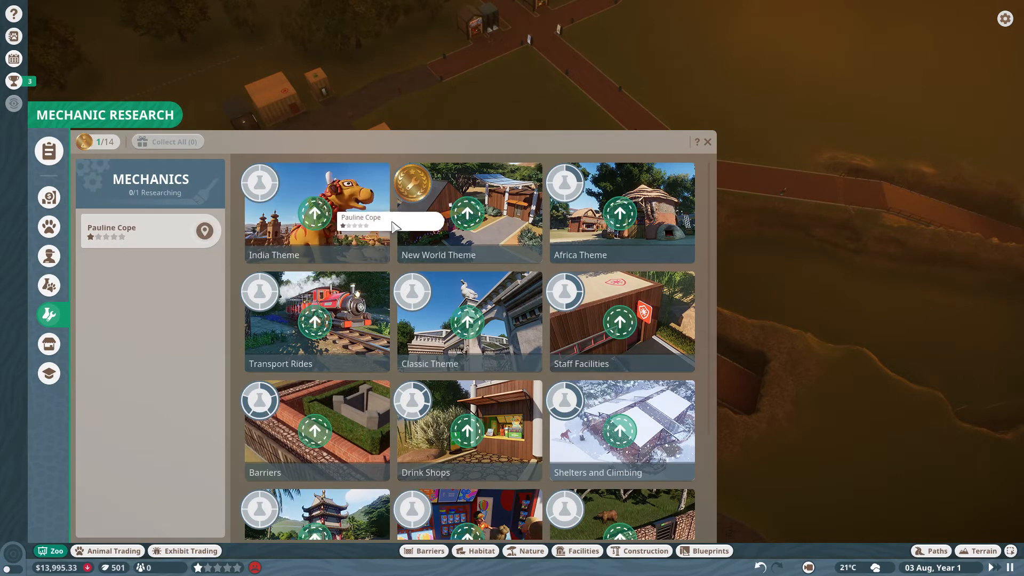
{"action": "mouse_move", "coordinate": [623, 348]}
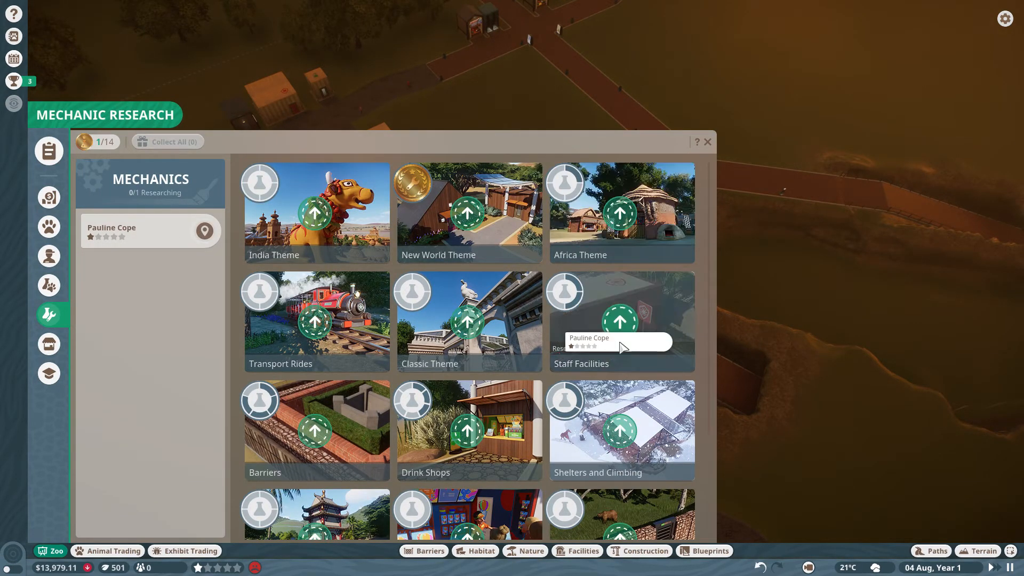
Assign the mechanic to research Staff Facilities, then browse and close the vet research list.
{"action": "left_click", "coordinate": [620, 322]}
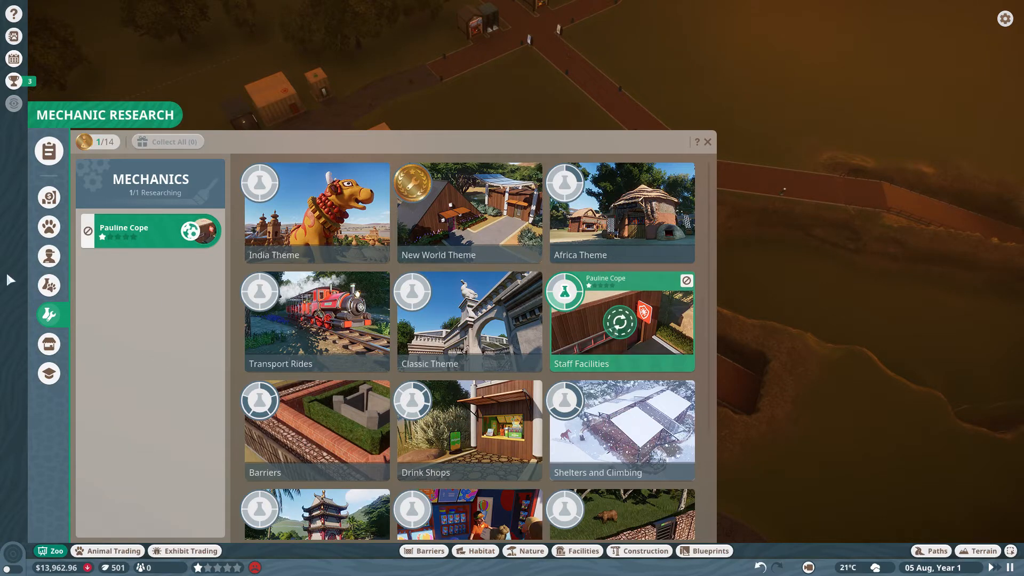
{"action": "left_click", "coordinate": [49, 284]}
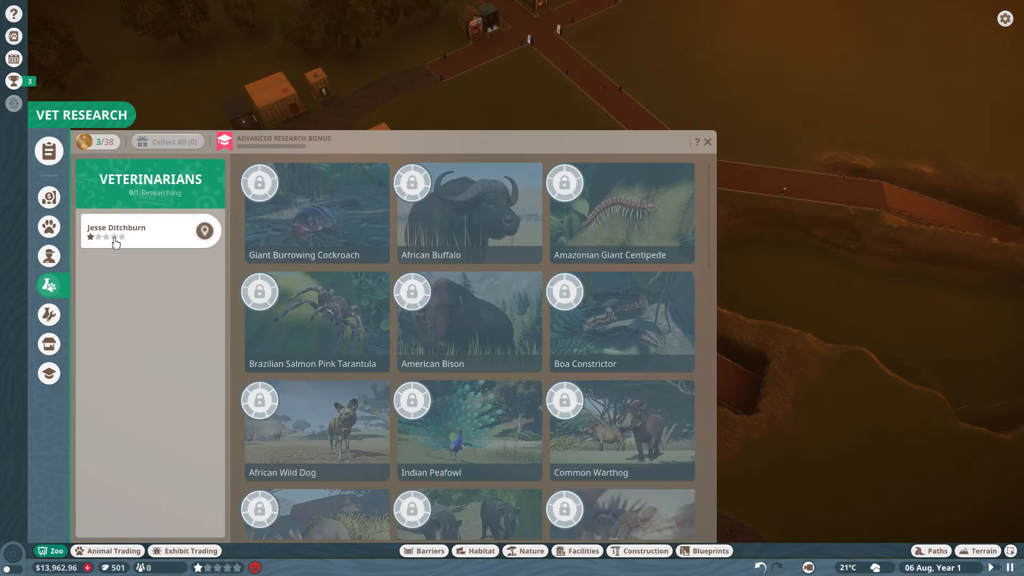
{"action": "scroll", "scroll_direction": "down", "scroll_amount": 3}
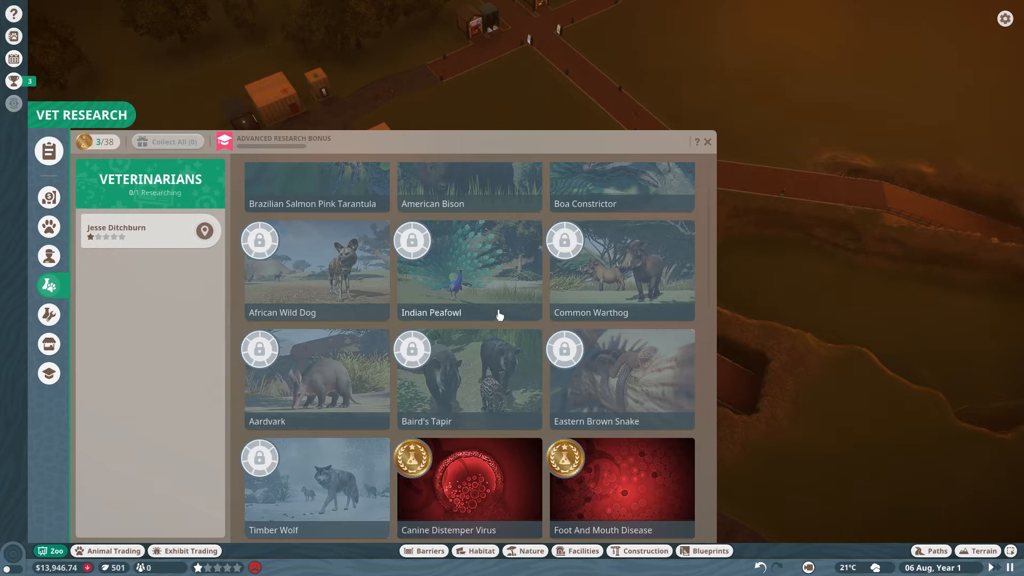
{"action": "scroll", "scroll_direction": "down", "scroll_amount": 3}
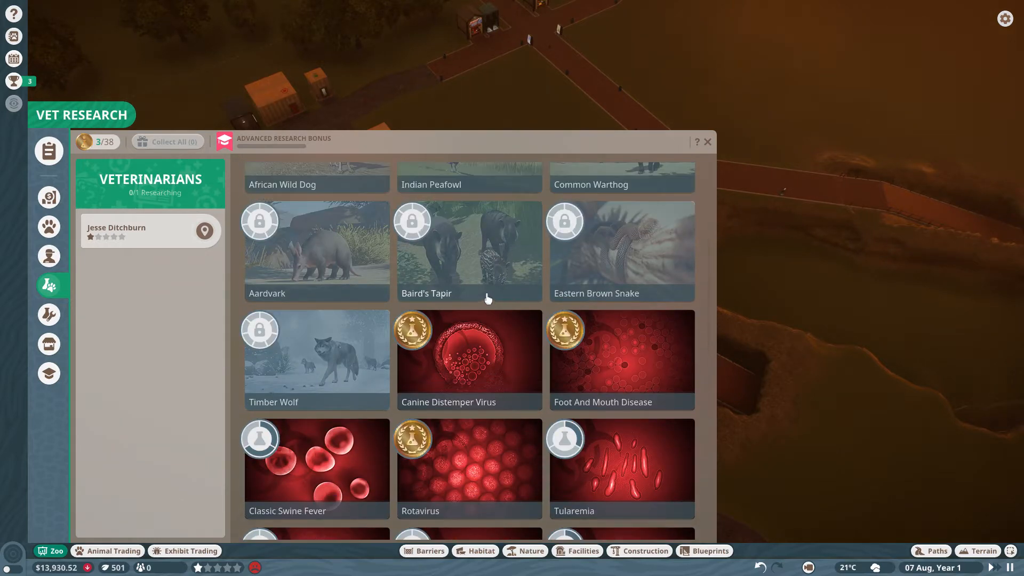
{"action": "left_click", "coordinate": [708, 141]}
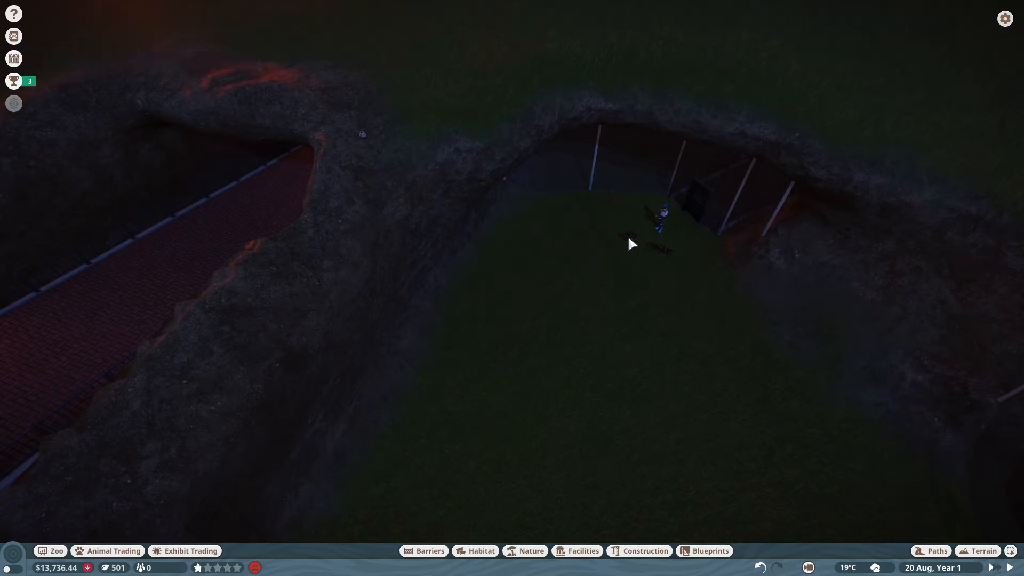
Check a wild dog's 0% enrichment breakdown, then bring up the habitat enrichment catalogue.
{"action": "left_click", "coordinate": [629, 243]}
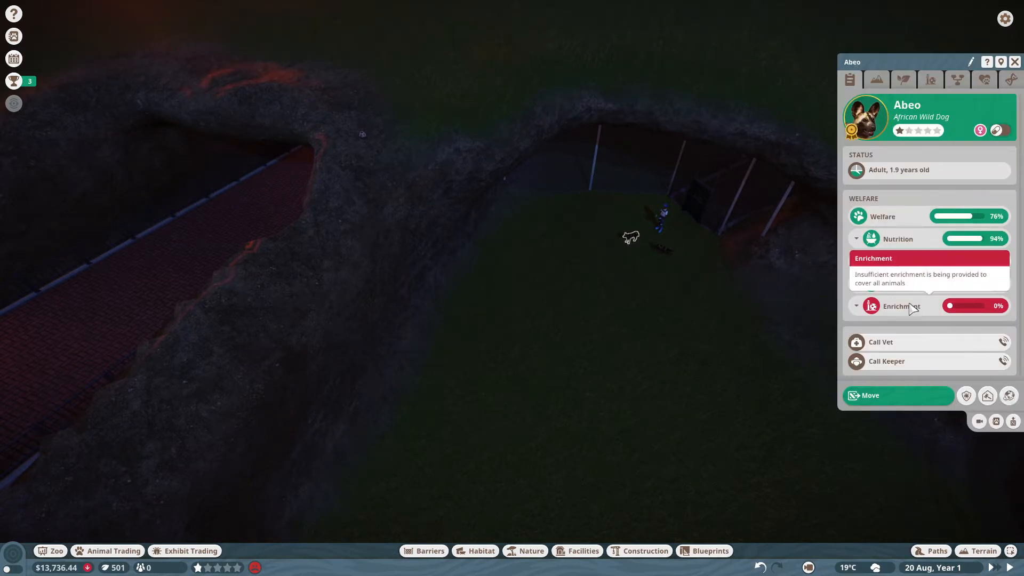
{"action": "left_click", "coordinate": [856, 306]}
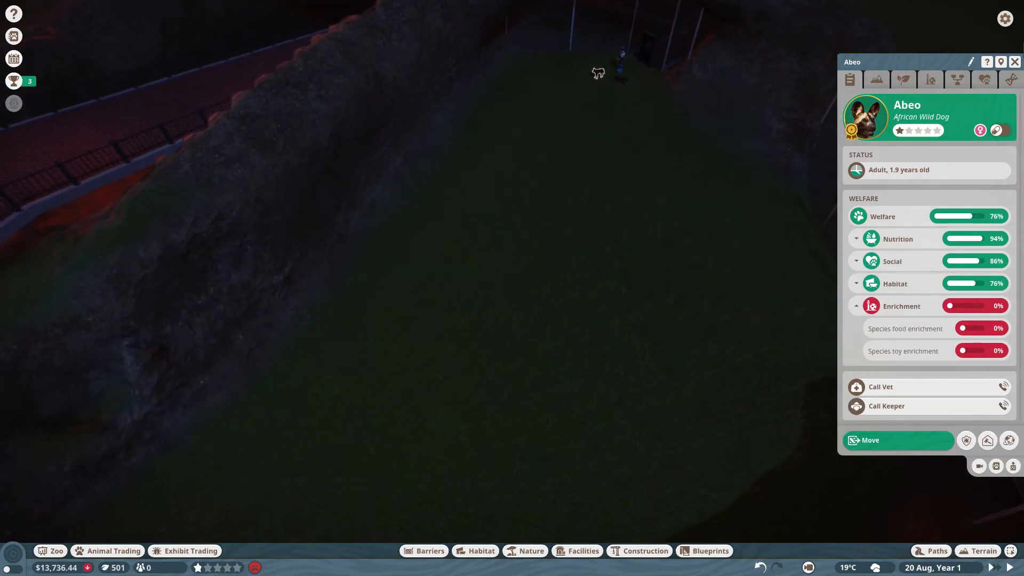
{"action": "left_click", "coordinate": [1015, 61]}
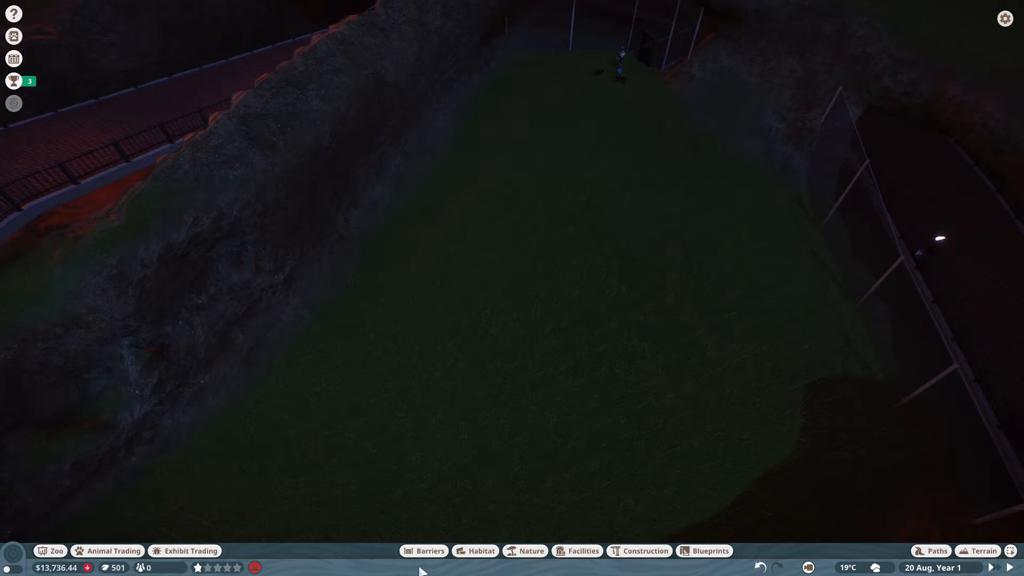
{"action": "left_click", "coordinate": [481, 551]}
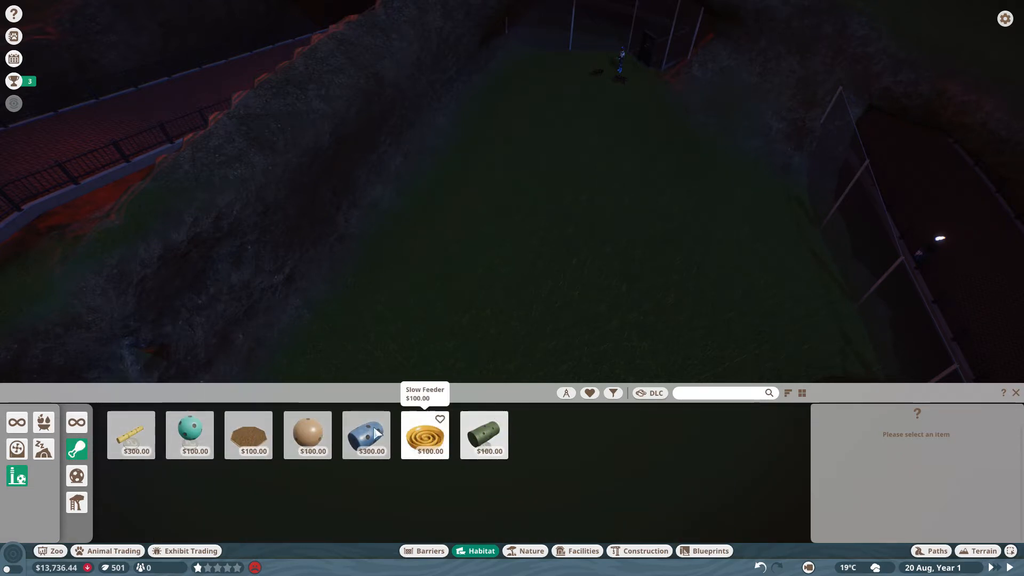
Compare feeder species tags, place the African Wild Dog feeder in the habitat, then check the Herb Scent Marker.
{"action": "left_click", "coordinate": [367, 435]}
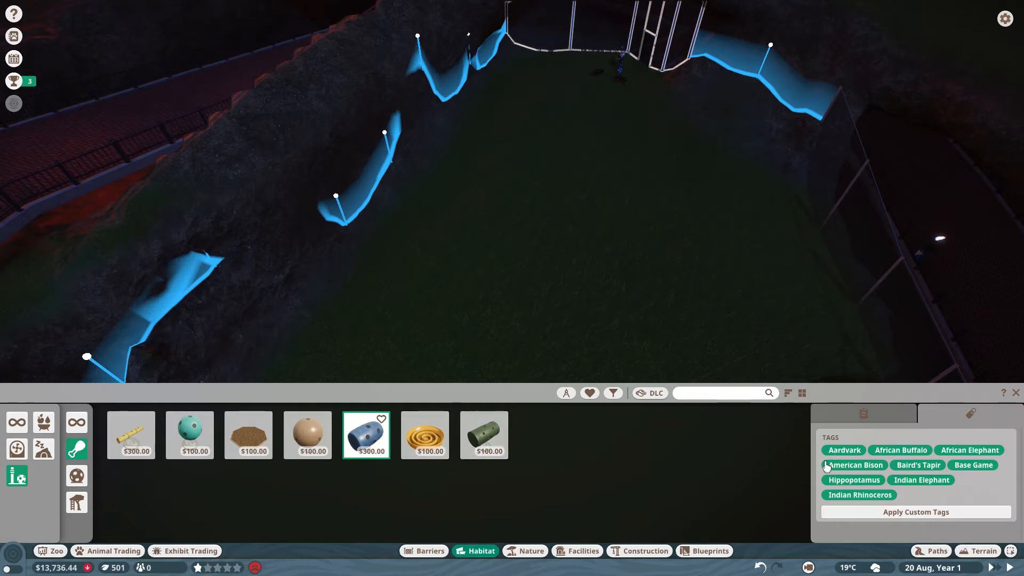
{"action": "left_click", "coordinate": [485, 435]}
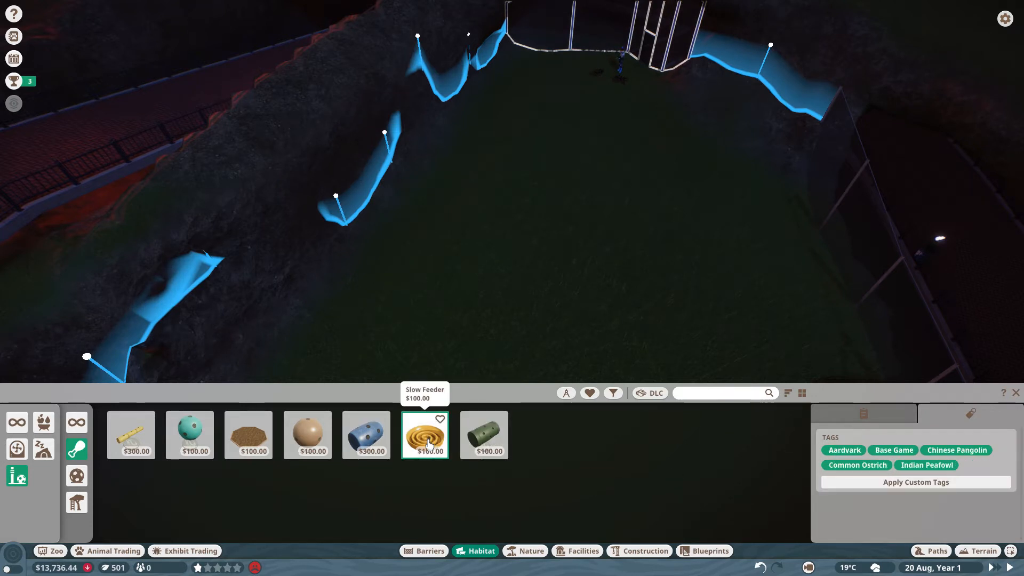
{"action": "left_click", "coordinate": [307, 443]}
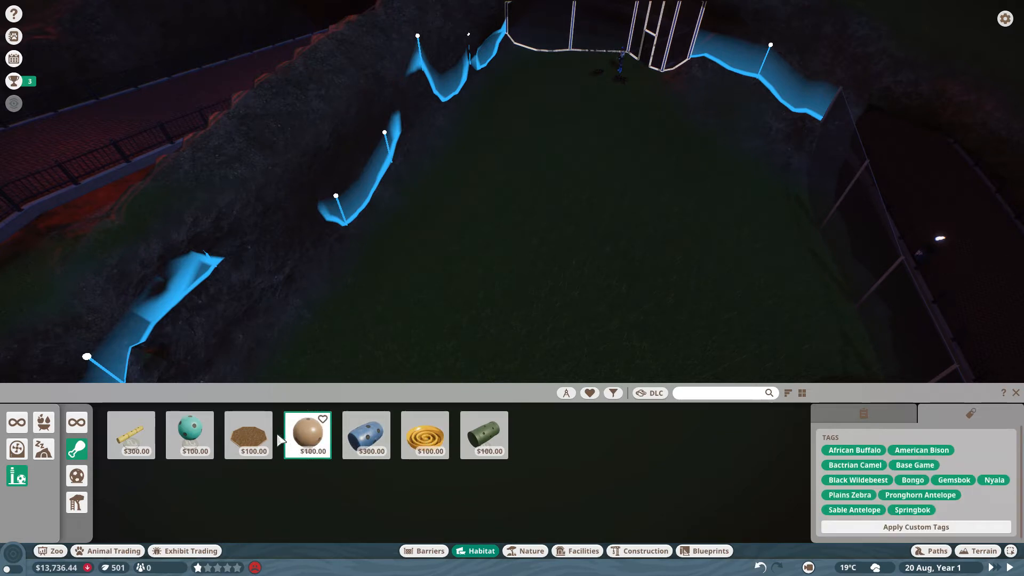
{"action": "left_click", "coordinate": [248, 435]}
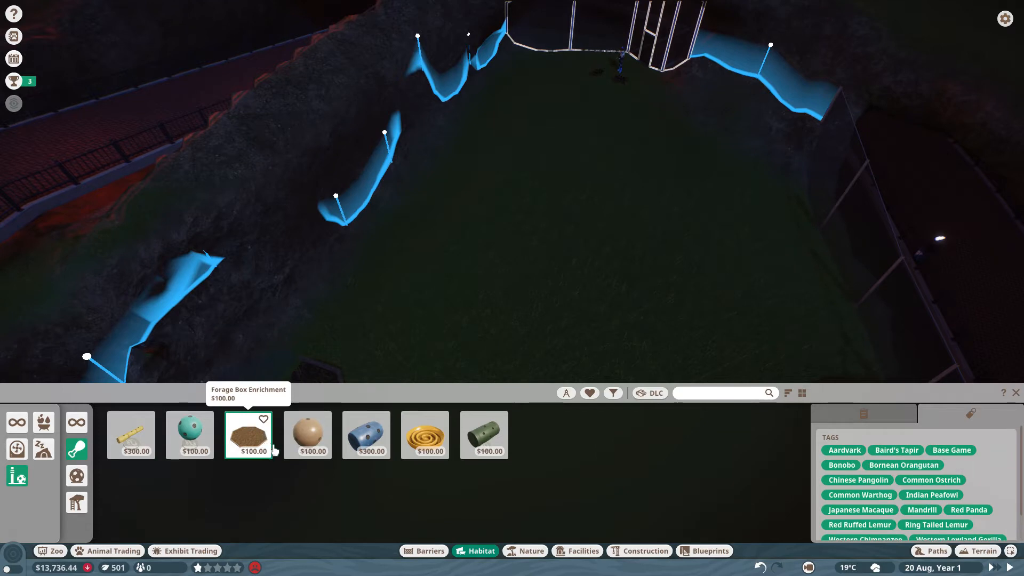
{"action": "left_click", "coordinate": [190, 436]}
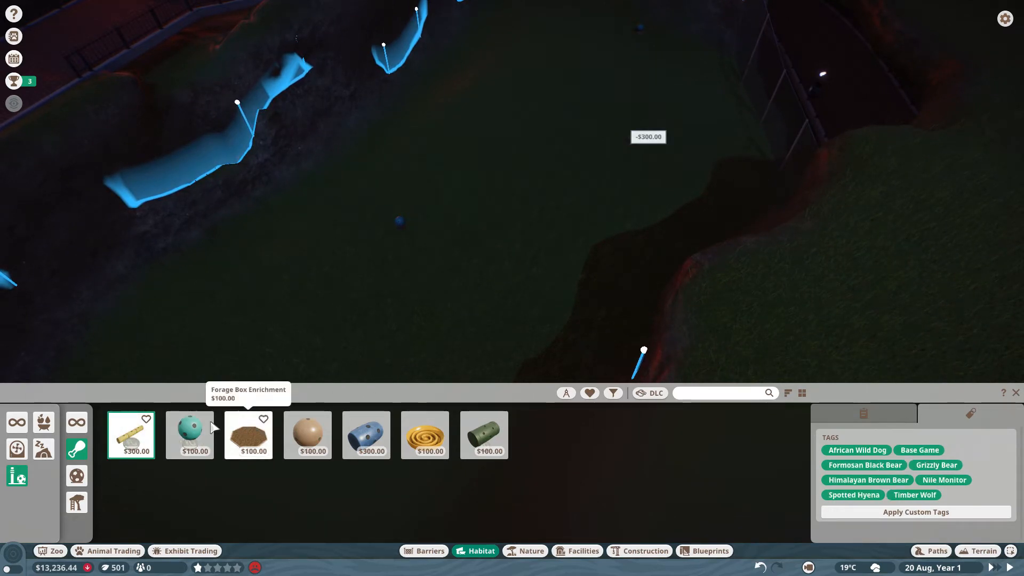
{"action": "left_click", "coordinate": [76, 476]}
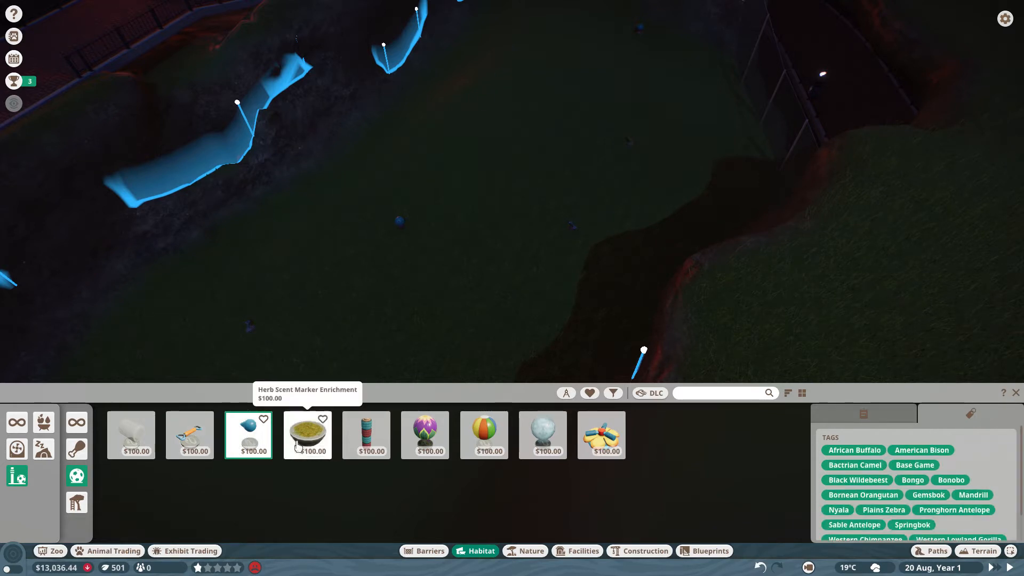
{"action": "mouse_move", "coordinate": [248, 435]}
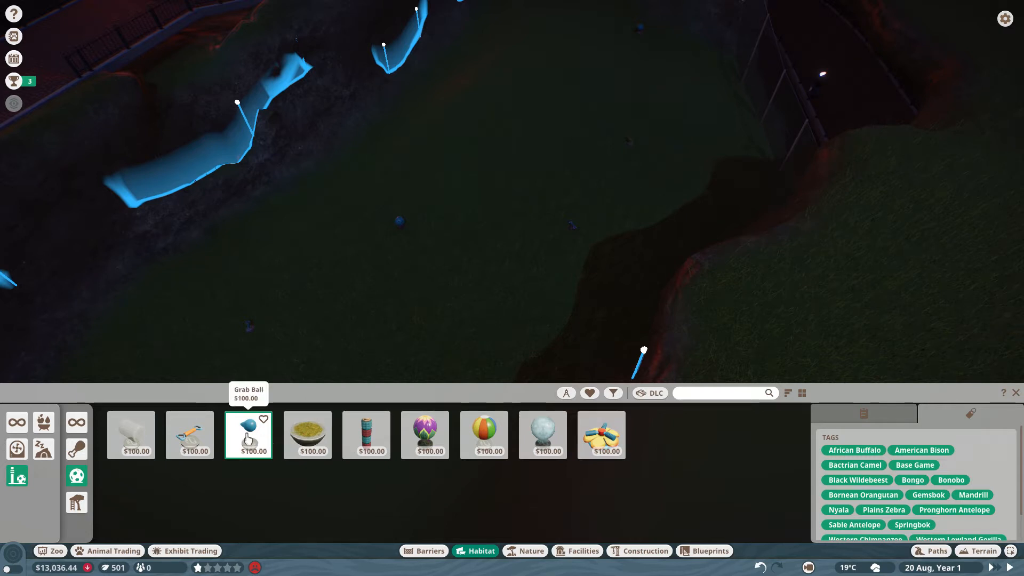
{"action": "left_click", "coordinate": [307, 436]}
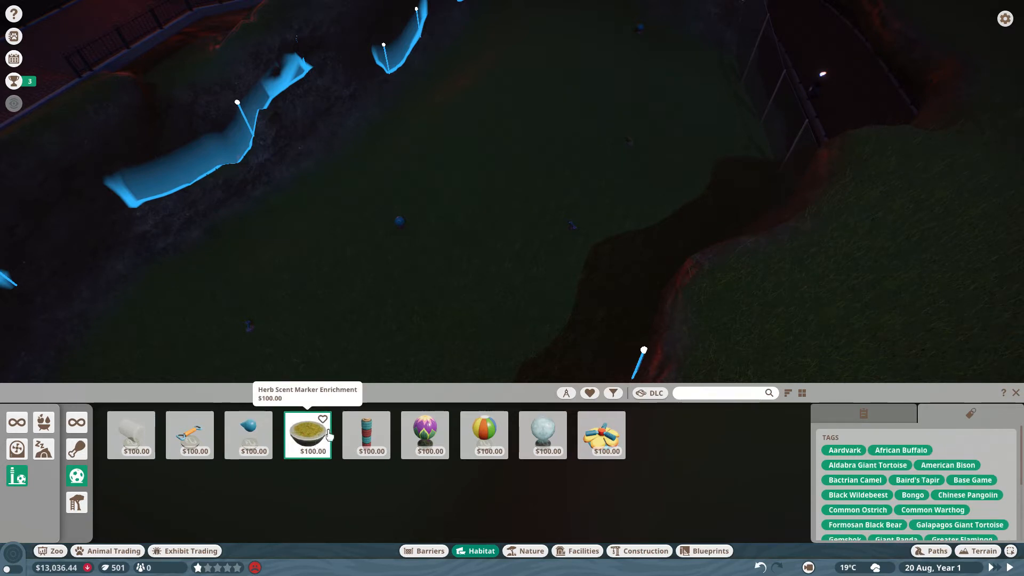
{"action": "mouse_move", "coordinate": [478, 441]}
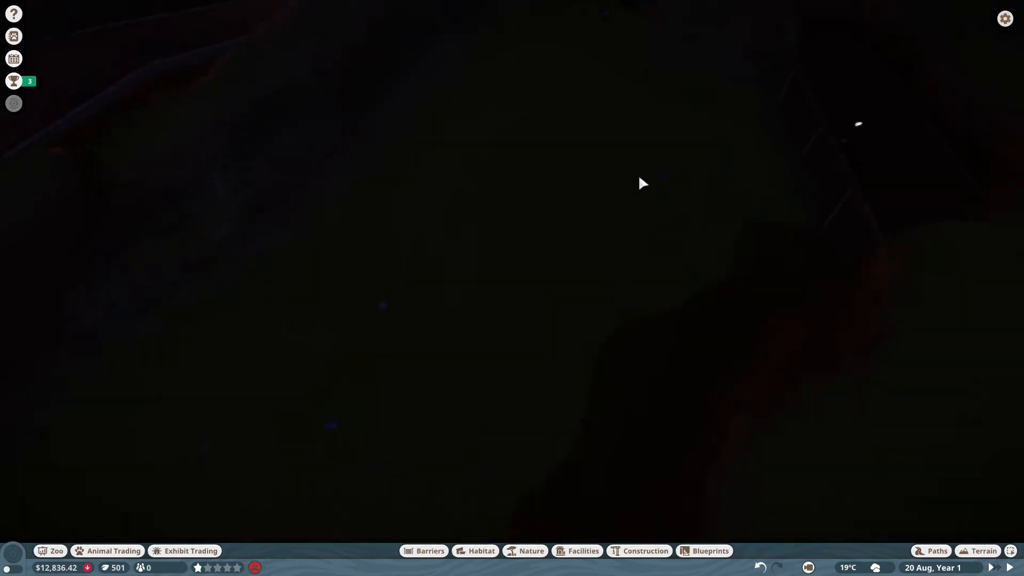
Check Abeo's habitat welfare scores and select a Heater from the habitat heating items.
{"action": "left_click", "coordinate": [706, 218]}
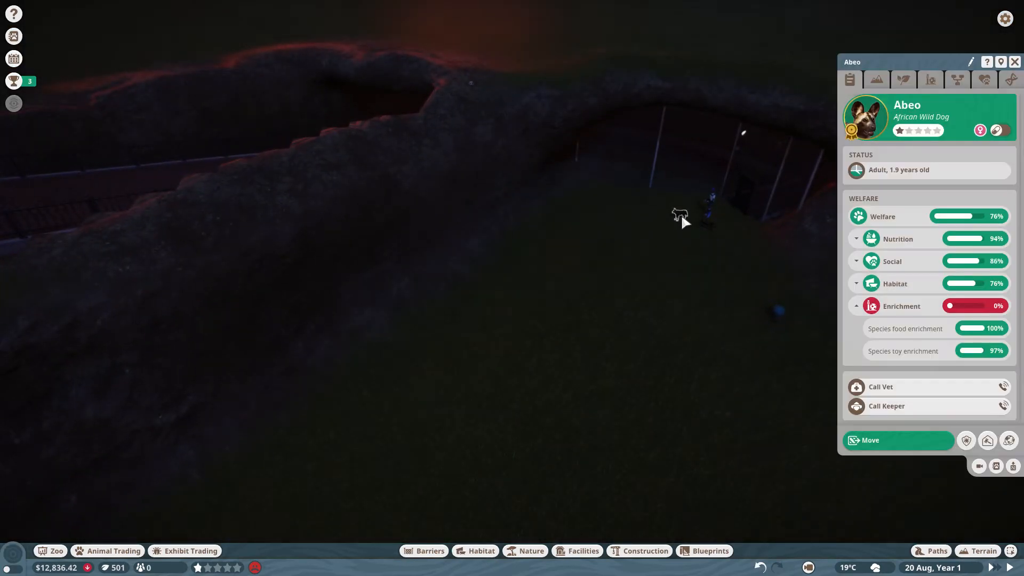
{"action": "mouse_move", "coordinate": [940, 308]}
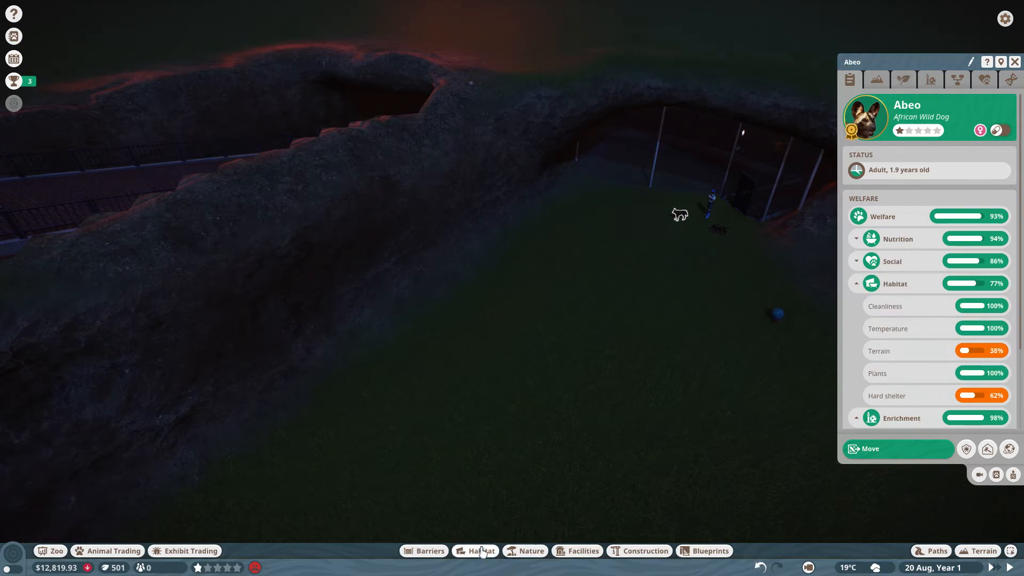
{"action": "mouse_move", "coordinate": [567, 556]}
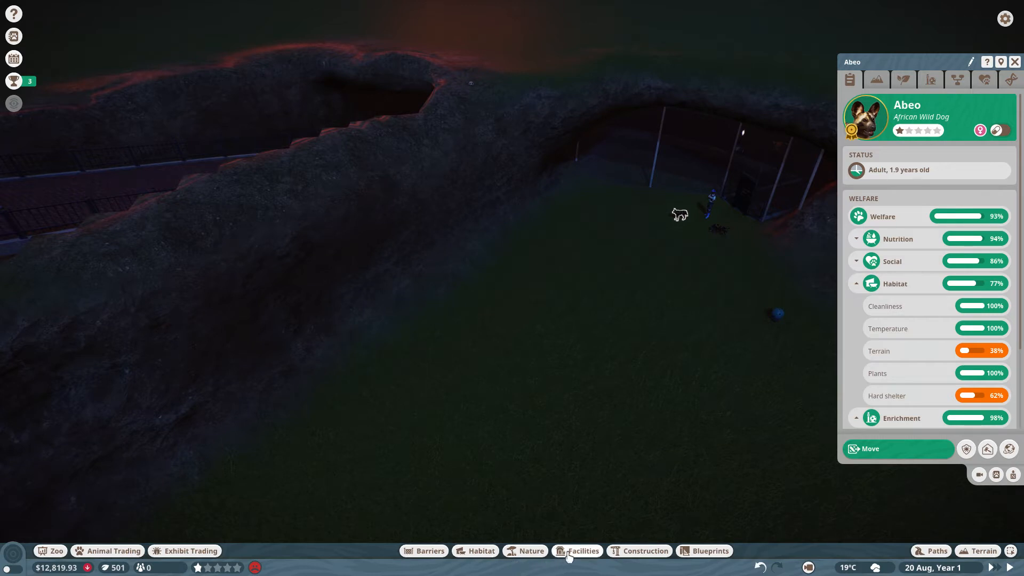
{"action": "left_click", "coordinate": [583, 551]}
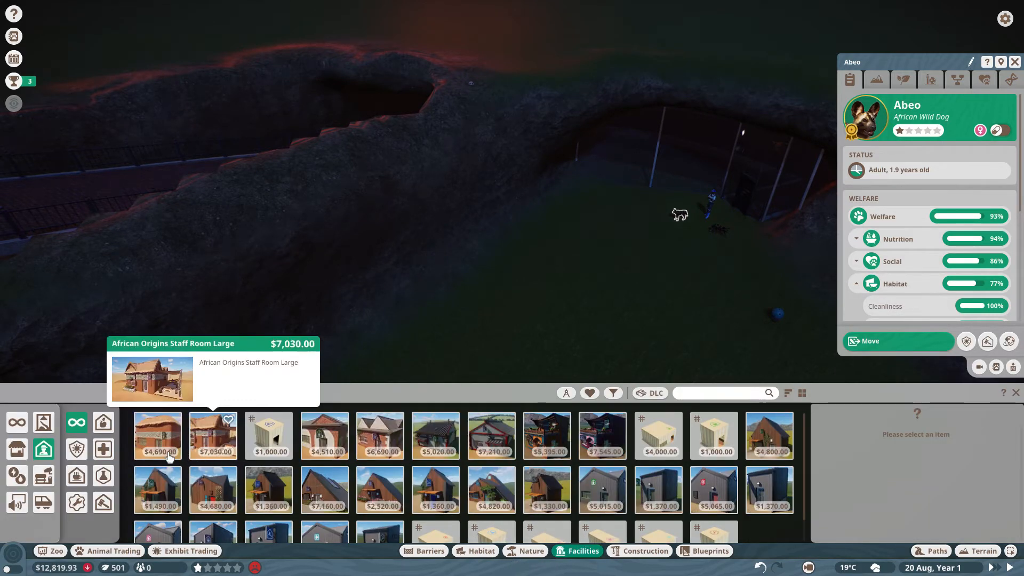
{"action": "left_click", "coordinate": [16, 476]}
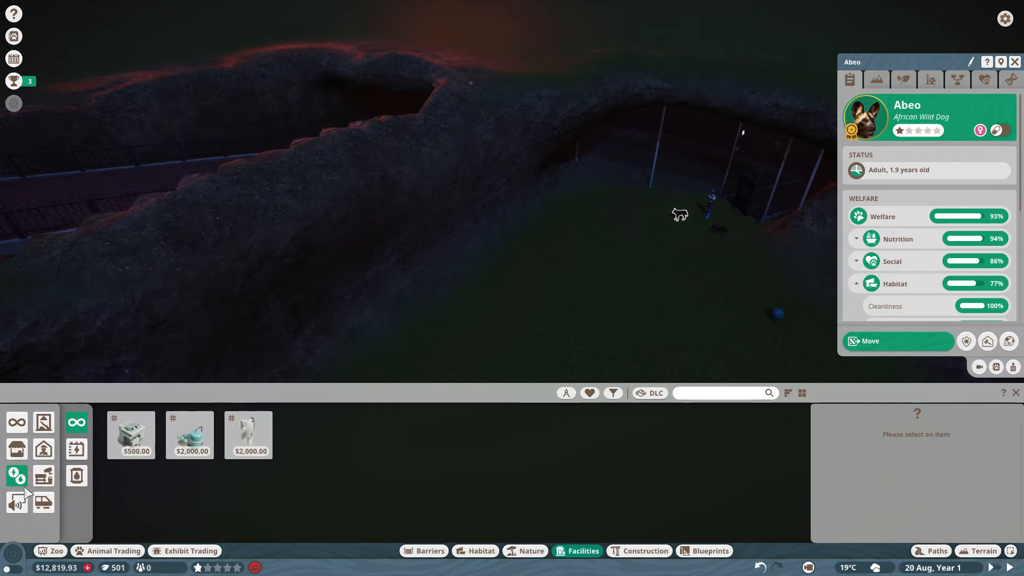
{"action": "left_click", "coordinate": [16, 422]}
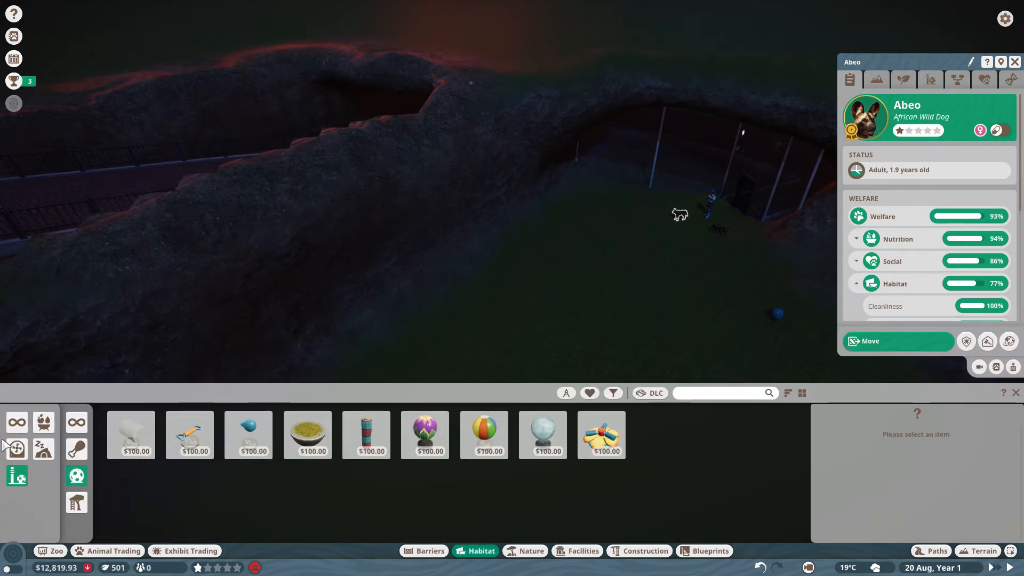
{"action": "left_click", "coordinate": [16, 449]}
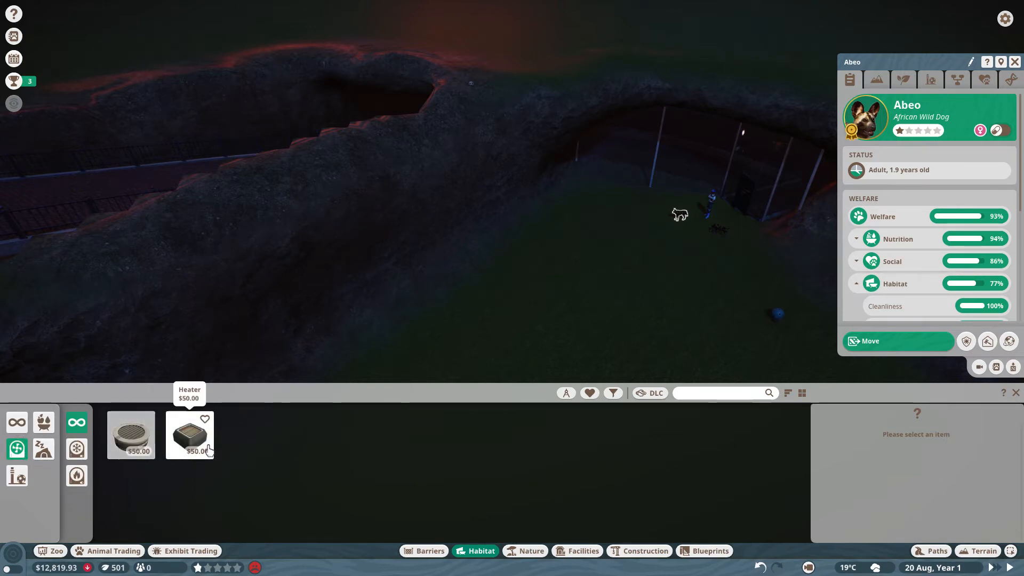
{"action": "left_click", "coordinate": [190, 436]}
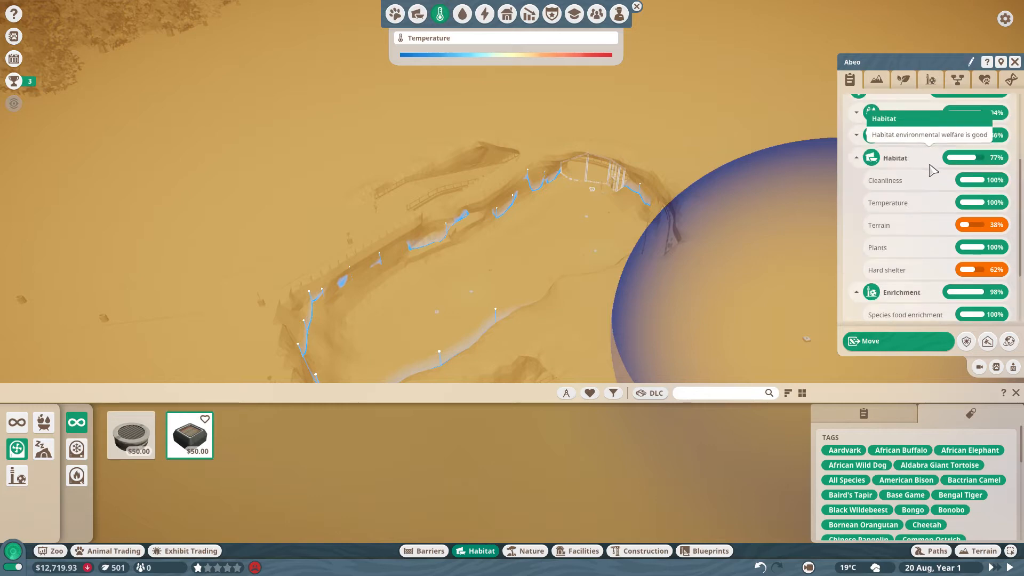
Look up the African Wild Dog in the Zoopedia: interspecies enrichment, research status and species data.
{"action": "left_click", "coordinate": [845, 449]}
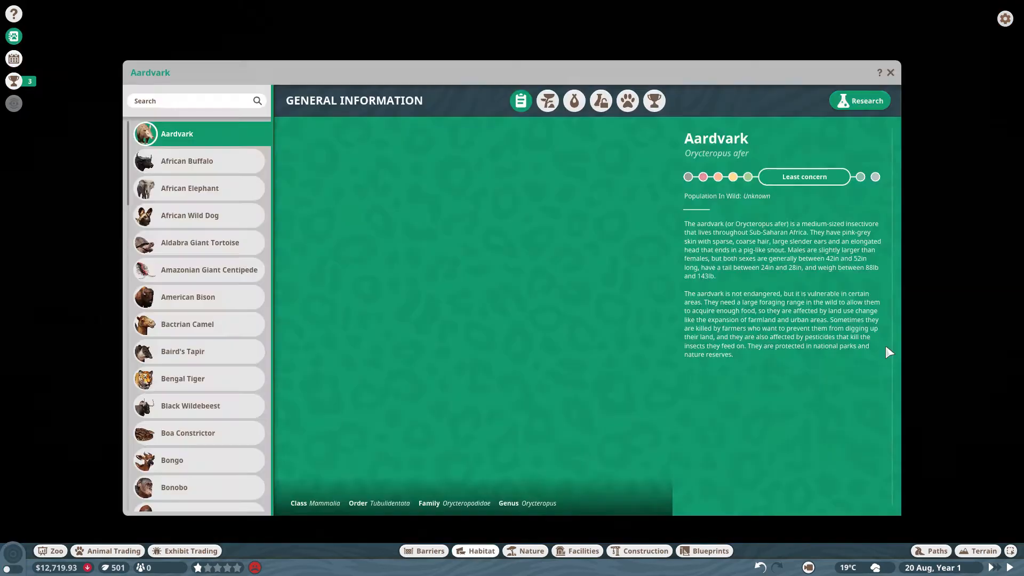
{"action": "left_click", "coordinate": [190, 215]}
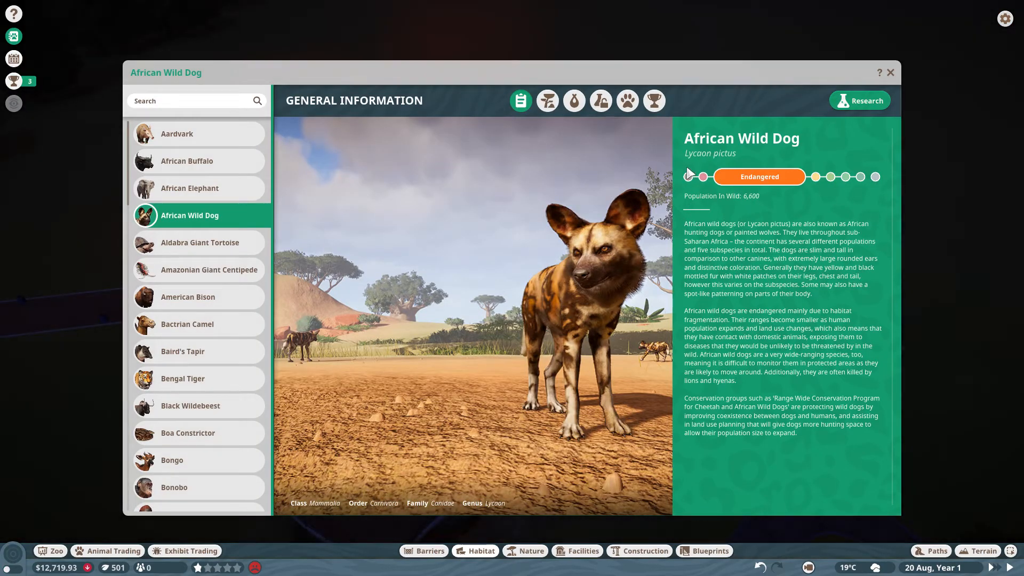
{"action": "left_click", "coordinate": [627, 101]}
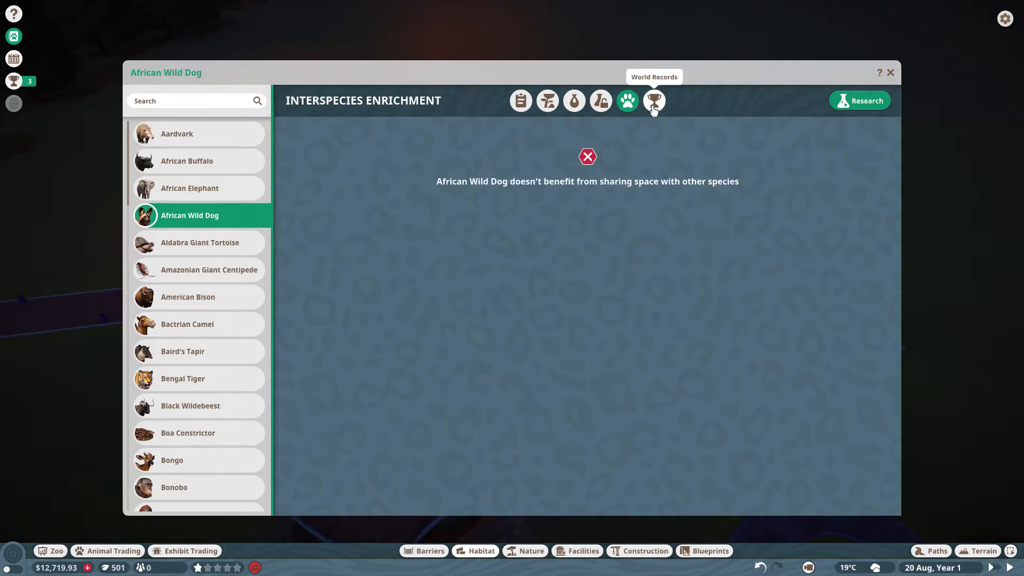
{"action": "left_click", "coordinate": [601, 100]}
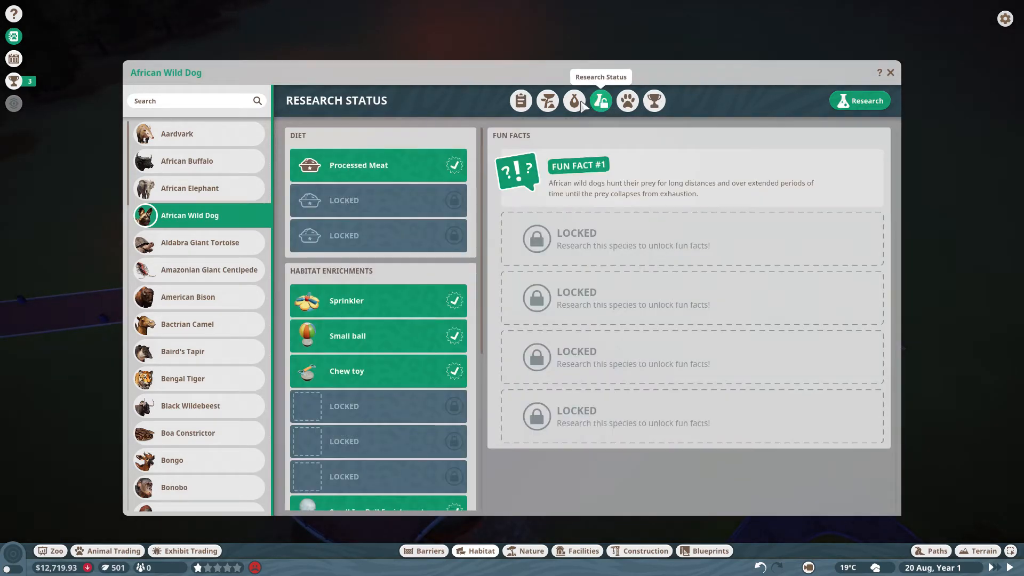
{"action": "left_click", "coordinate": [574, 100]}
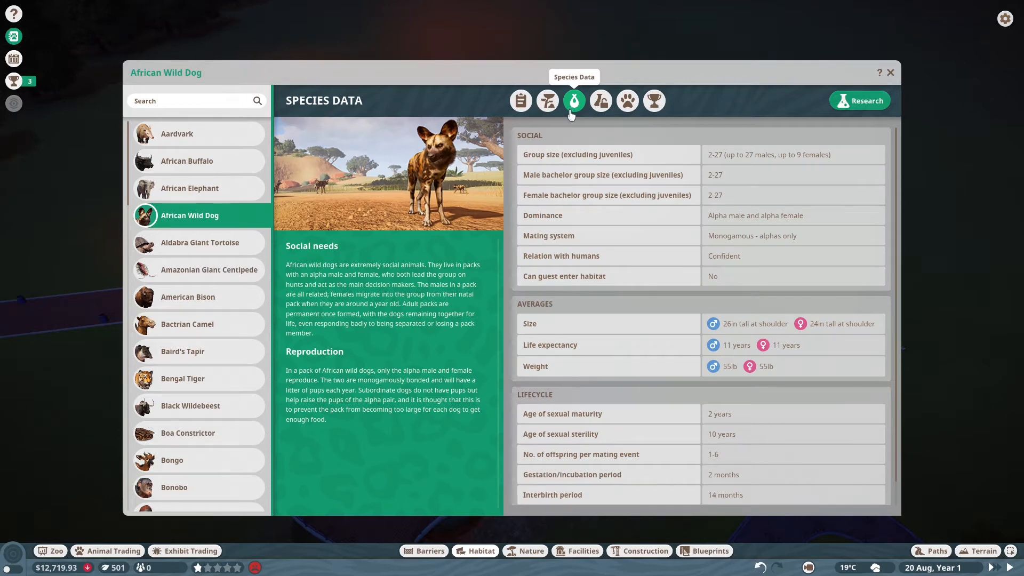
{"action": "mouse_move", "coordinate": [566, 134]}
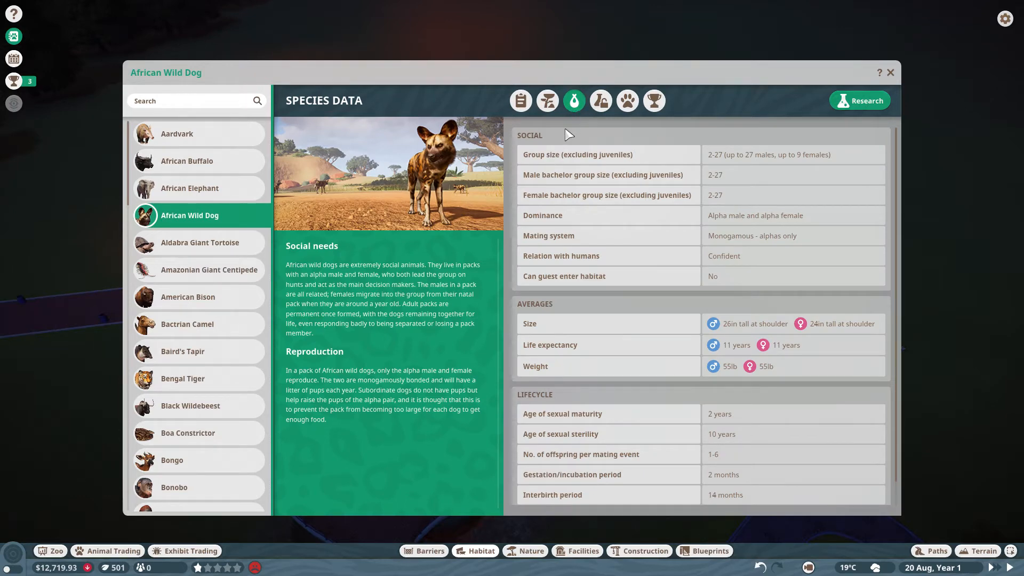
{"action": "mouse_move", "coordinate": [585, 150]}
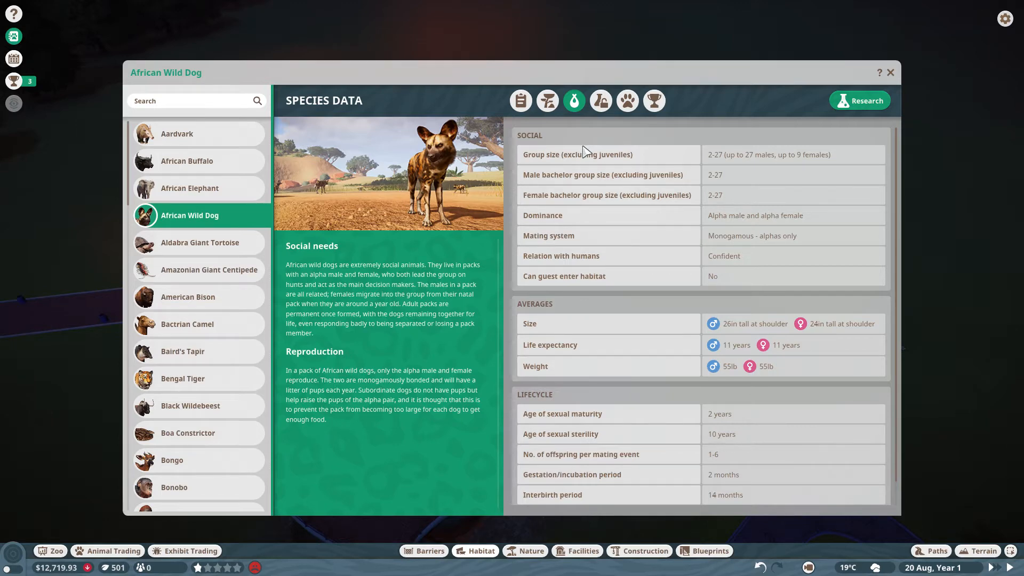
{"action": "mouse_move", "coordinate": [791, 205]}
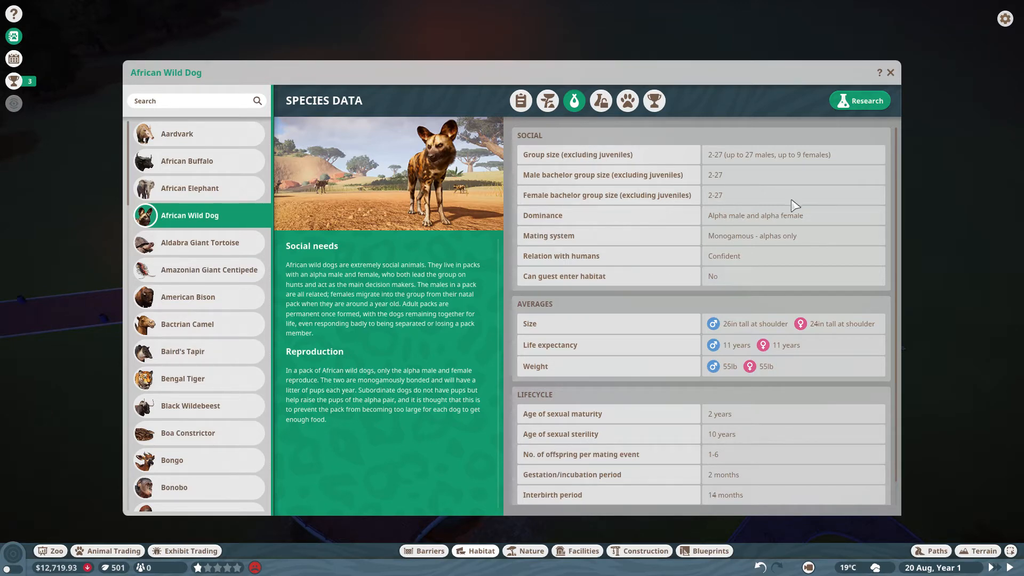
{"action": "mouse_move", "coordinate": [746, 223]}
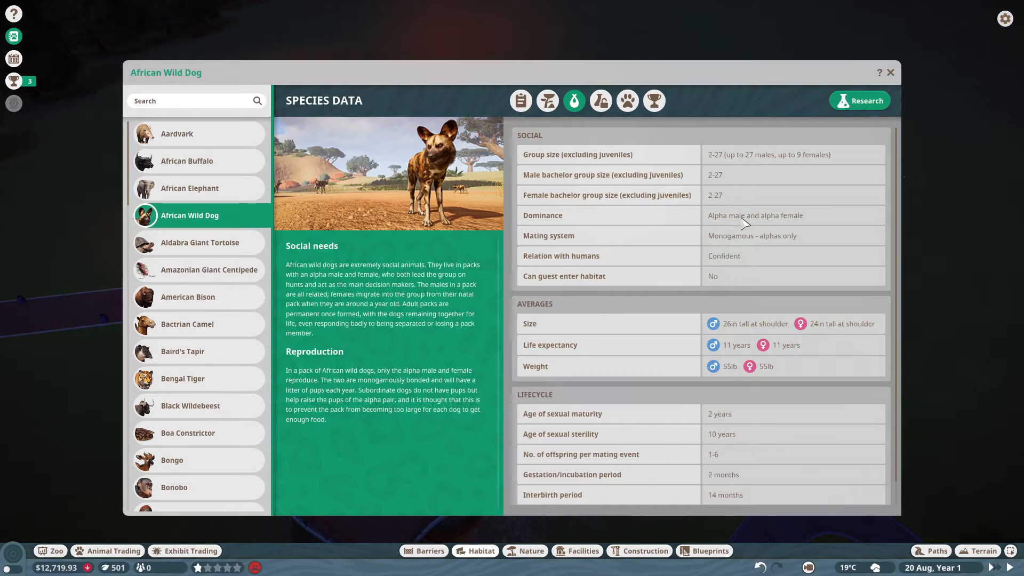
{"action": "mouse_move", "coordinate": [743, 236]}
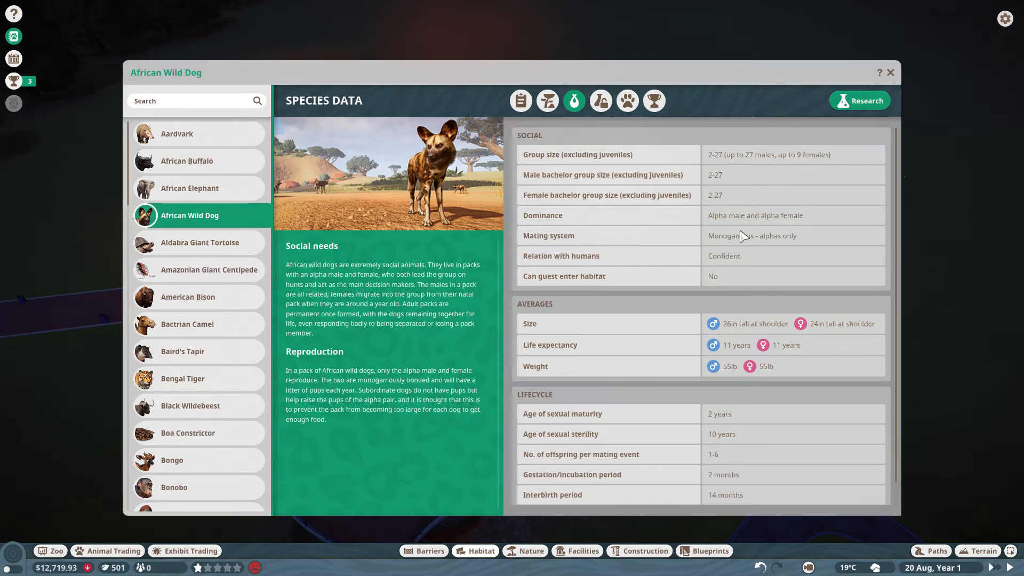
{"action": "mouse_move", "coordinate": [741, 283]}
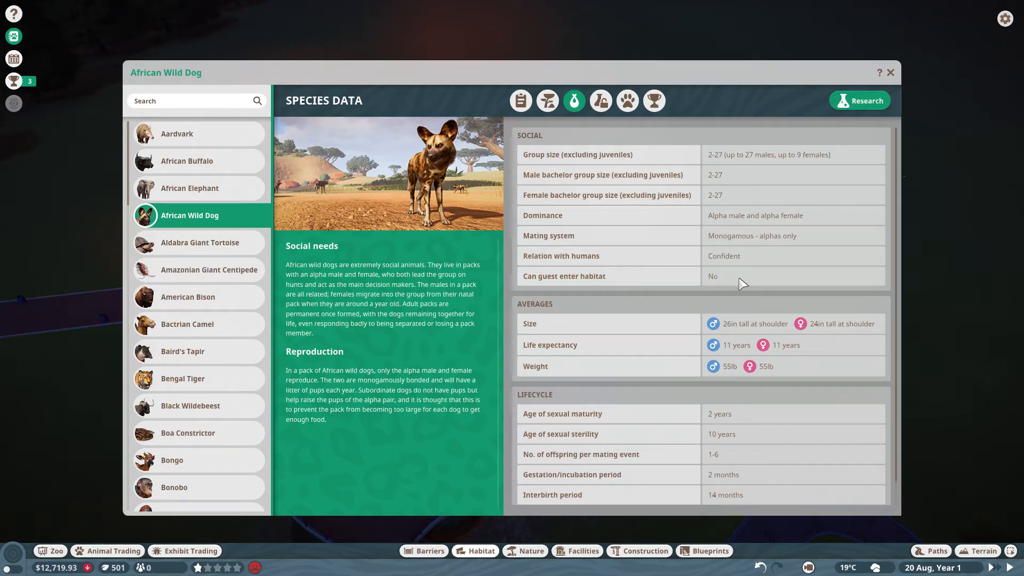
Review the wild dog's natural habitat and minimum requirements, then close the Zoopedia.
{"action": "left_click", "coordinate": [601, 100]}
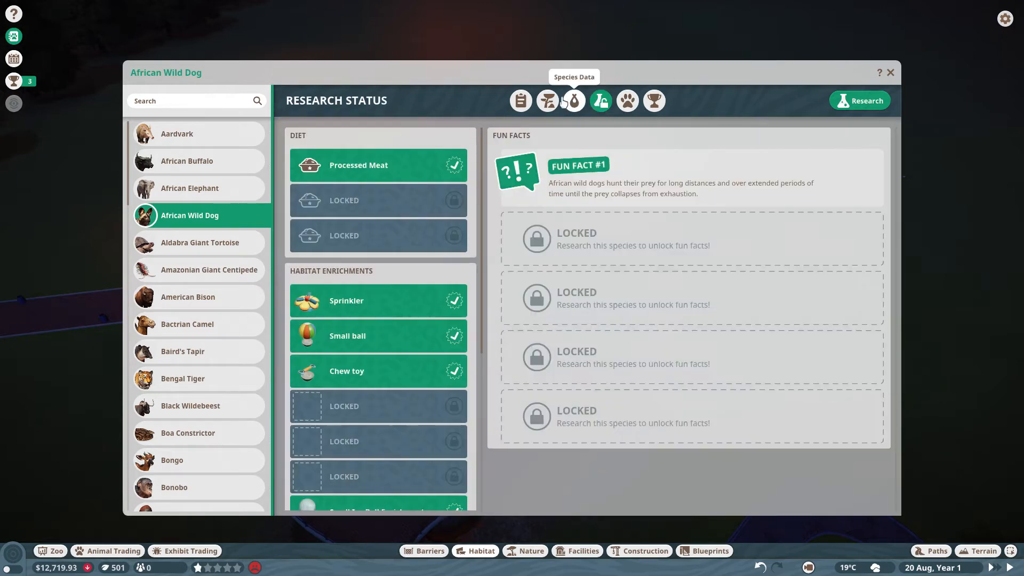
{"action": "left_click", "coordinate": [547, 100]}
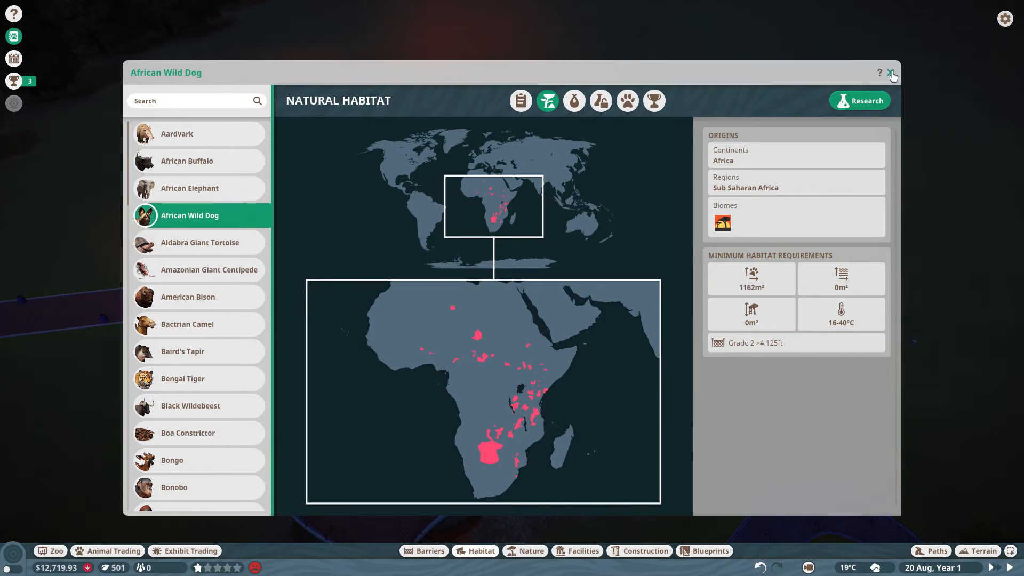
{"action": "left_click", "coordinate": [892, 73]}
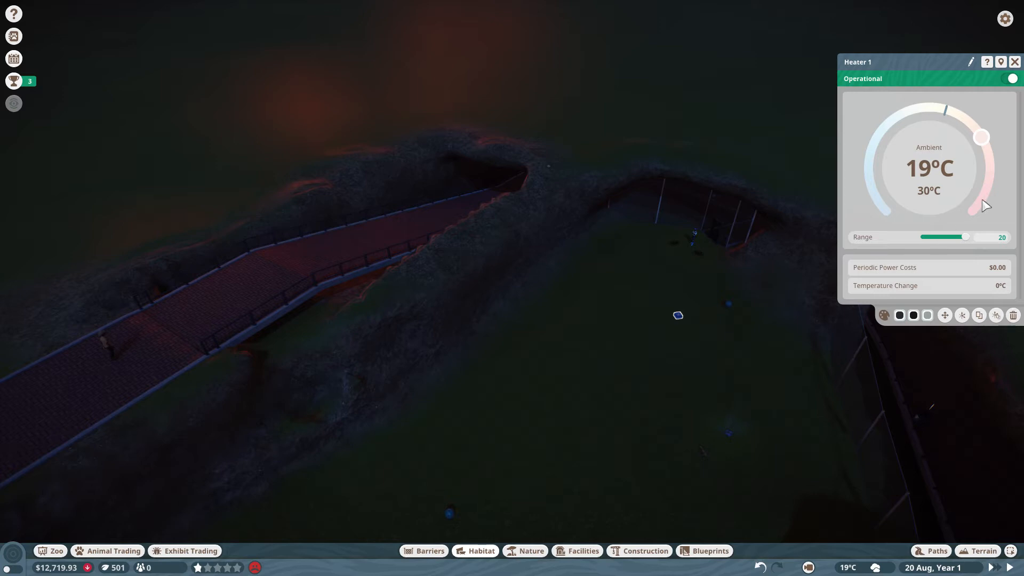
{"action": "mouse_move", "coordinate": [985, 143]}
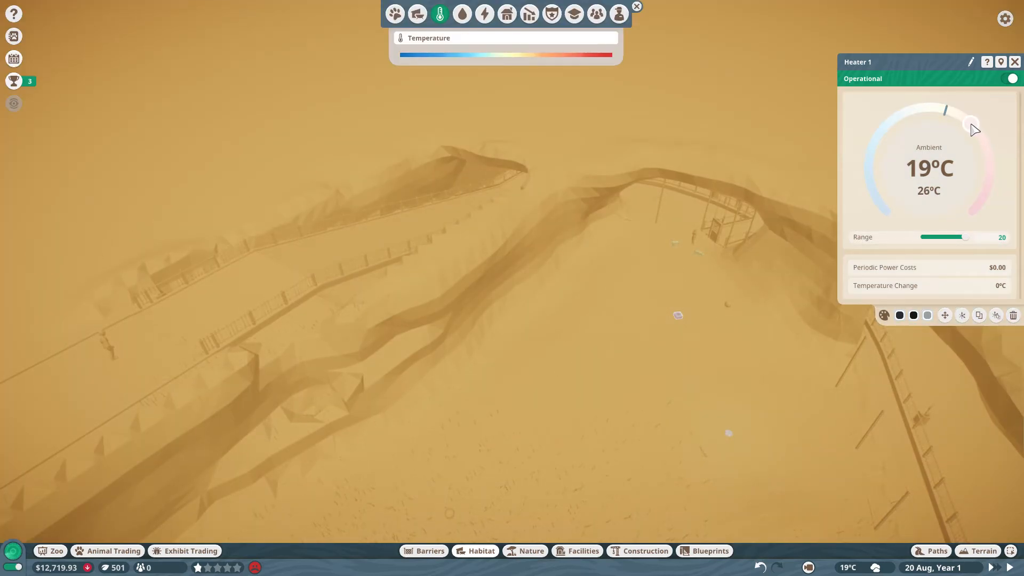
Lower Heater 1 to 26°C, select Heater 2, and return to the habitat items catalogue.
{"action": "left_click_drag", "start_coordinate": [973, 130], "coordinate": [499, 343]}
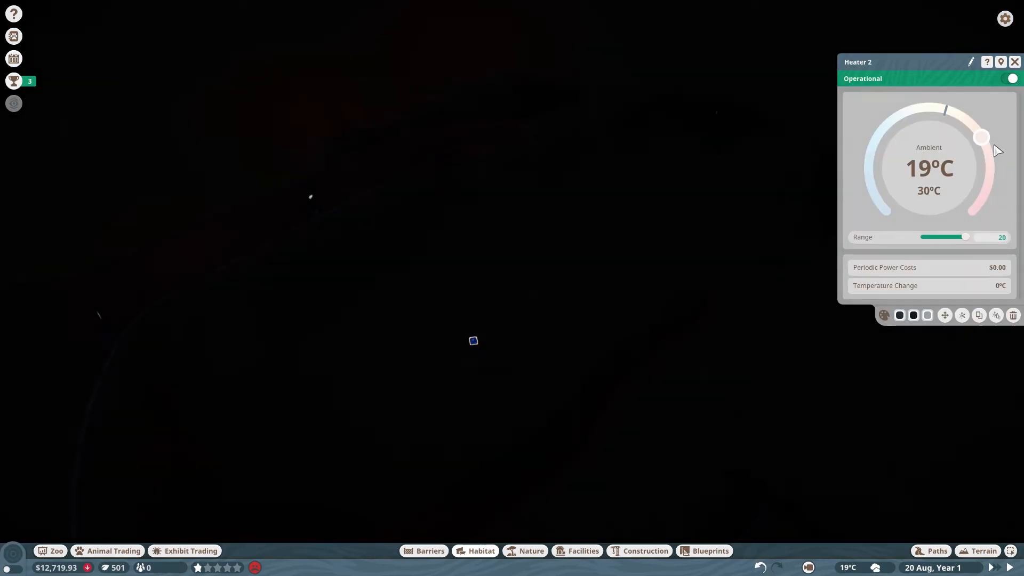
{"action": "left_click", "coordinate": [439, 14]}
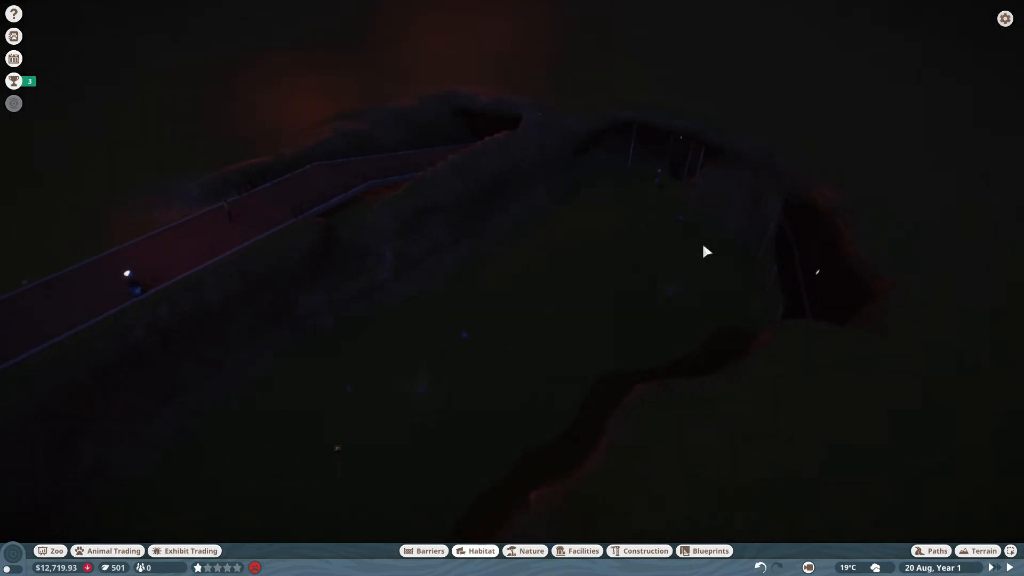
{"action": "left_click", "coordinate": [481, 550]}
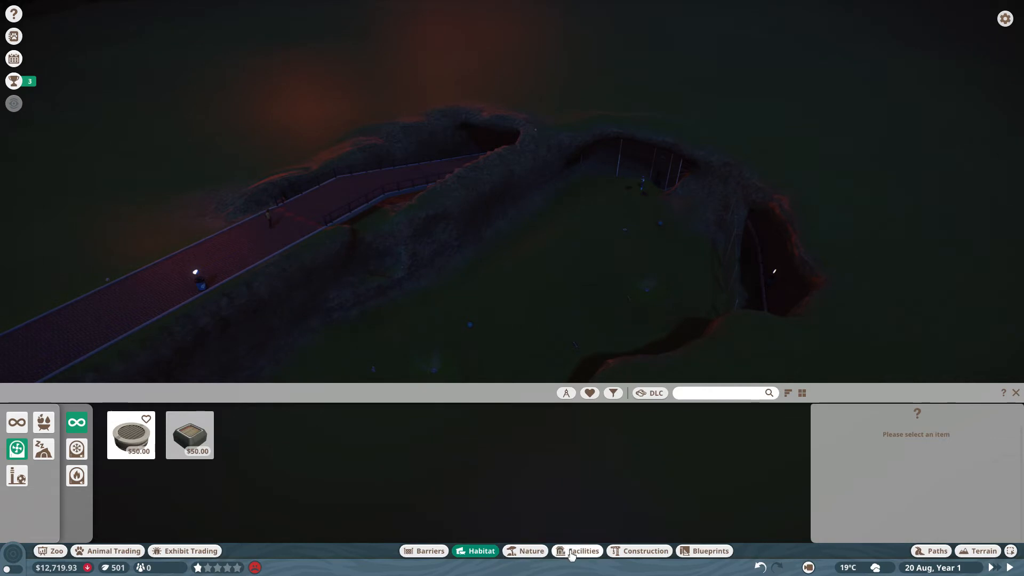
Place an educational speaker and Habitat Education Stands along the guest path beside the habitat.
{"action": "left_click", "coordinate": [577, 550]}
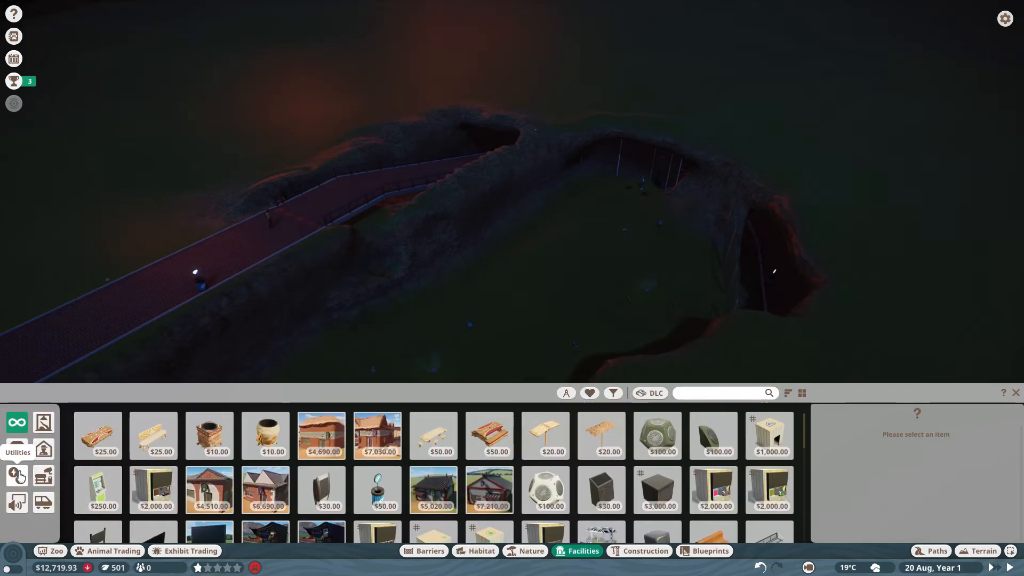
{"action": "mouse_move", "coordinate": [43, 422]}
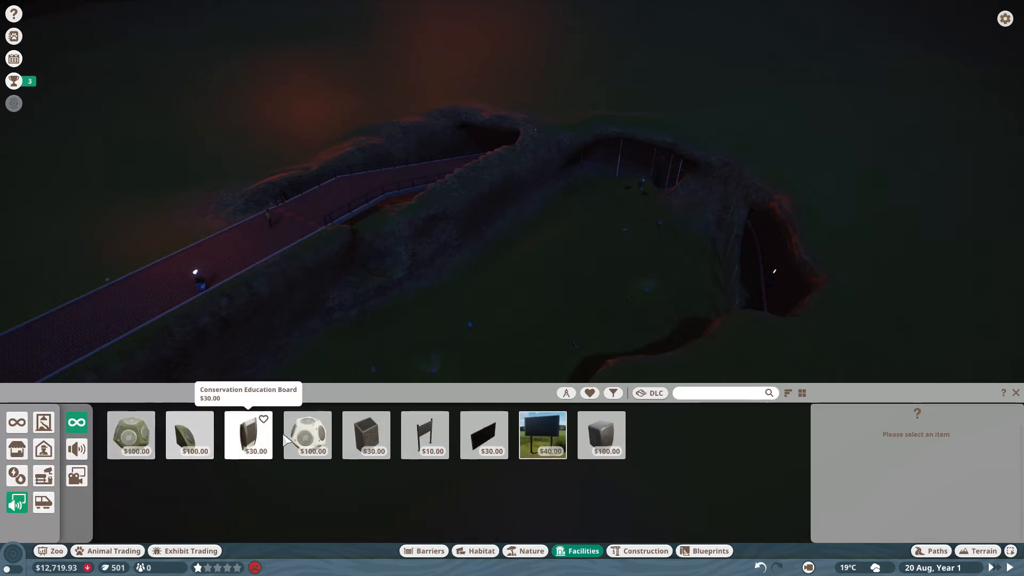
{"action": "left_click", "coordinate": [308, 435]}
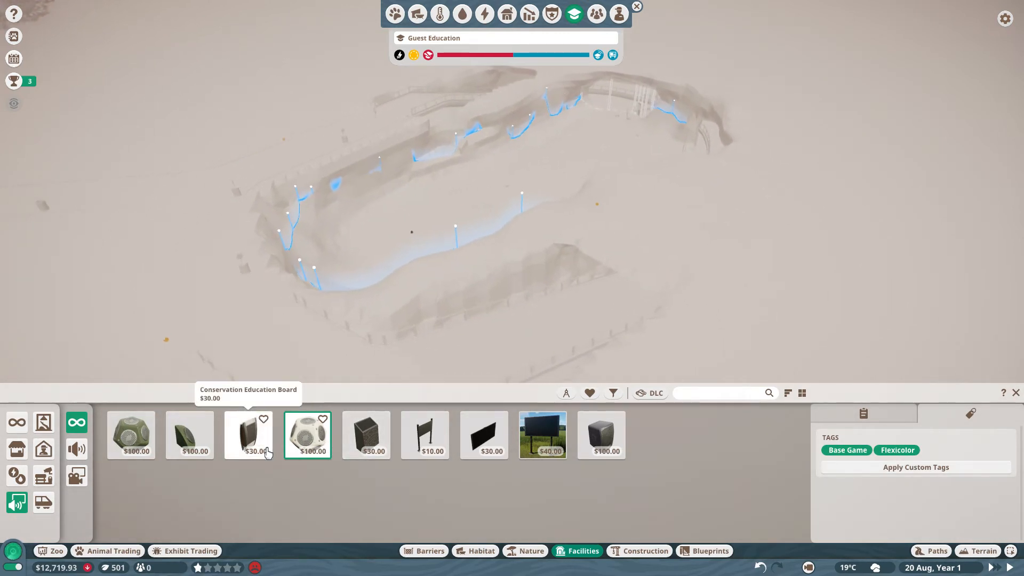
{"action": "mouse_move", "coordinate": [485, 435]}
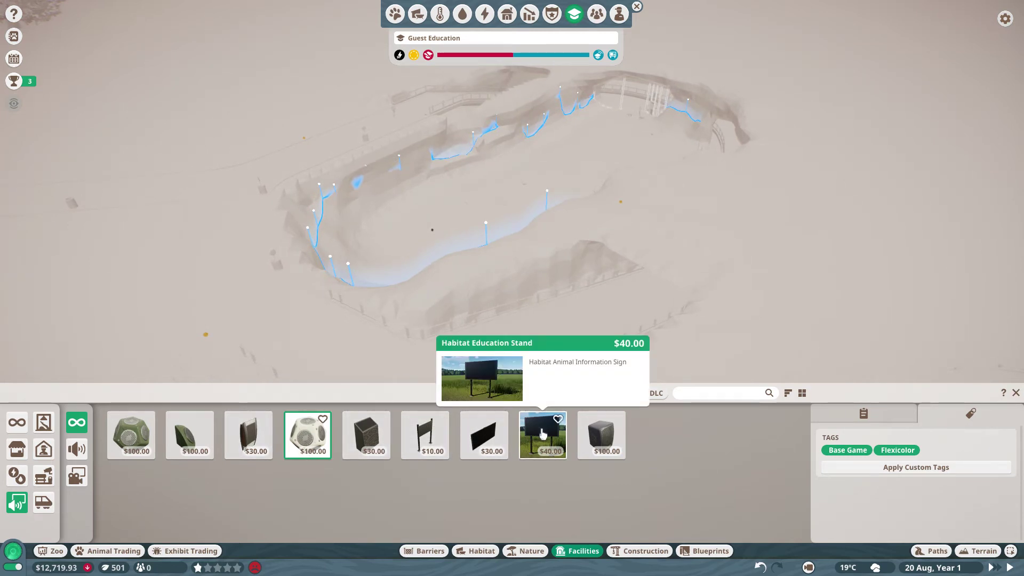
{"action": "left_click", "coordinate": [542, 435]}
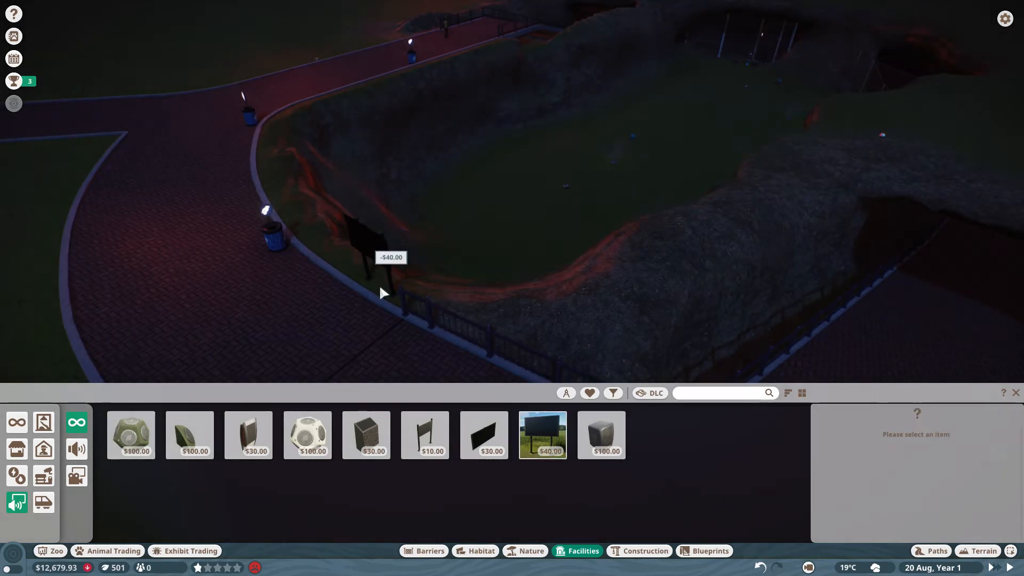
{"action": "left_click", "coordinate": [542, 435]}
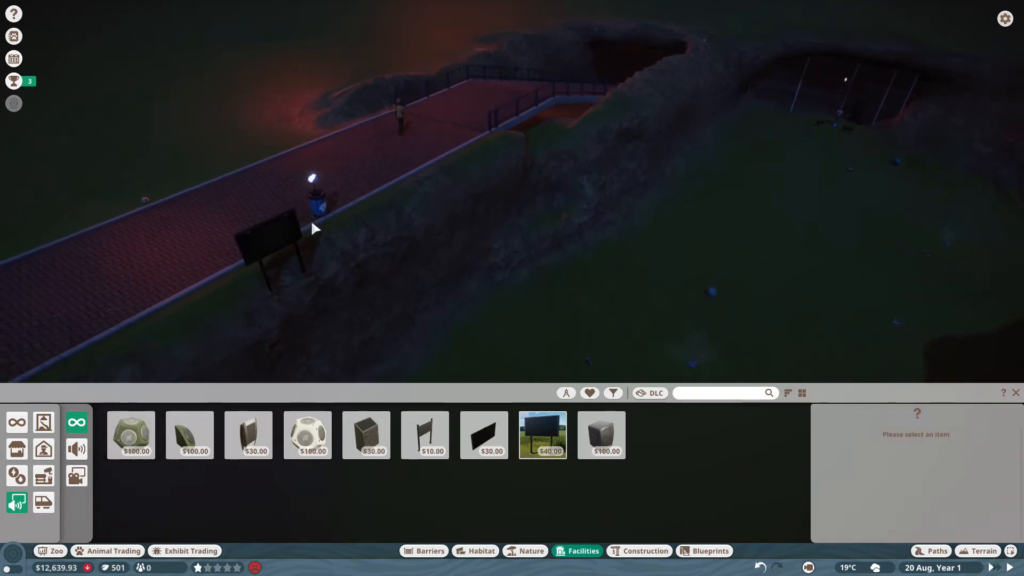
{"action": "left_click", "coordinate": [265, 243]}
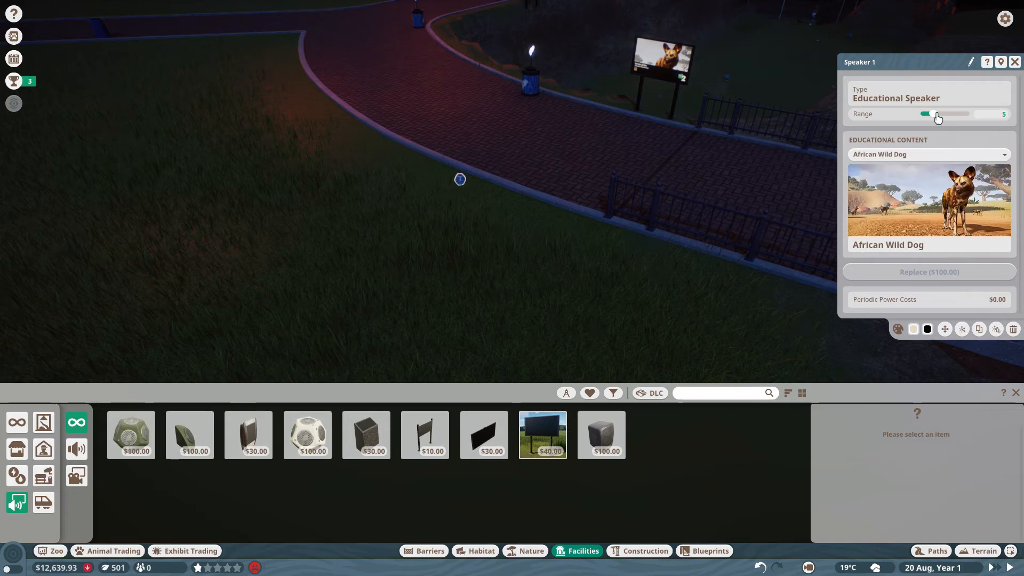
Adjust the first speakers' broadcast ranges down to about 12.
{"action": "left_click_drag", "start_coordinate": [937, 113], "coordinate": [953, 113]}
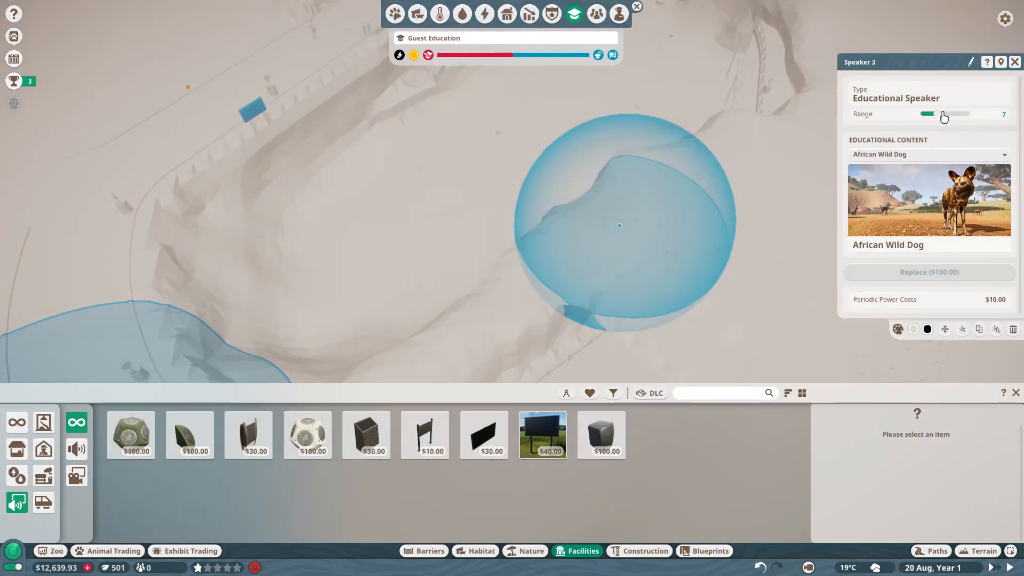
{"action": "left_click_drag", "start_coordinate": [942, 114], "coordinate": [973, 114]}
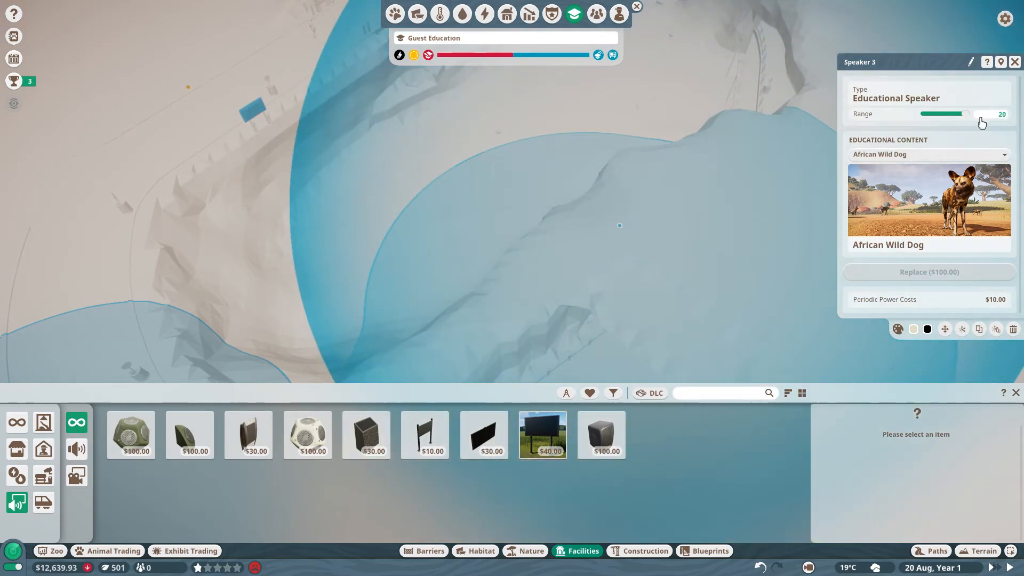
{"action": "left_click_drag", "start_coordinate": [972, 114], "coordinate": [935, 114]}
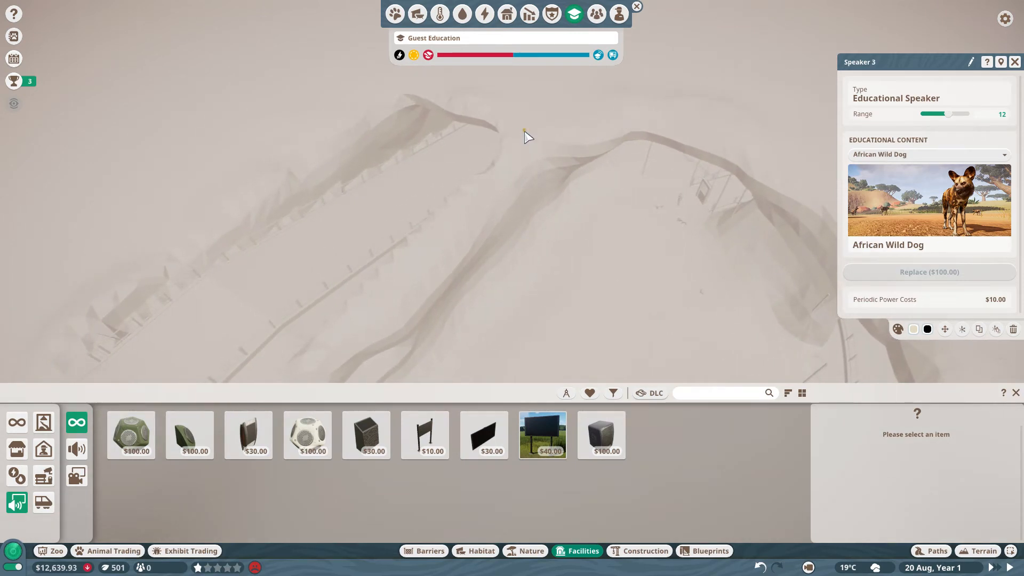
{"action": "left_click", "coordinate": [929, 154]}
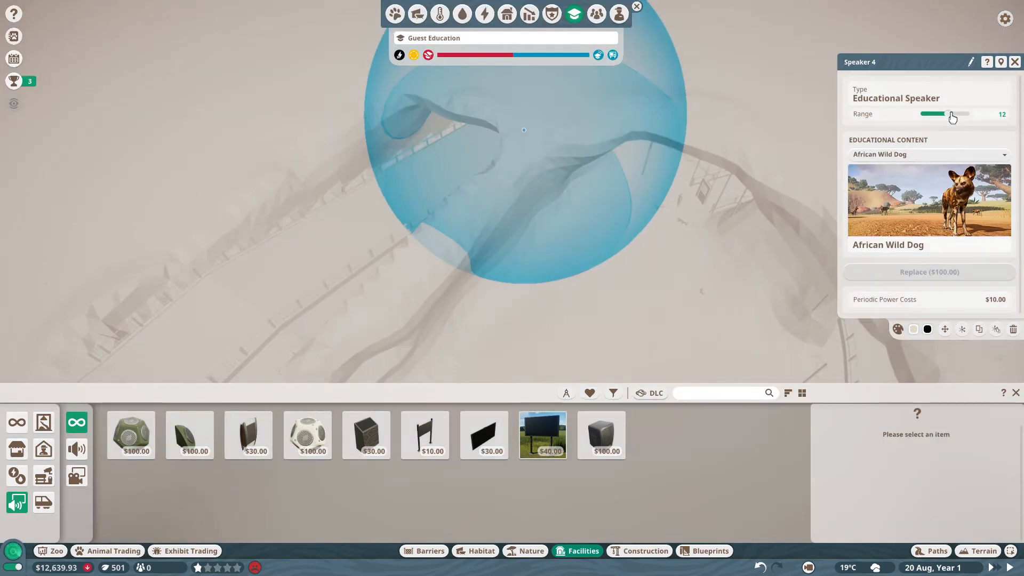
Fine-tune the fourth speaker's range and set its content to African Wild Dog.
{"action": "left_click_drag", "start_coordinate": [952, 116], "coordinate": [957, 115]}
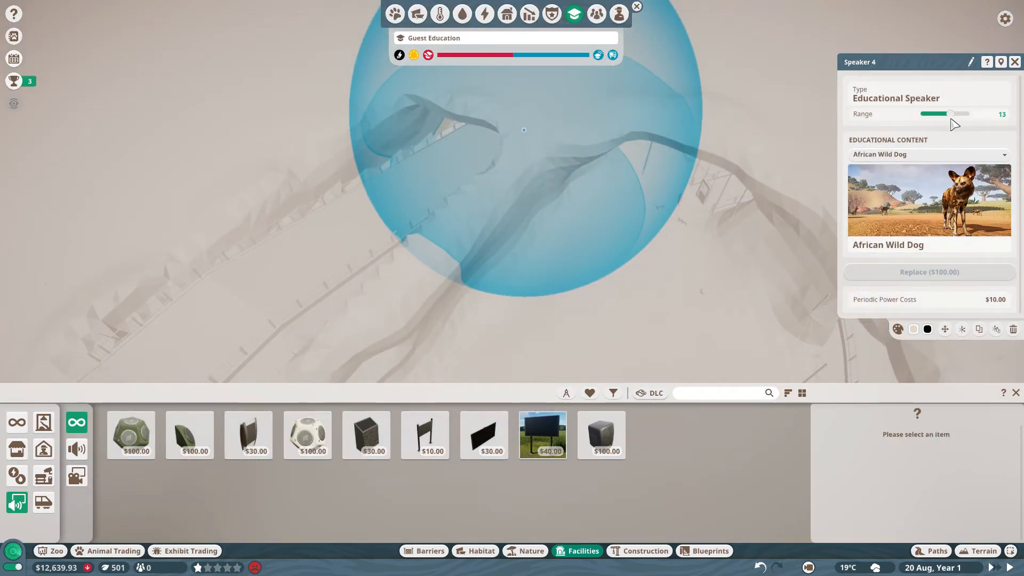
{"action": "left_click_drag", "start_coordinate": [949, 113], "coordinate": [963, 113]}
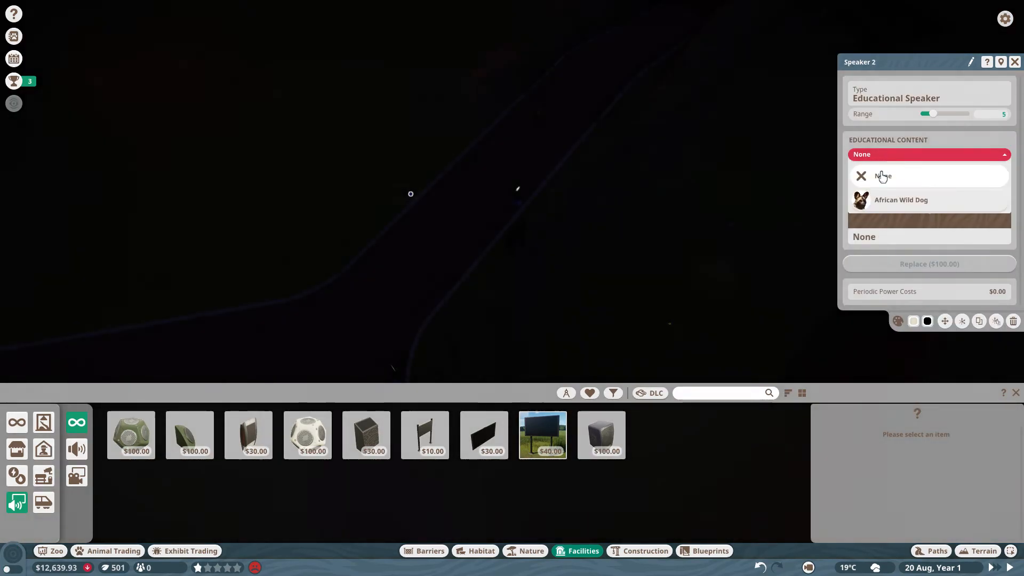
{"action": "left_click", "coordinate": [901, 201]}
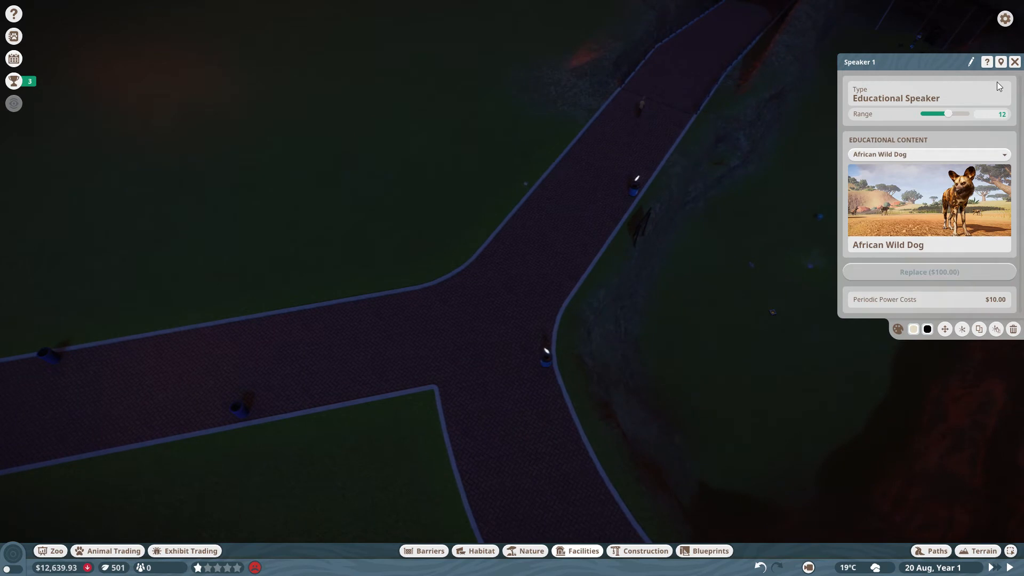
{"action": "left_click", "coordinate": [1015, 62]}
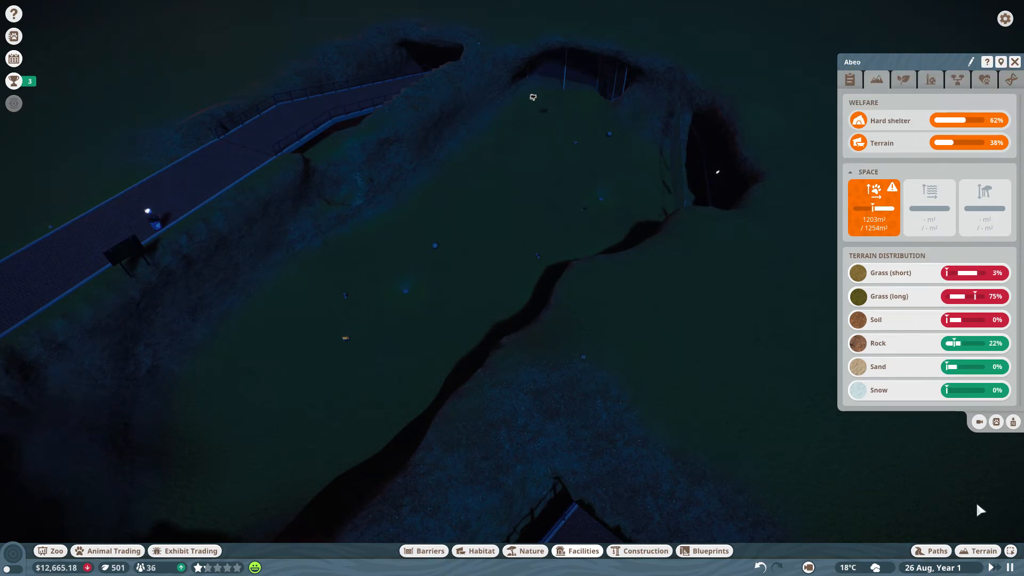
Brush short grass over the habitat floor with the terrain Paint tool, raising terrain welfare.
{"action": "left_click", "coordinate": [931, 550]}
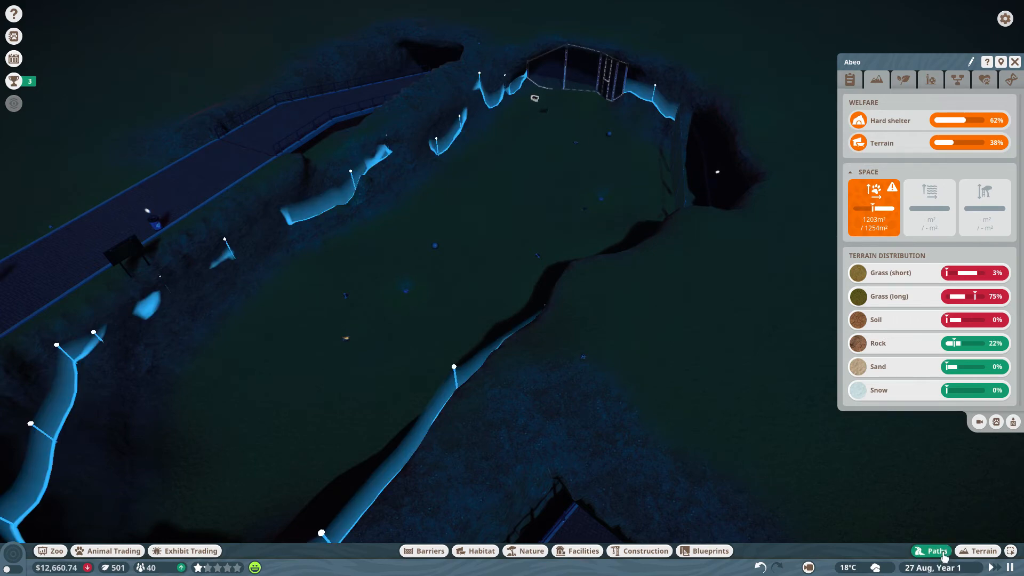
{"action": "left_click", "coordinate": [977, 550]}
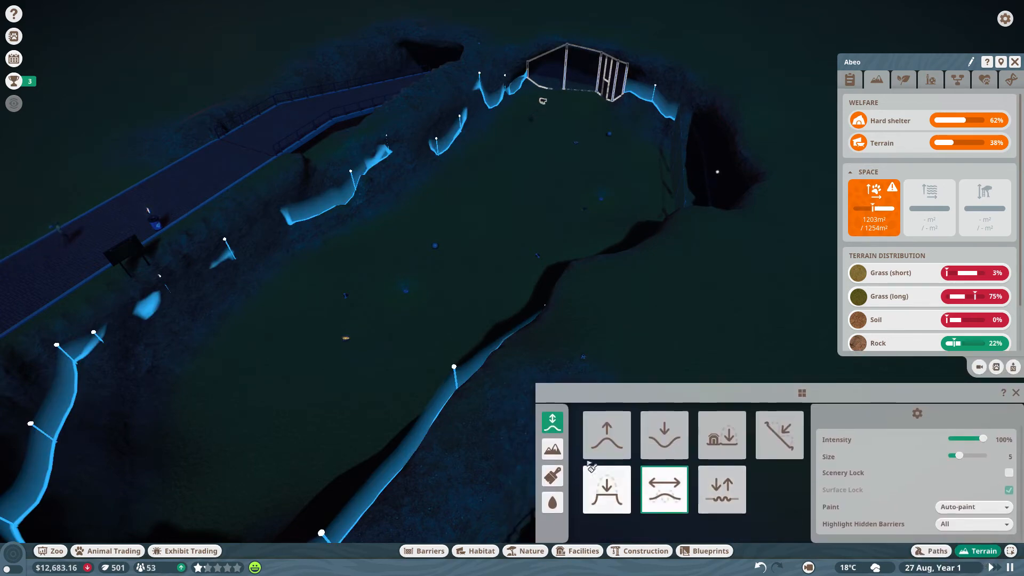
{"action": "left_click", "coordinate": [552, 476]}
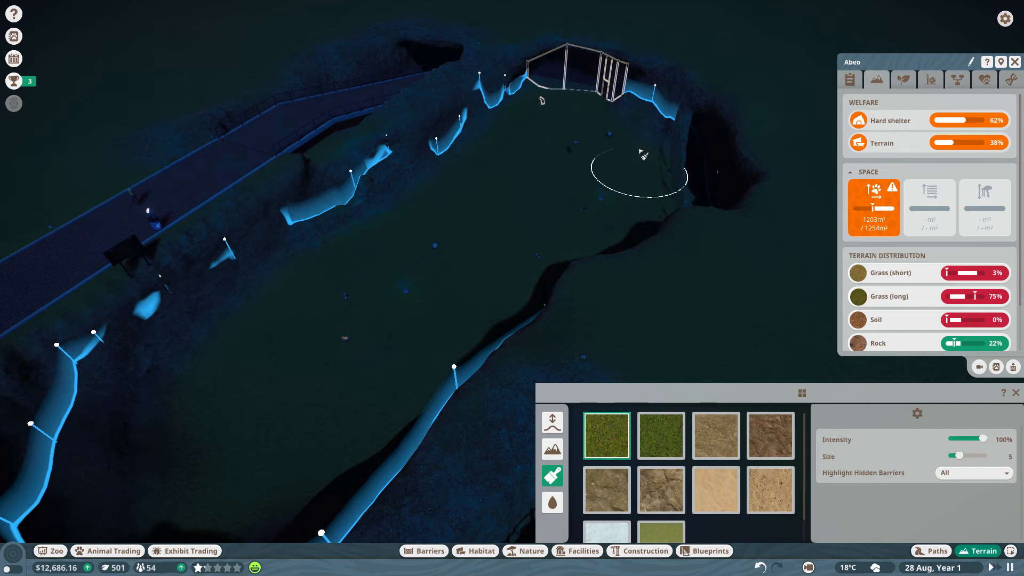
{"action": "left_click", "coordinate": [385, 364]}
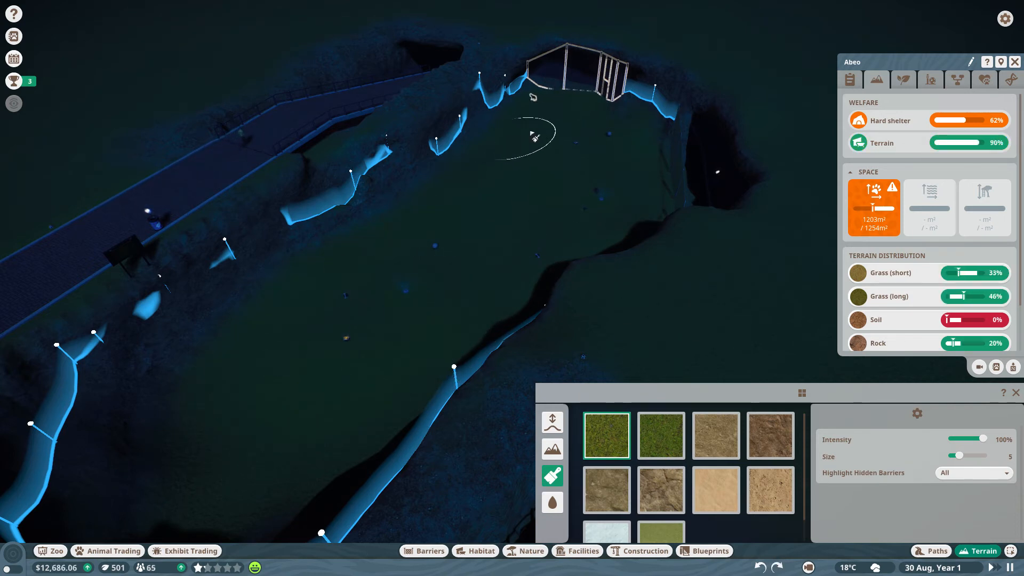
{"action": "left_click", "coordinate": [221, 489]}
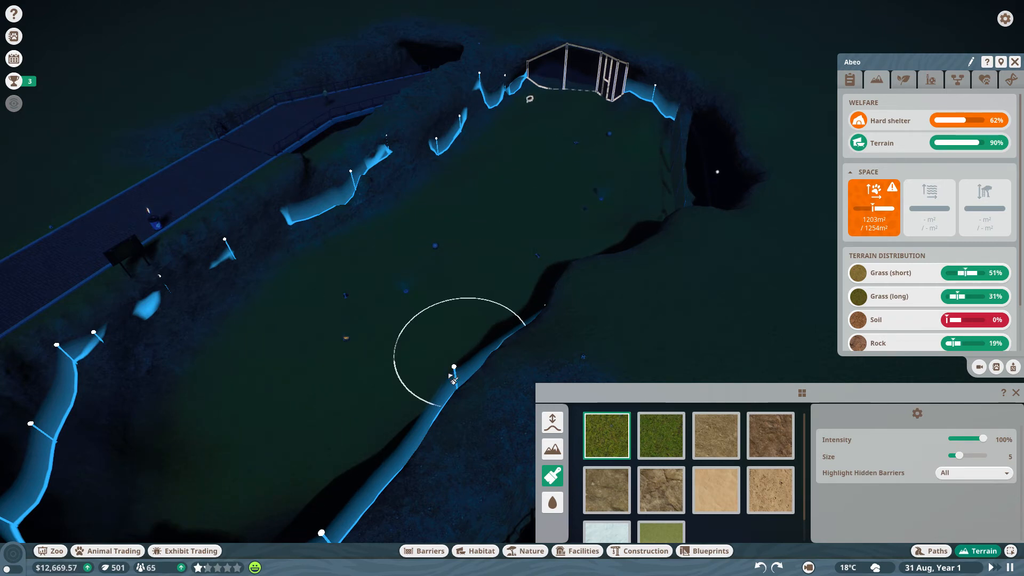
{"action": "left_click", "coordinate": [453, 376]}
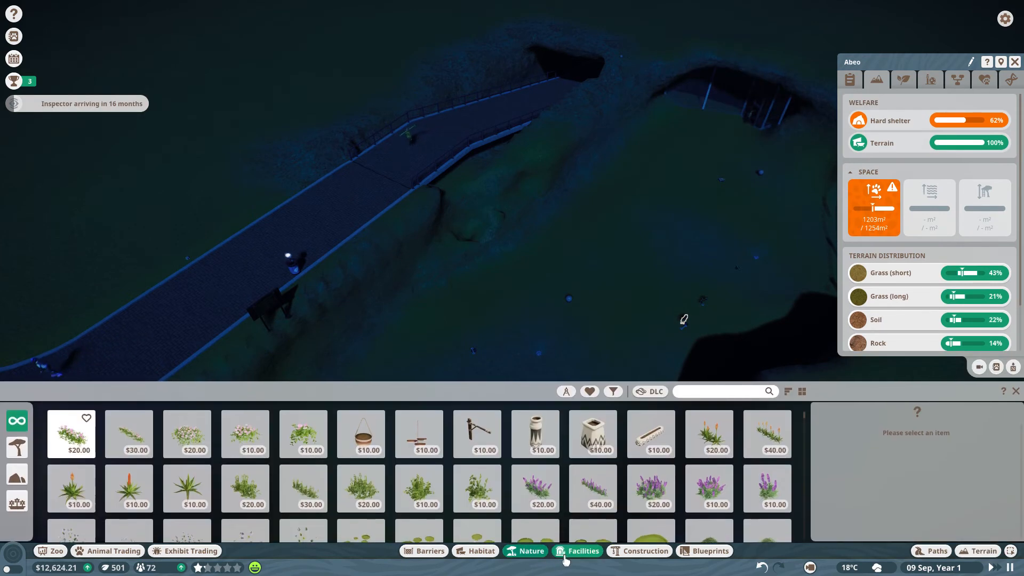
Place a Classic Shelter 8x8x4 from the shelters catalogue inside the enclosure.
{"action": "left_click", "coordinate": [481, 550]}
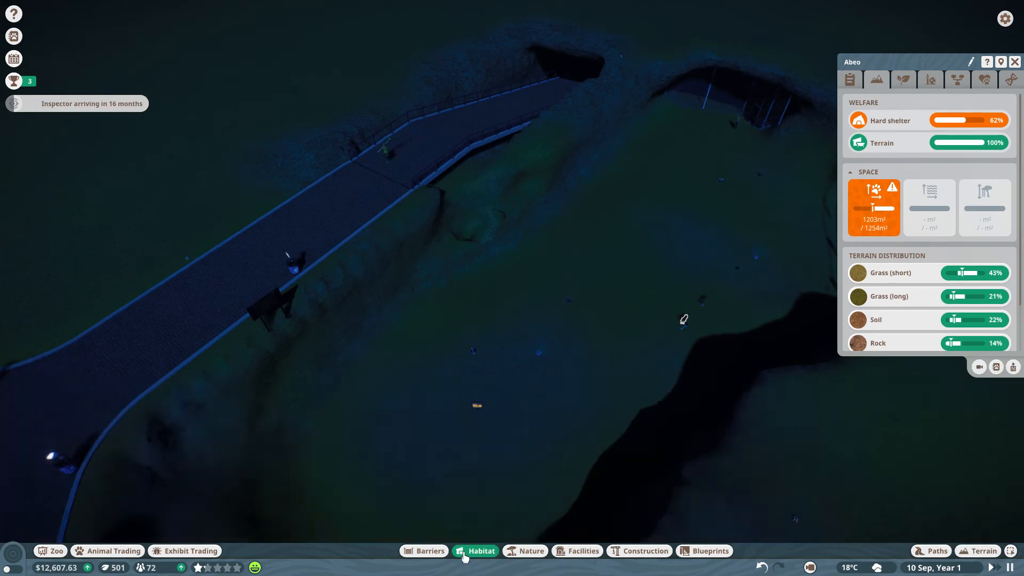
{"action": "left_click", "coordinate": [480, 551]}
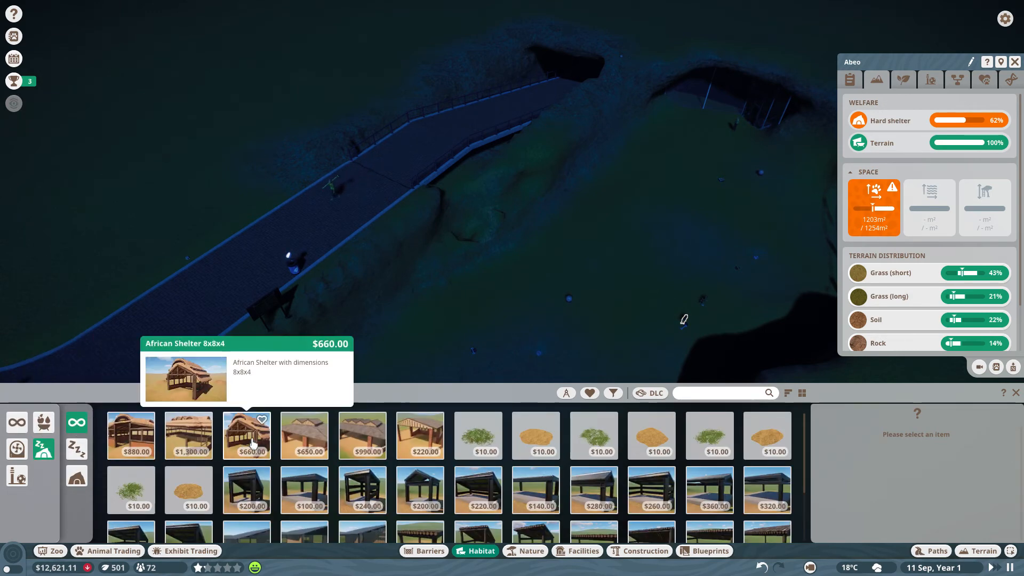
{"action": "mouse_move", "coordinate": [417, 440]}
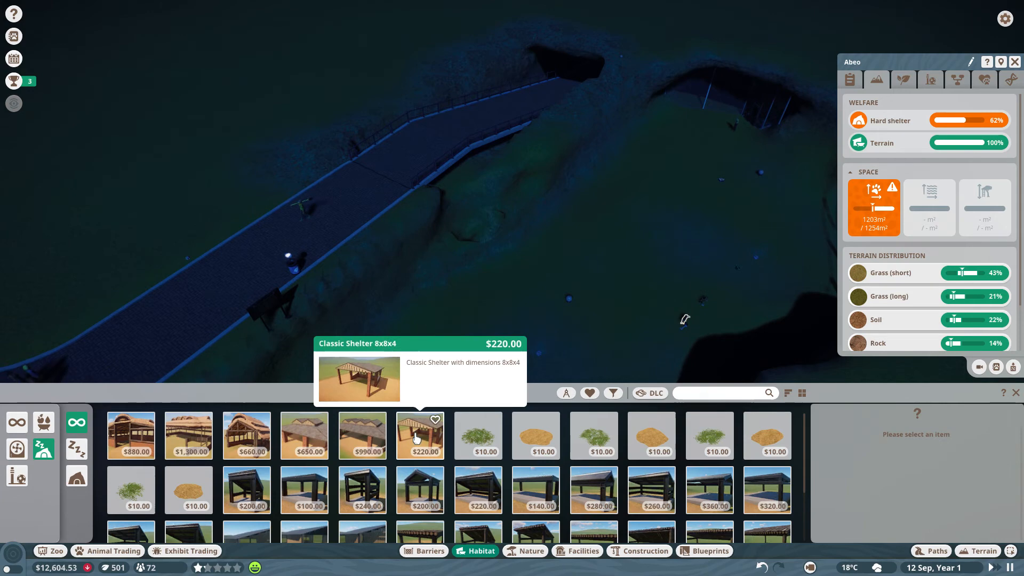
{"action": "left_click", "coordinate": [420, 435]}
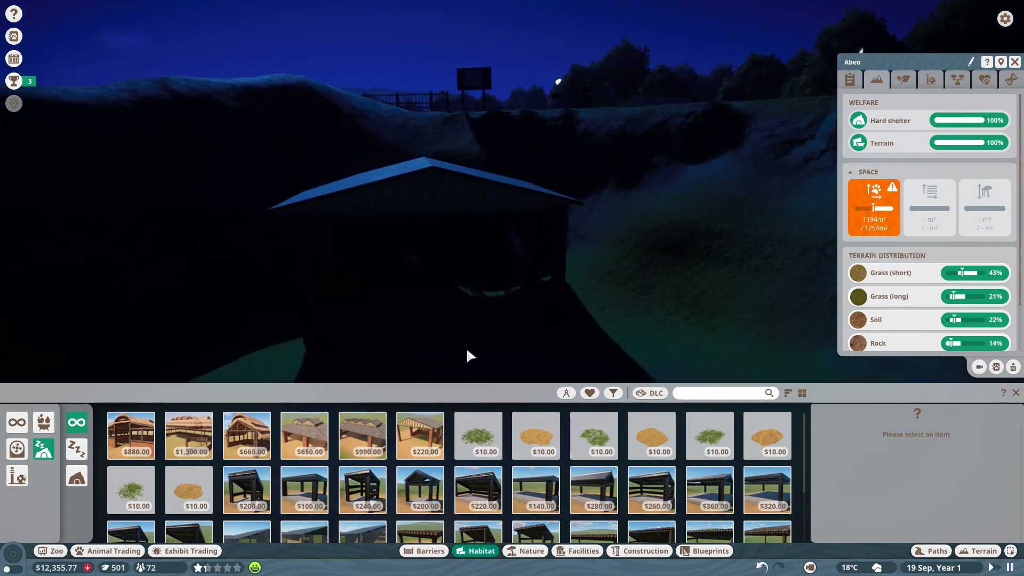
{"action": "left_click", "coordinate": [650, 435]}
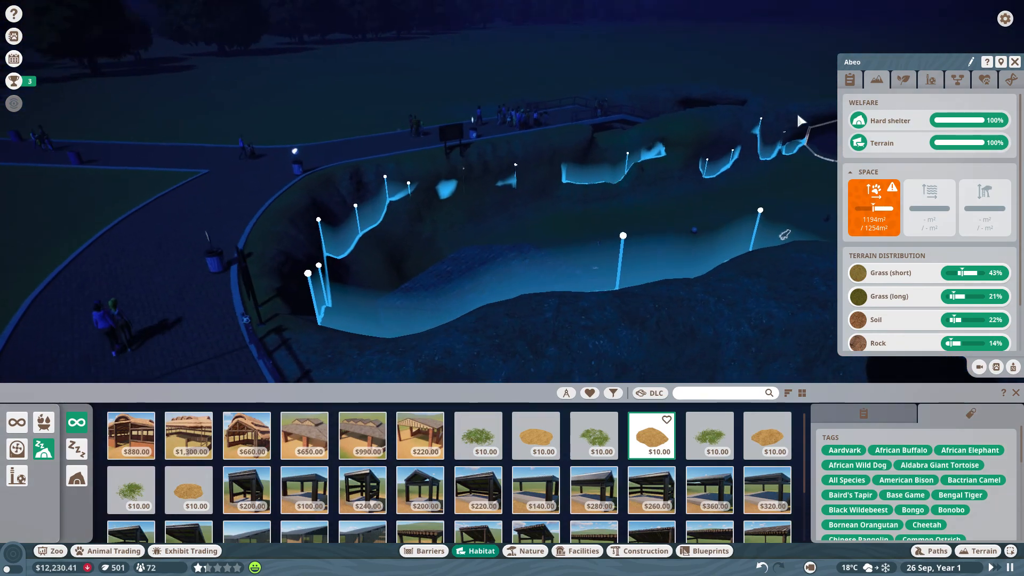
Confirm hard shelter welfare reached 100% and dismiss the animal panel.
{"action": "left_click", "coordinate": [958, 79]}
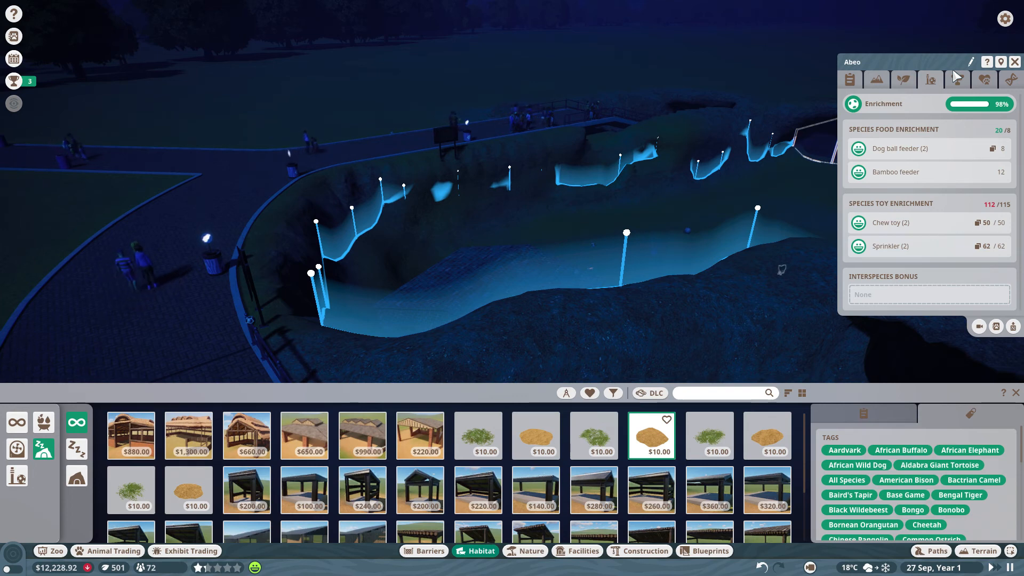
{"action": "mouse_move", "coordinate": [958, 79]}
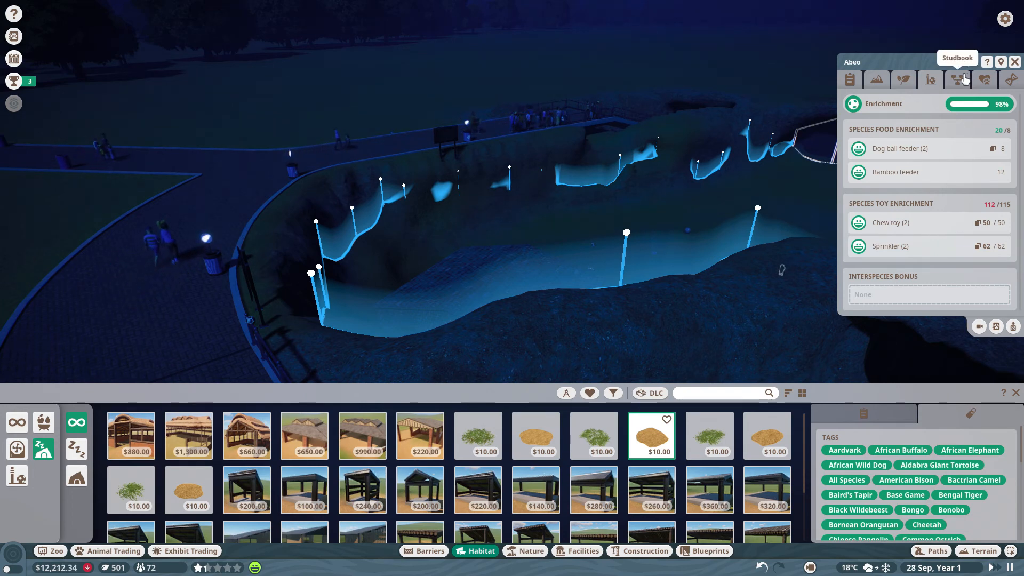
{"action": "left_click", "coordinate": [1003, 62]}
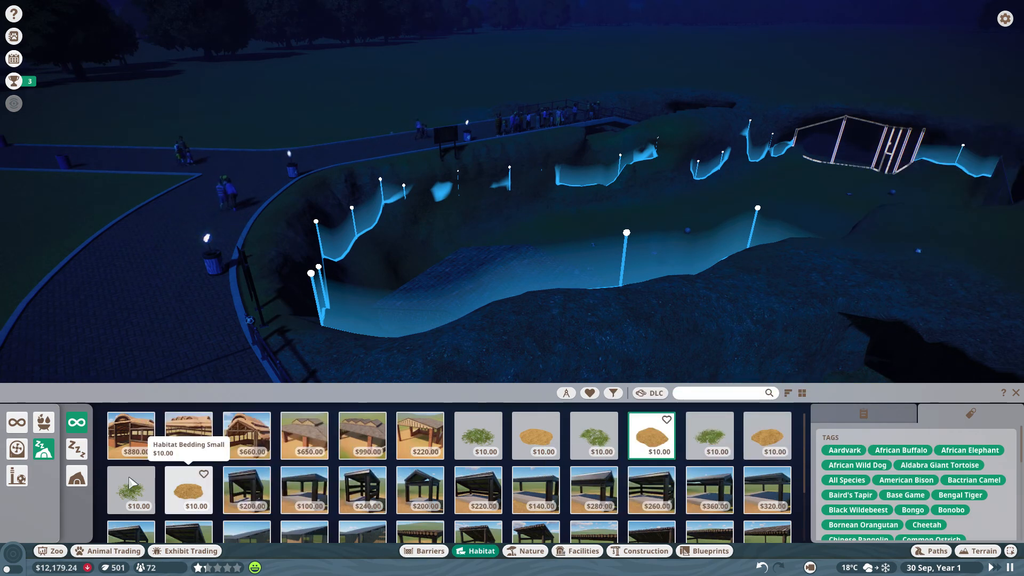
Add small bedding, a Food Bowl Large and Food Tray Large to the habitat, then browse barriers.
{"action": "left_click", "coordinate": [17, 450]}
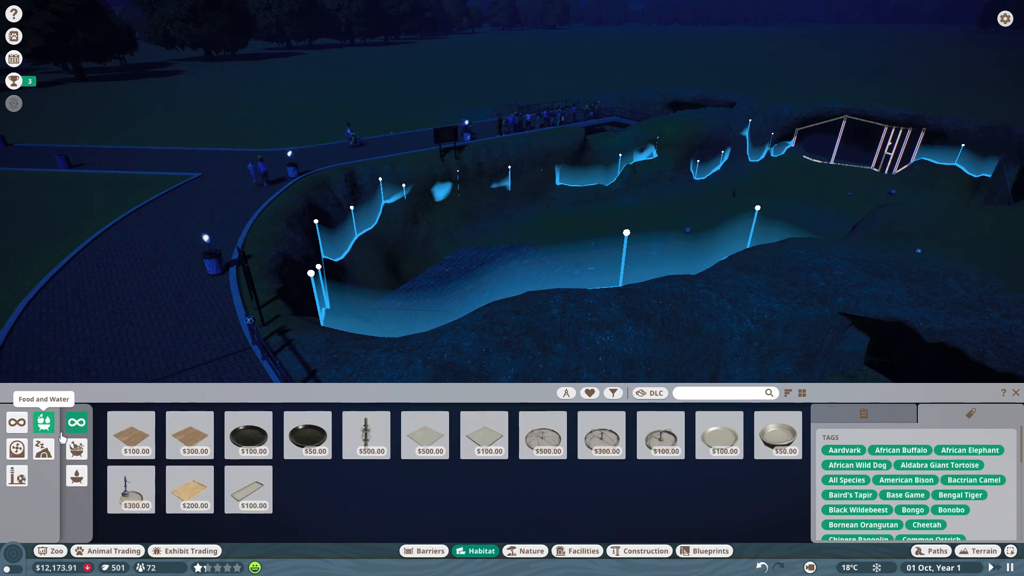
{"action": "left_click", "coordinate": [132, 488]}
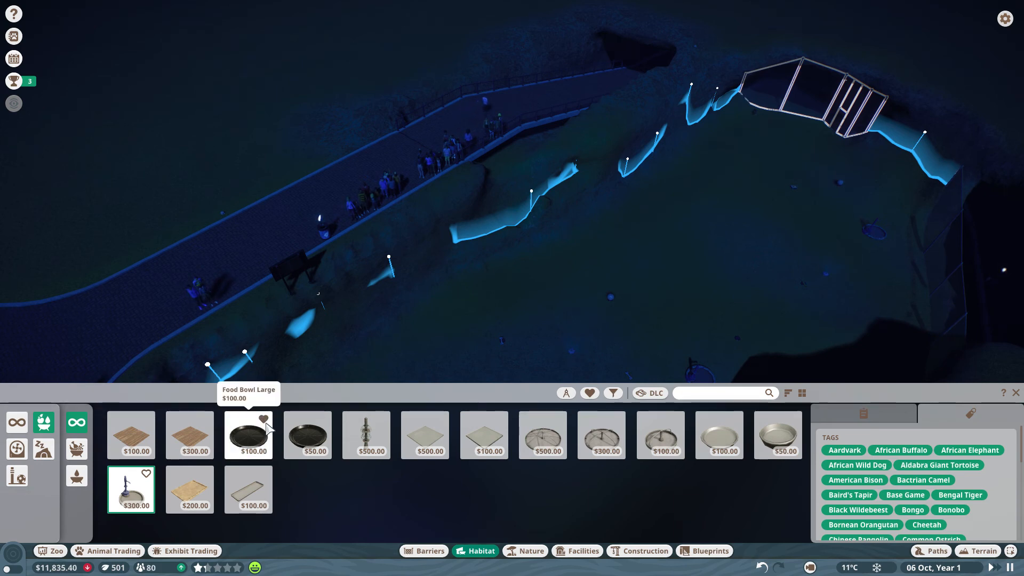
{"action": "left_click", "coordinate": [484, 435]}
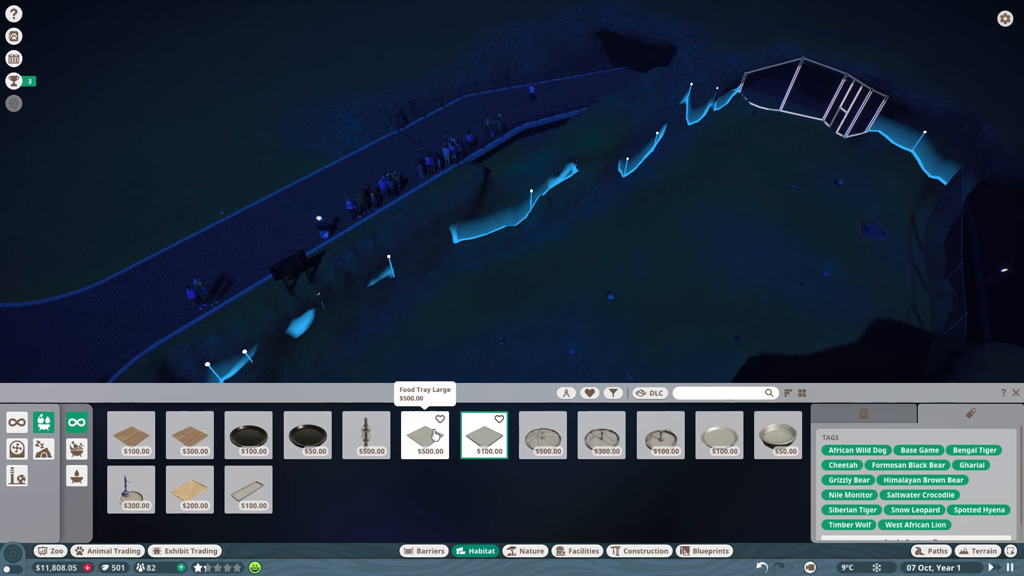
{"action": "left_click", "coordinate": [425, 435]}
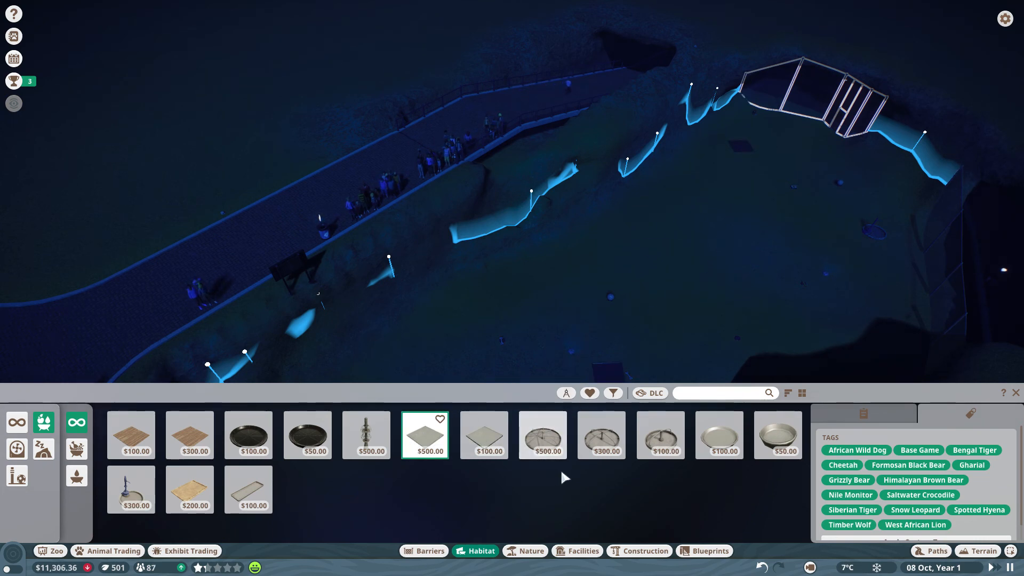
{"action": "left_click", "coordinate": [524, 550]}
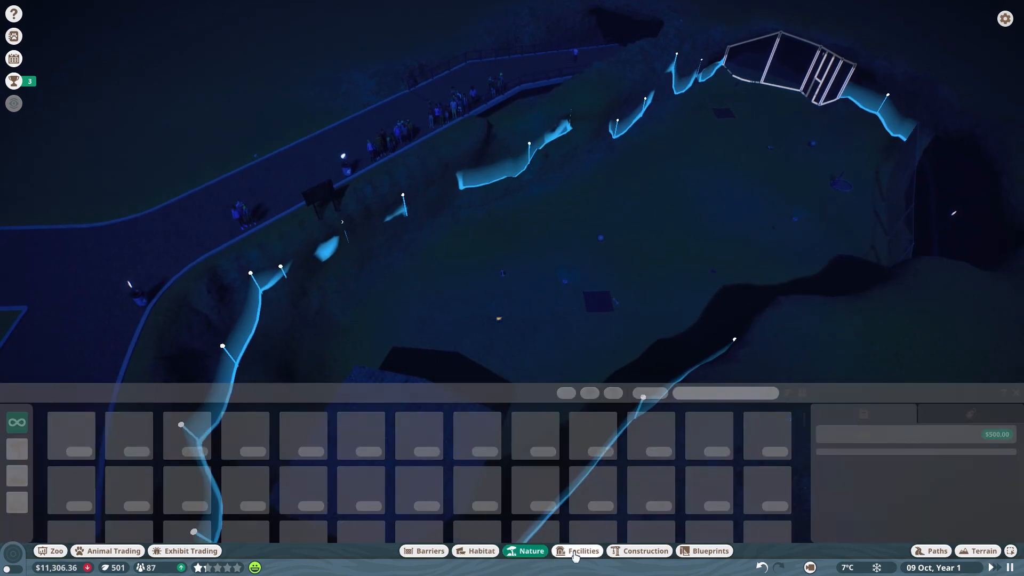
{"action": "left_click", "coordinate": [583, 550]}
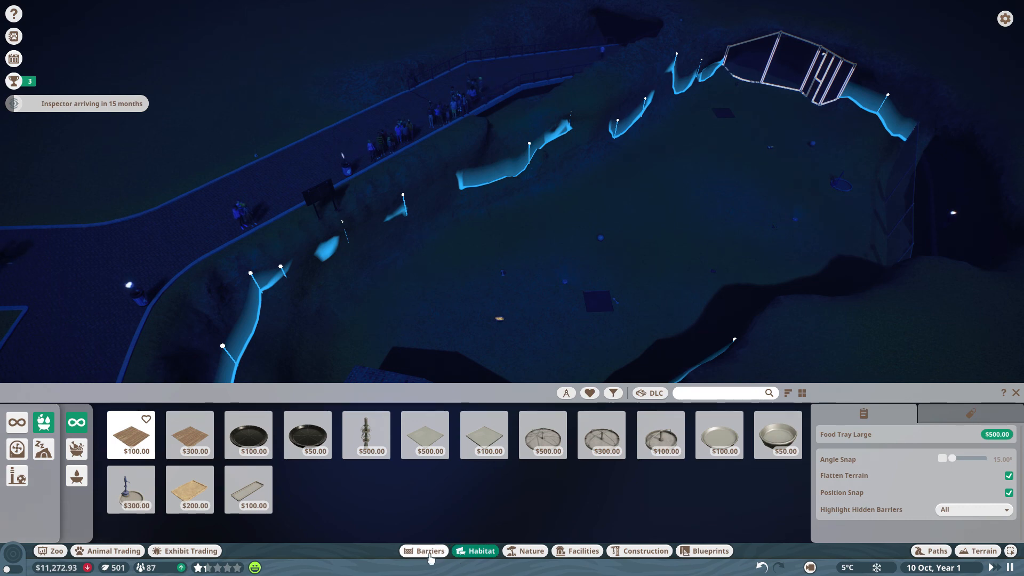
{"action": "left_click", "coordinate": [424, 550]}
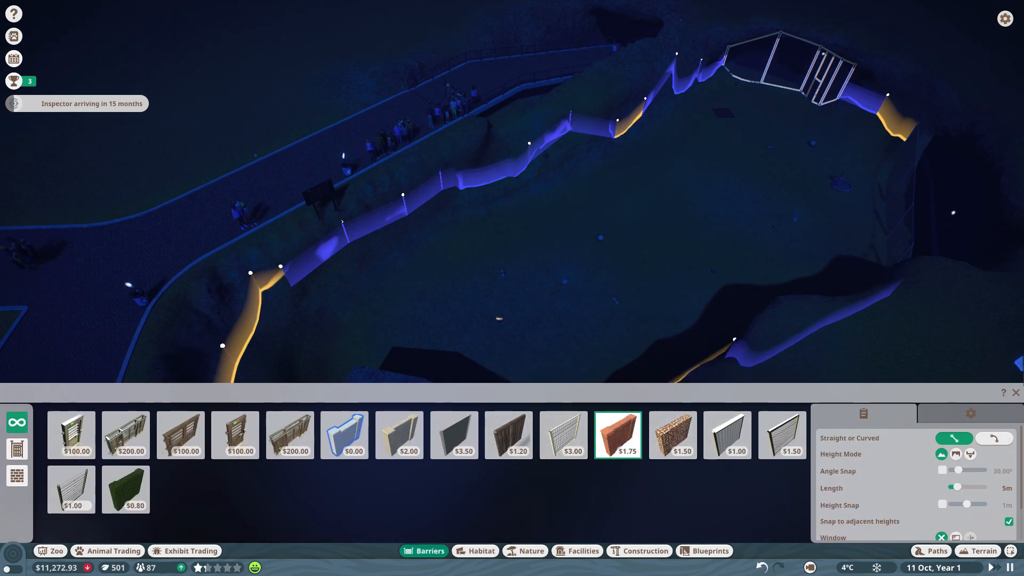